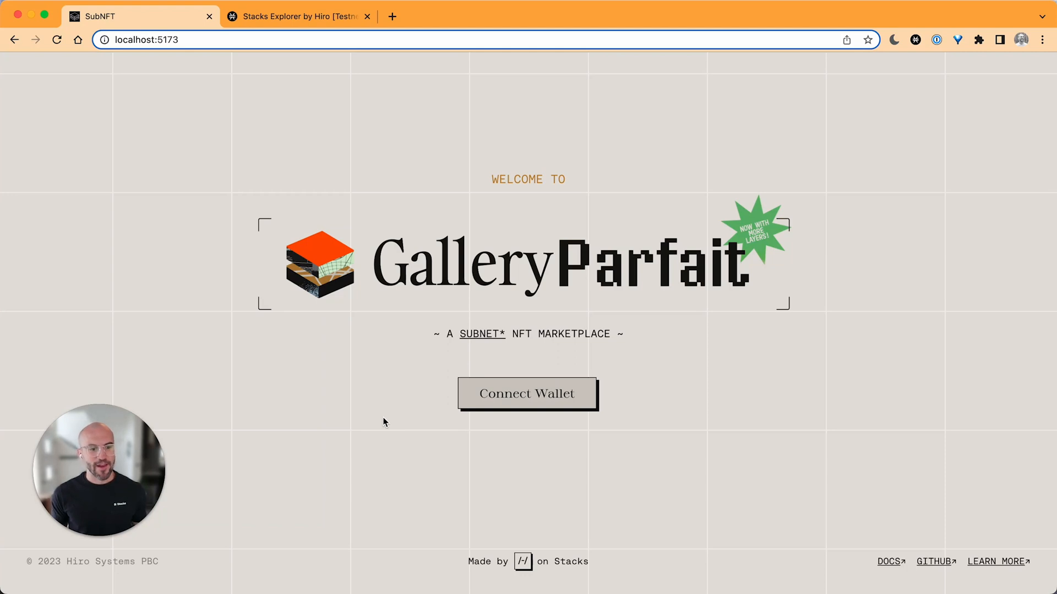
pyautogui.moveTo(364, 401)
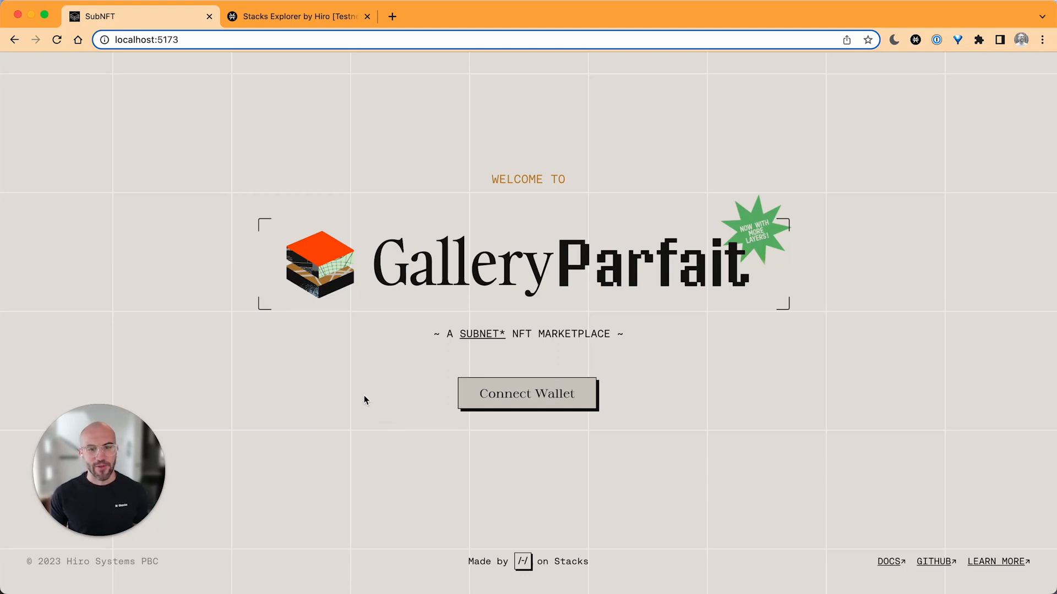
pyautogui.moveTo(364, 387)
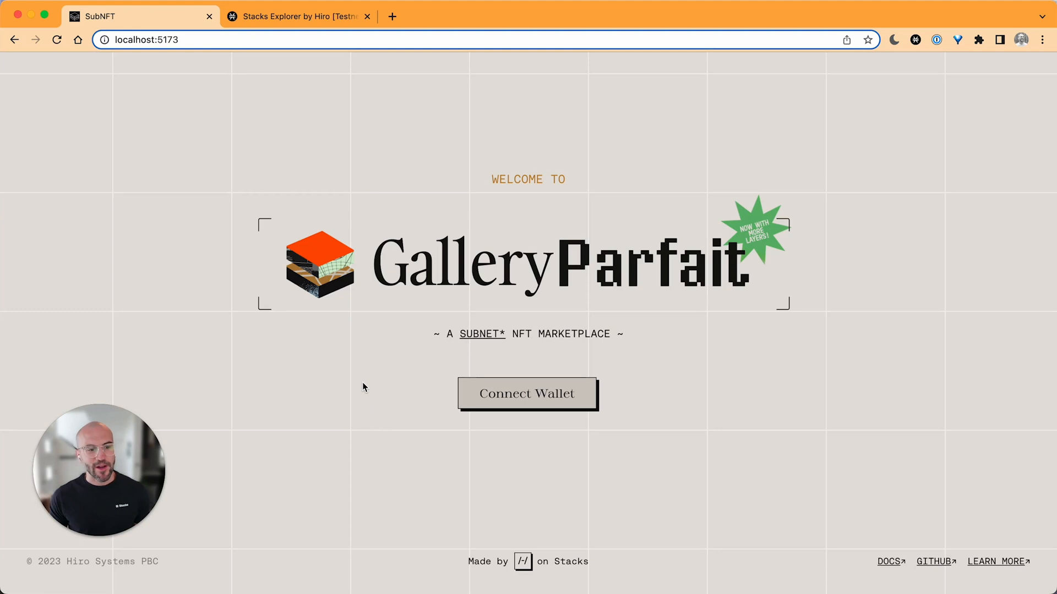
pyautogui.moveTo(481, 334)
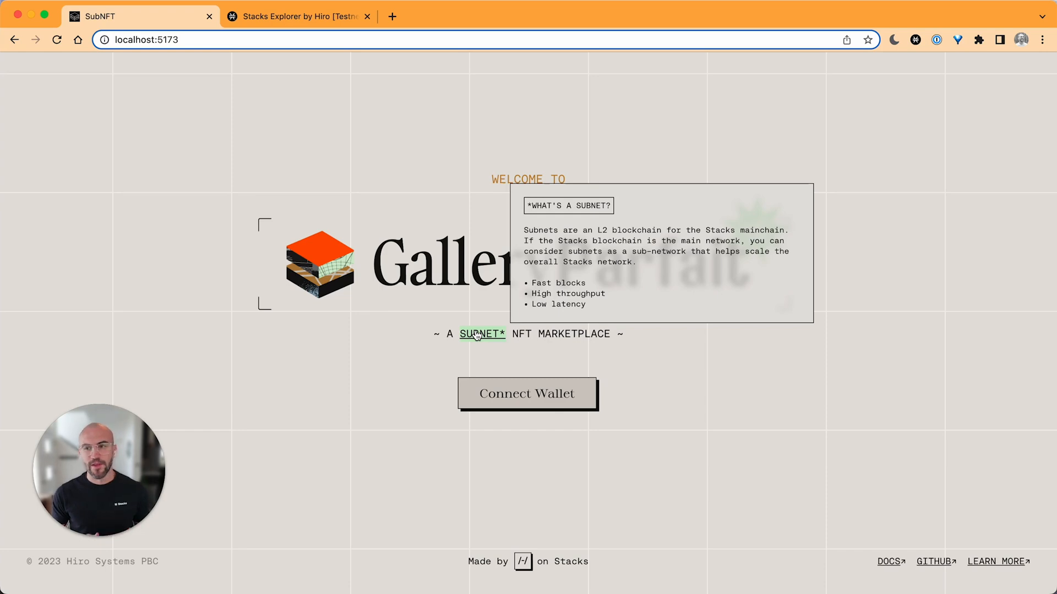
pyautogui.moveTo(739, 362)
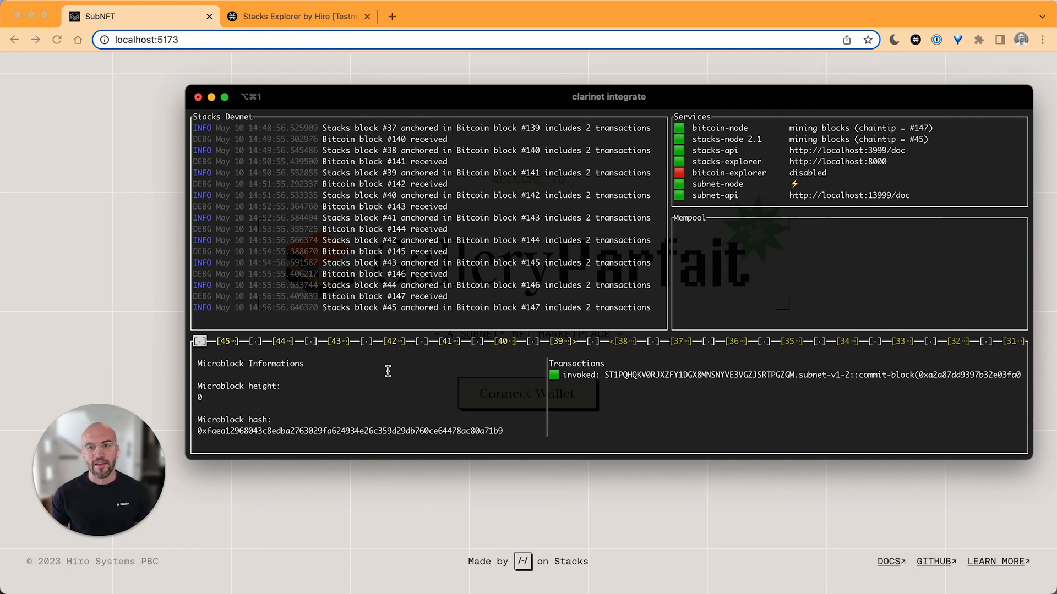
# - Move the Clarinet devnet dashboard aside and bring the Gallery Parfait welcome page forward
pyautogui.doubleClick(718, 184)
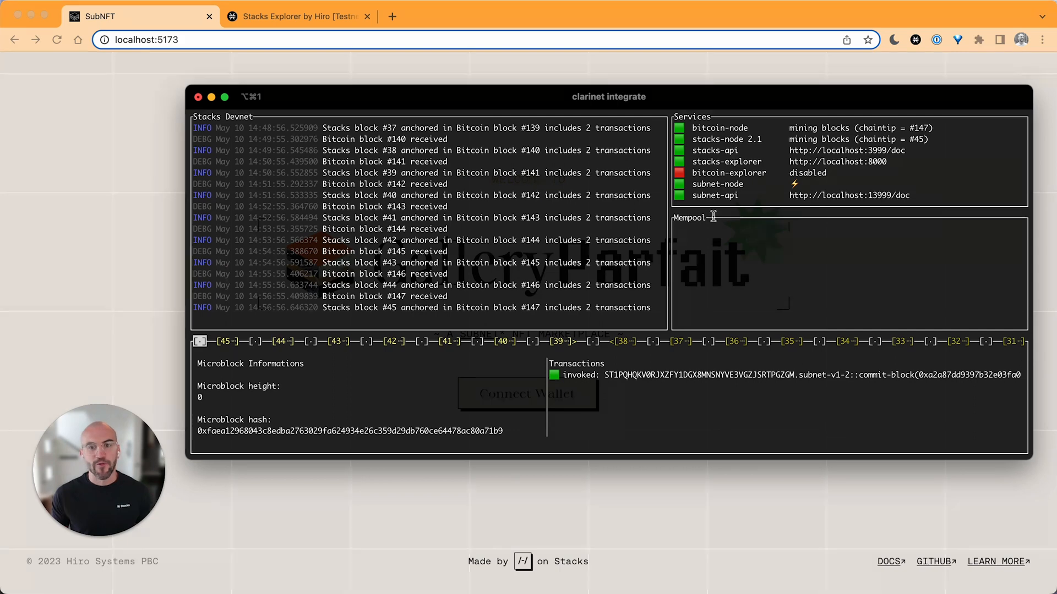
pyautogui.moveTo(608, 97); pyautogui.dragTo(836, 53)
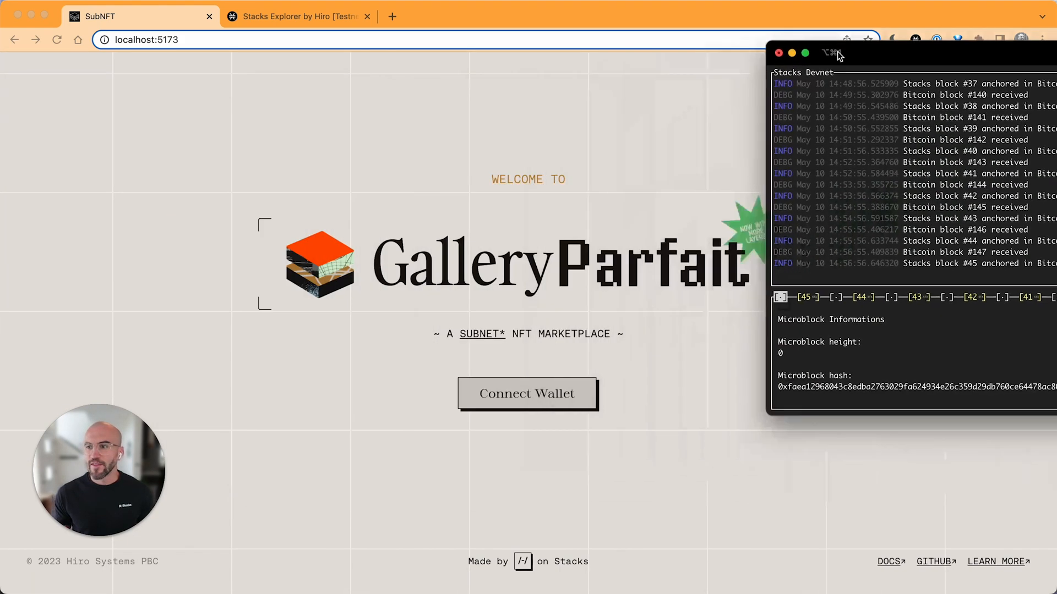
pyautogui.click(779, 53)
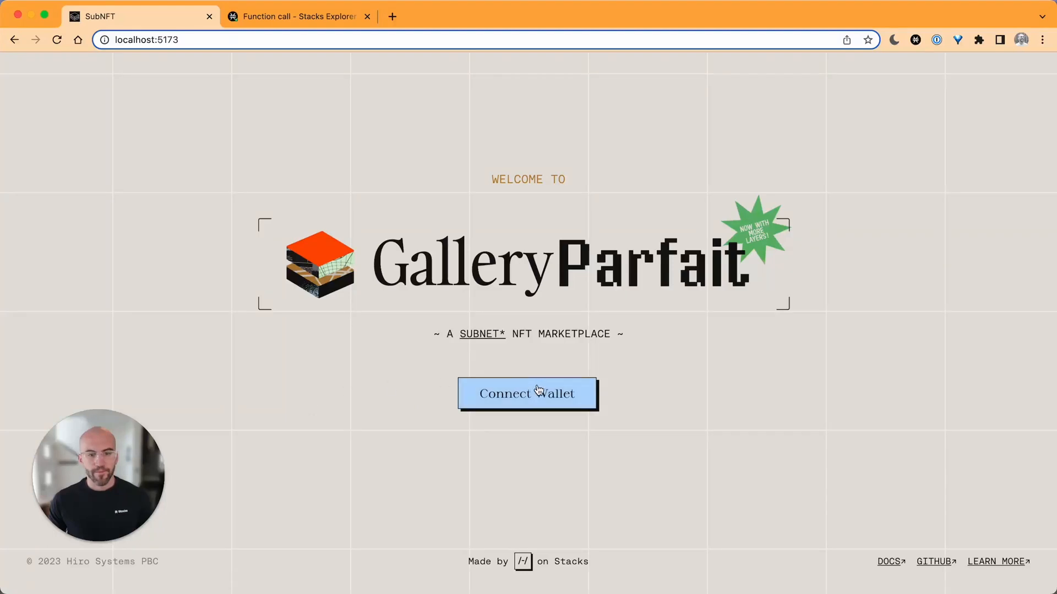
# - Connect the Hiro Wallet account to Gallery Parfait and approve the connection
pyautogui.click(527, 393)
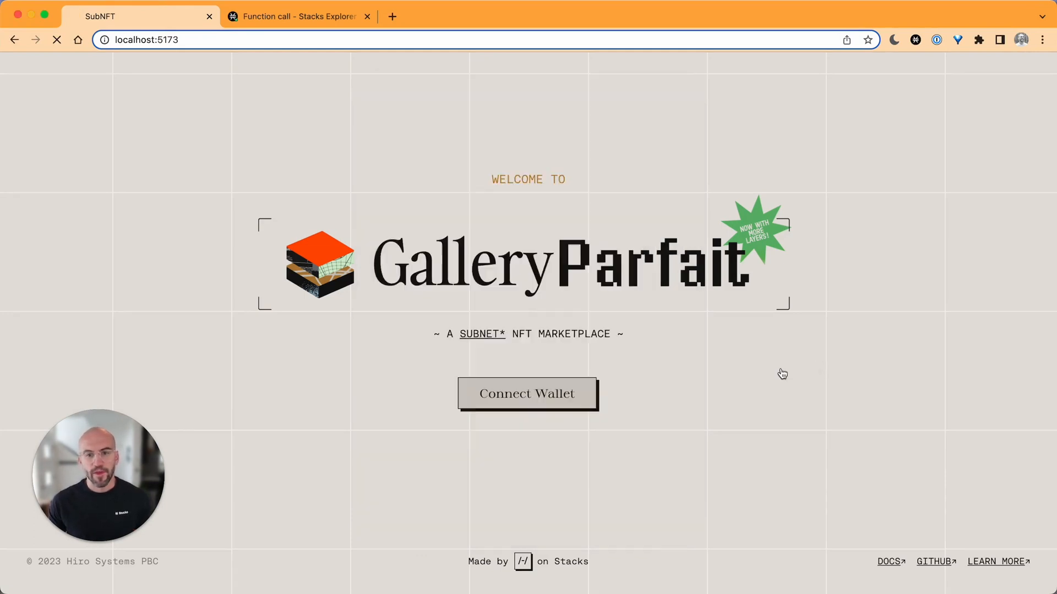
pyautogui.click(527, 394)
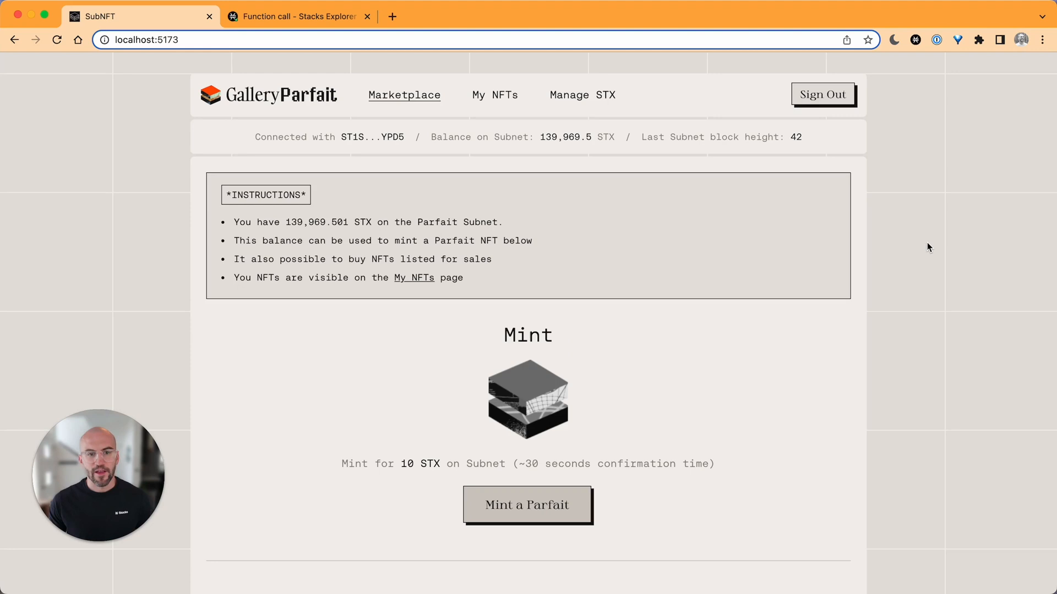
pyautogui.moveTo(634, 444)
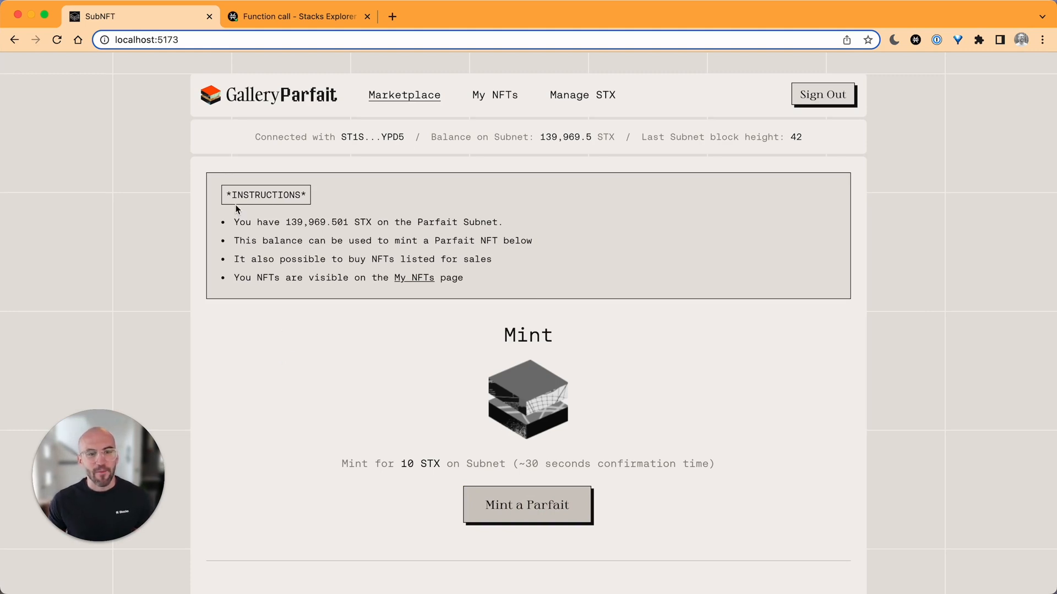
pyautogui.moveTo(234, 221); pyautogui.dragTo(310, 361)
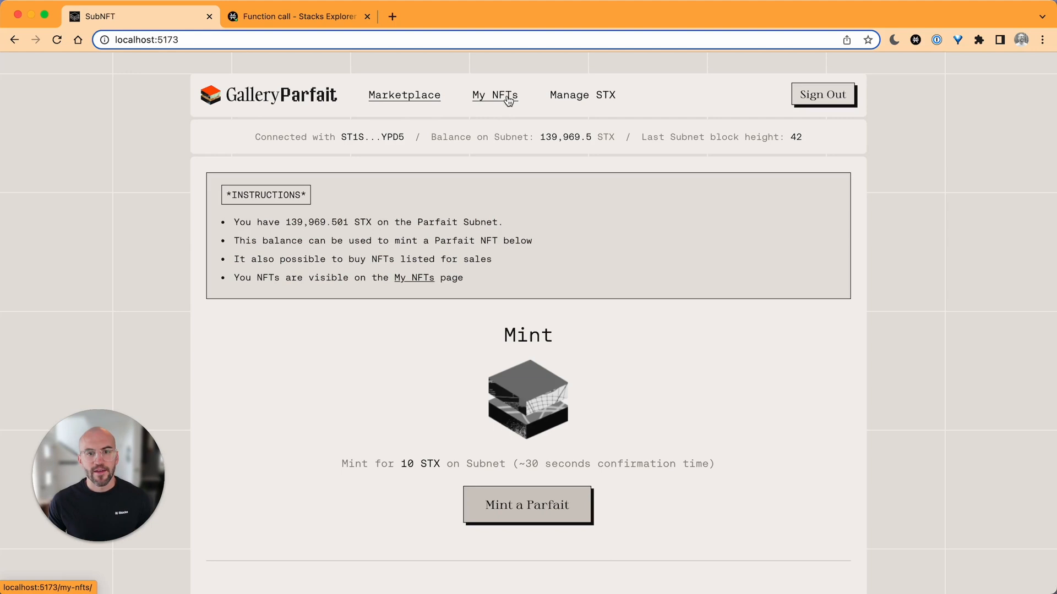
pyautogui.moveTo(582, 95)
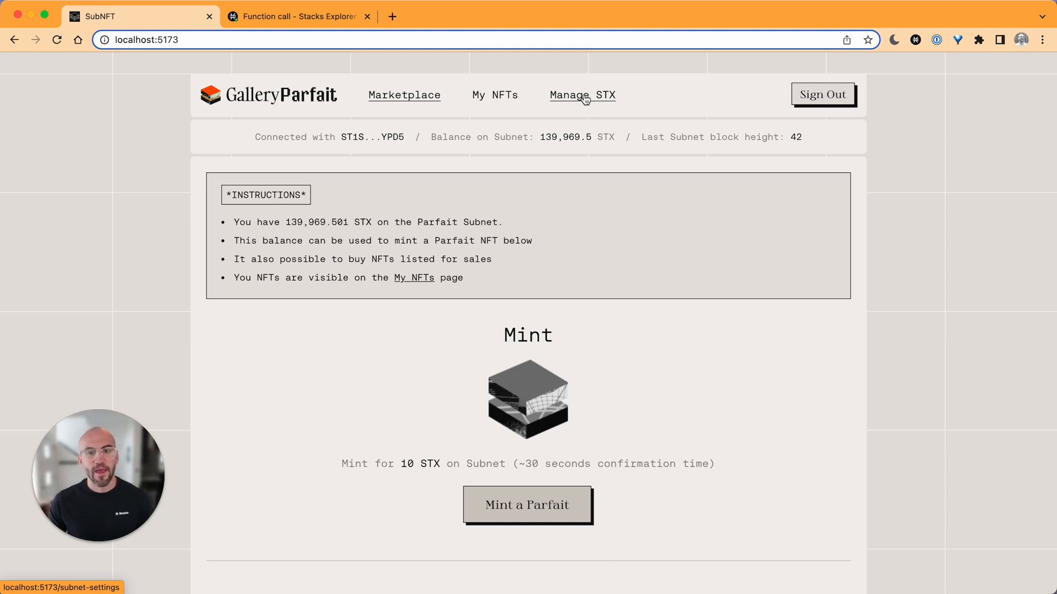
# - Deposit 10000 STX to the subnet from Manage STX and confirm in Hiro Wallet
pyautogui.click(916, 39)
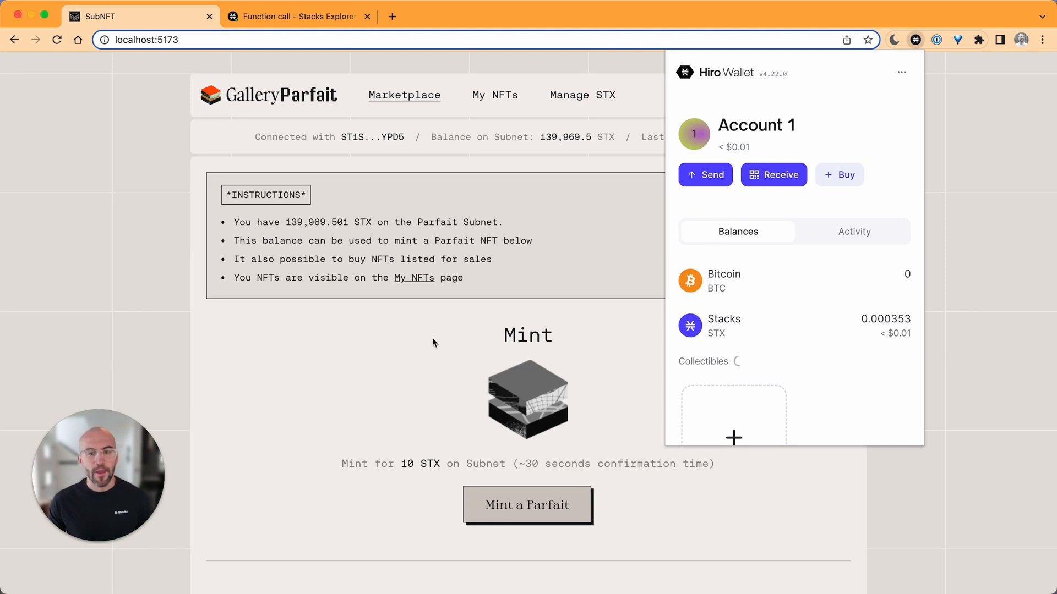
pyautogui.click(581, 94)
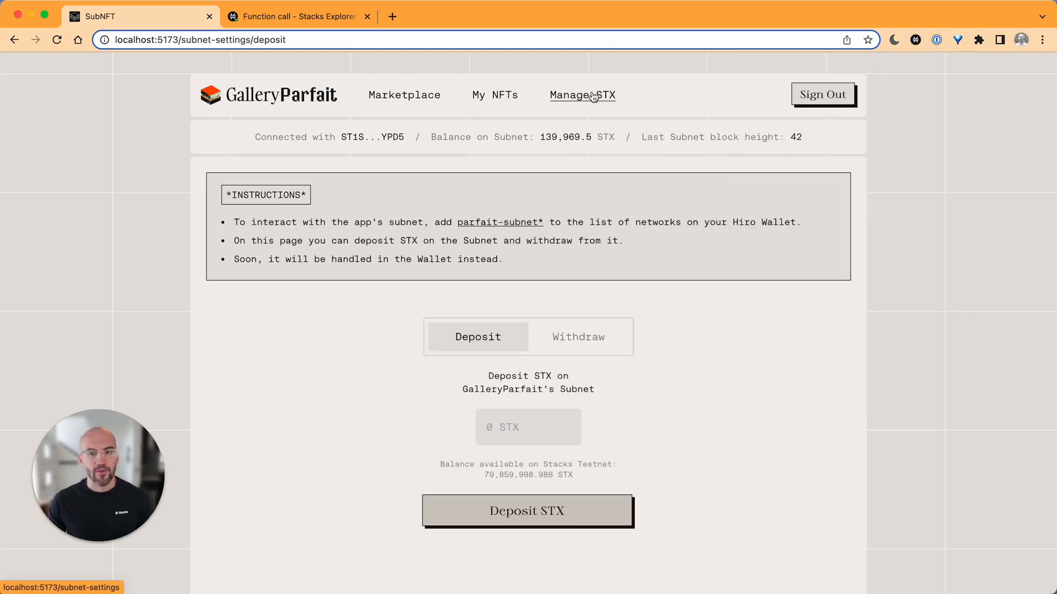
pyautogui.moveTo(310, 209)
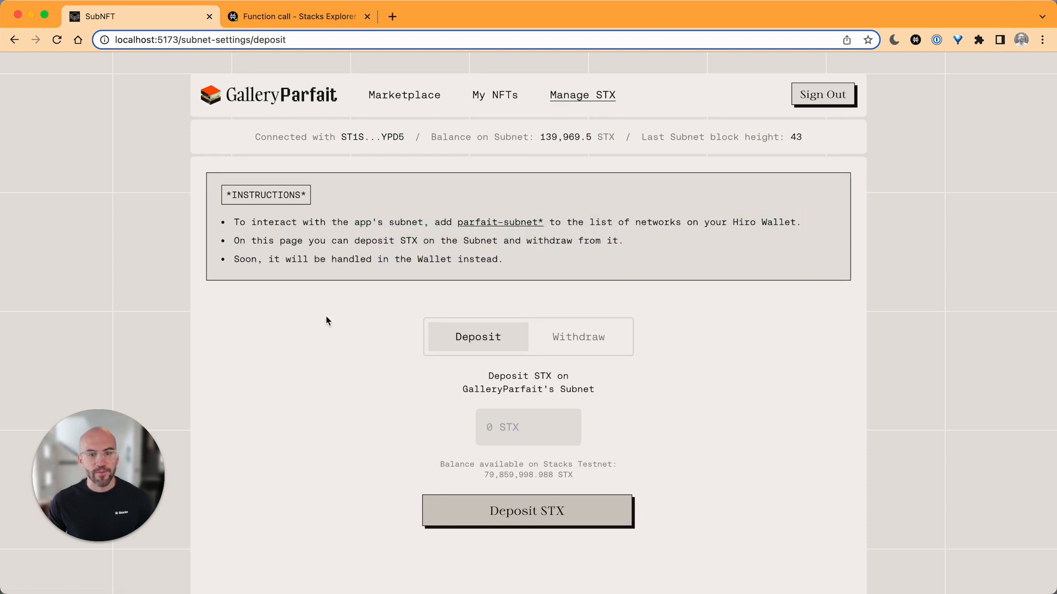
pyautogui.write('1')
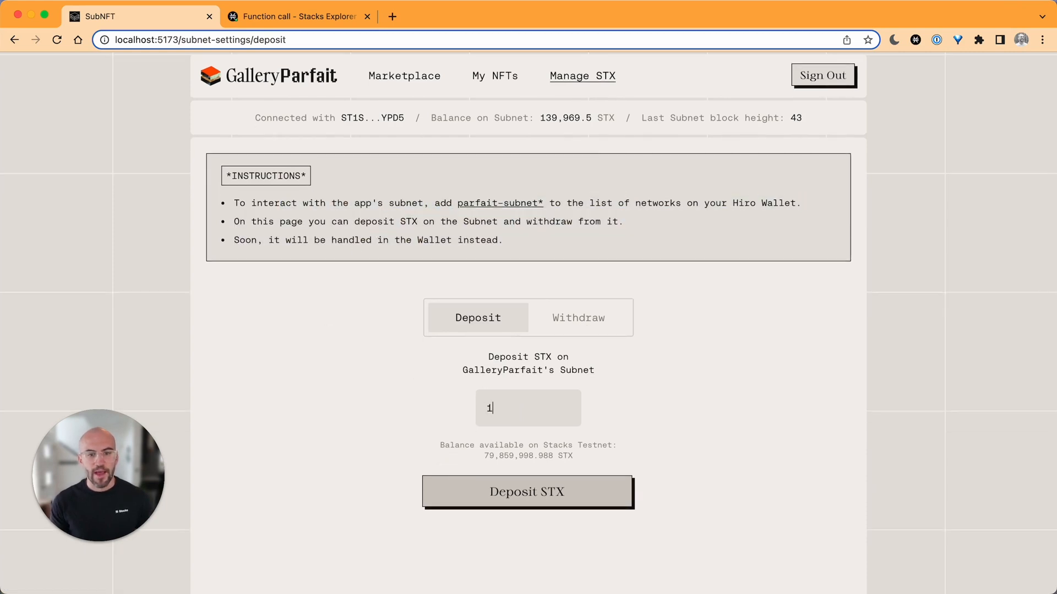
pyautogui.write('0000')
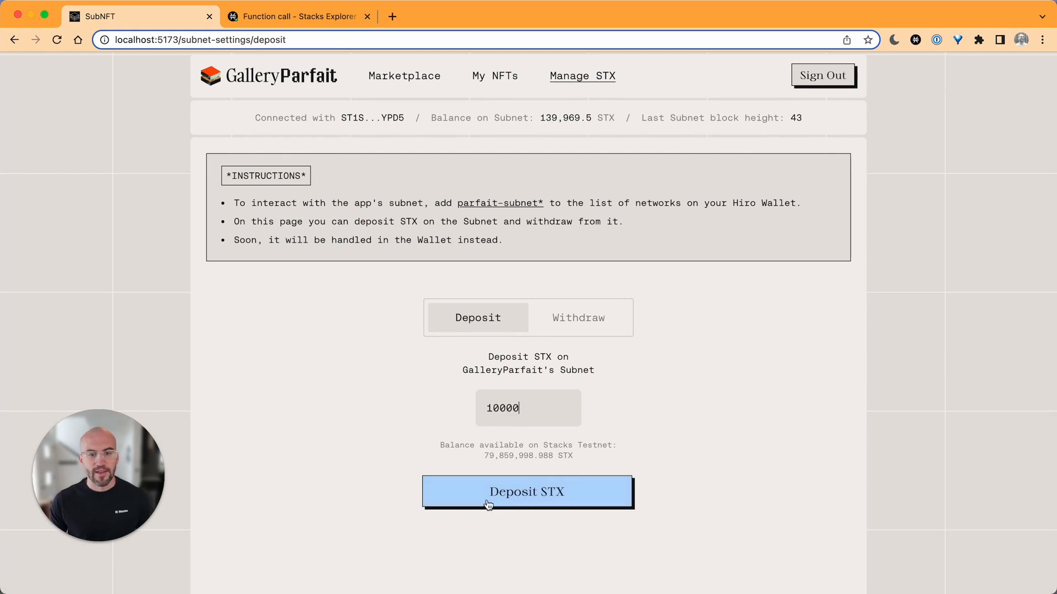
pyautogui.click(527, 492)
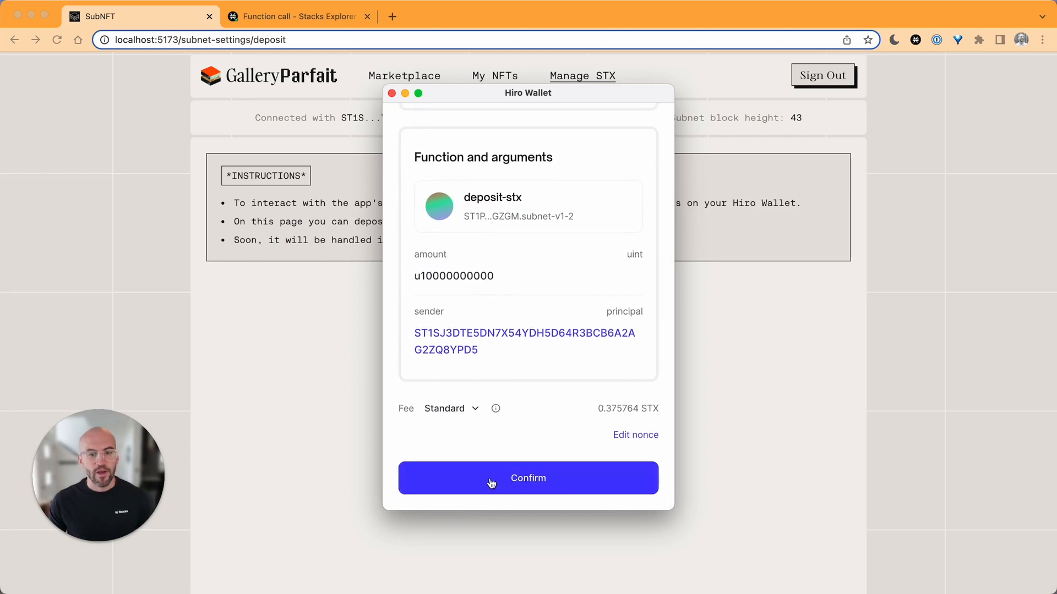
pyautogui.click(528, 478)
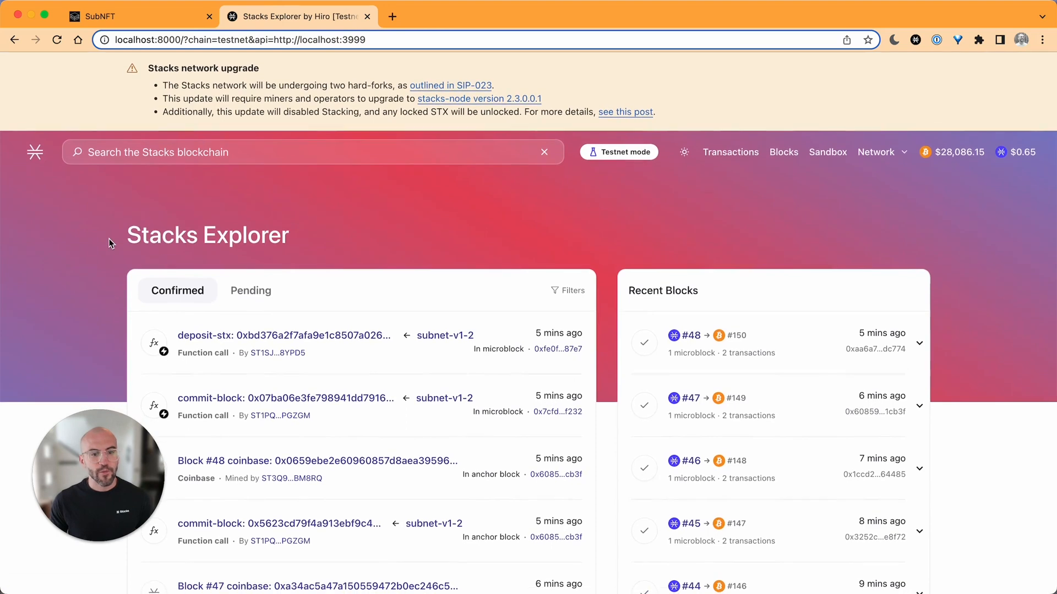
pyautogui.click(883, 152)
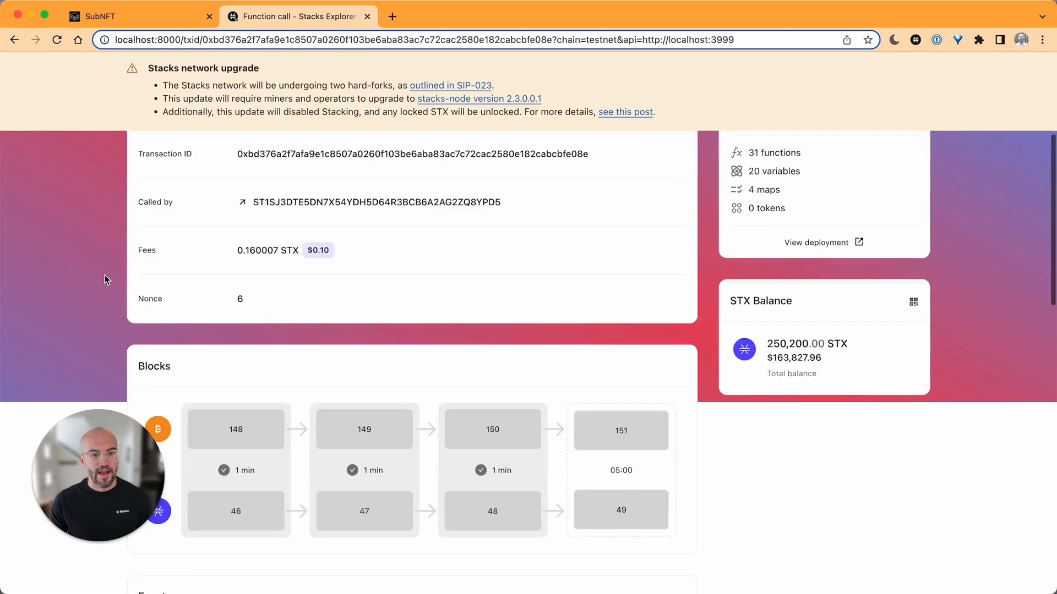
pyautogui.scroll(-3)
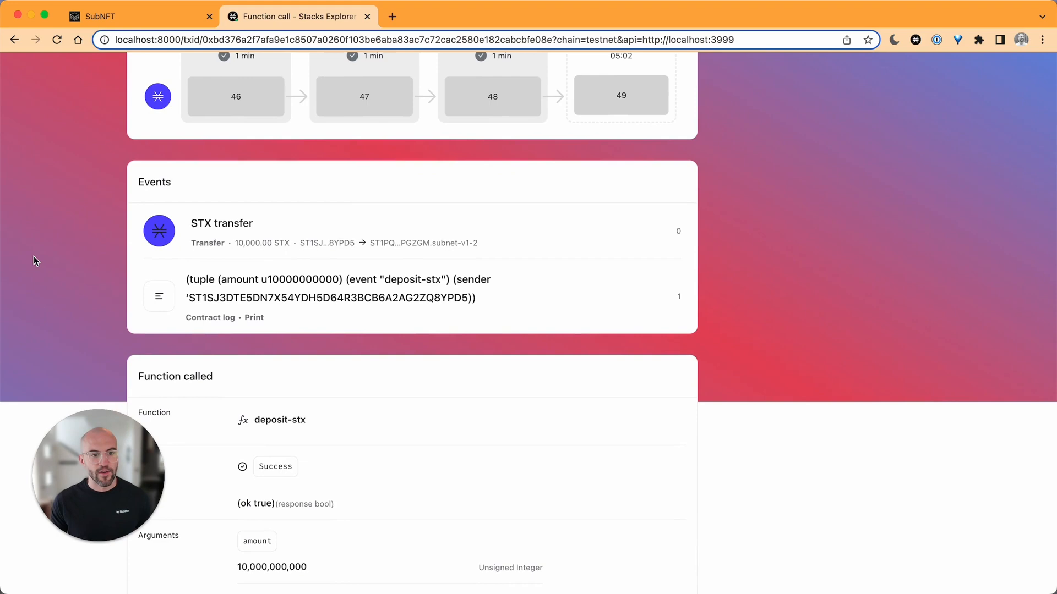
pyautogui.scroll(3)
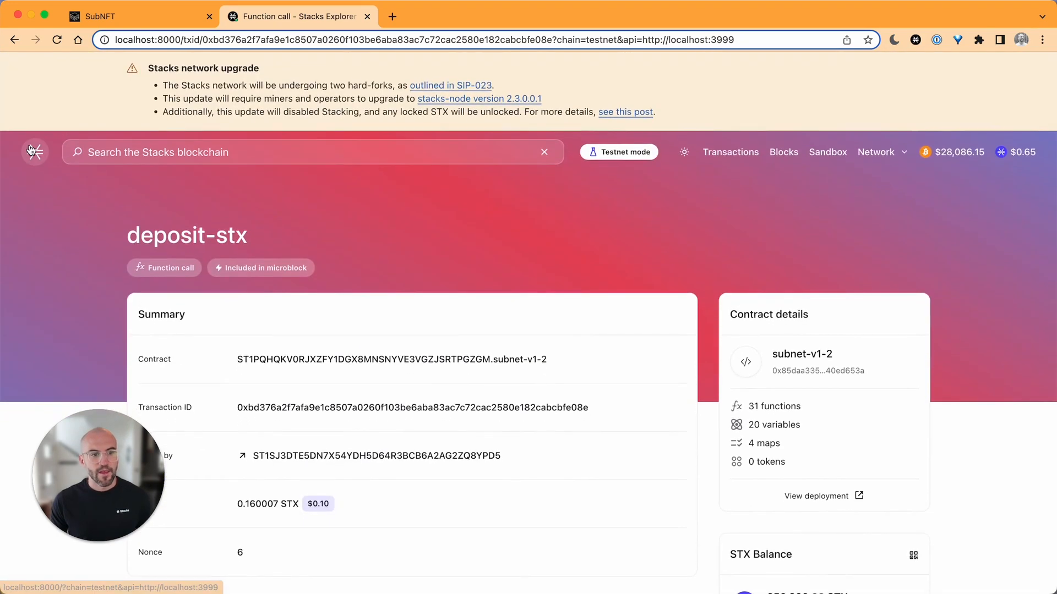
pyautogui.click(34, 151)
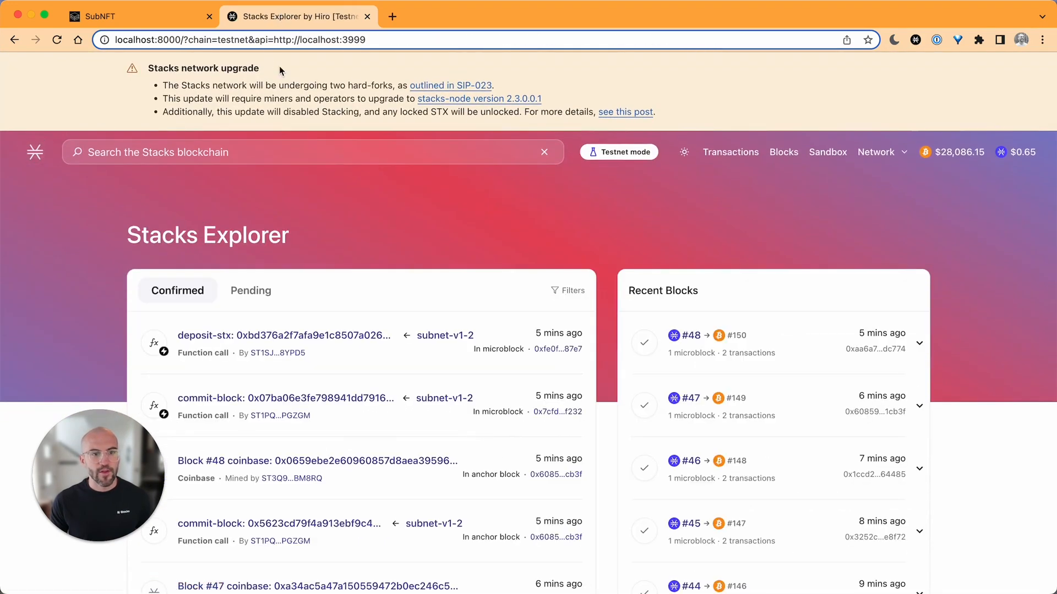
# - Open the marketplace, try minting a Parfait for 10 STX, and dismiss the broadcast error
pyautogui.click(134, 16)
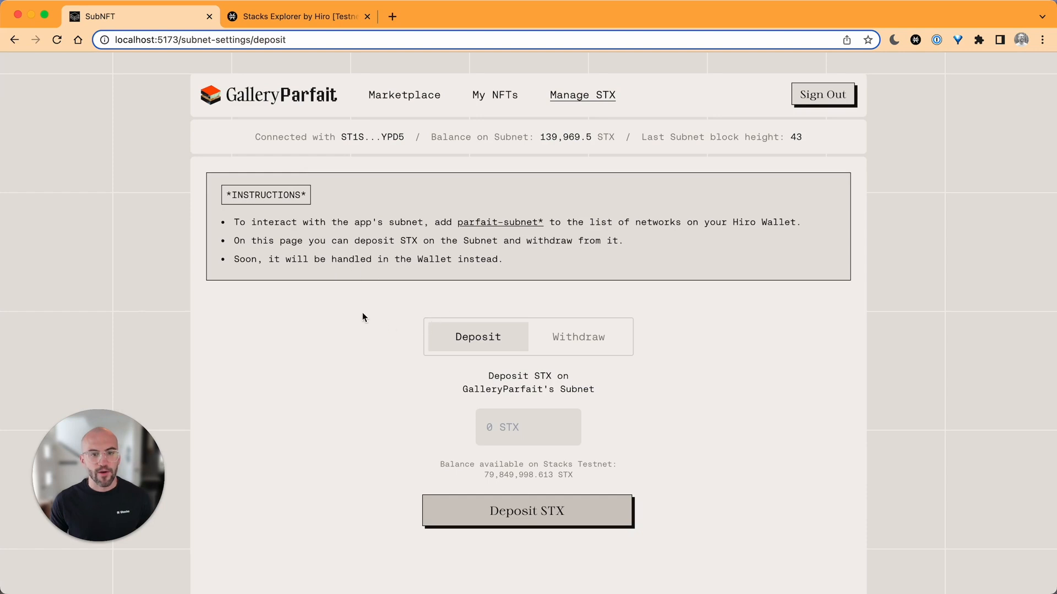
pyautogui.moveTo(404, 94)
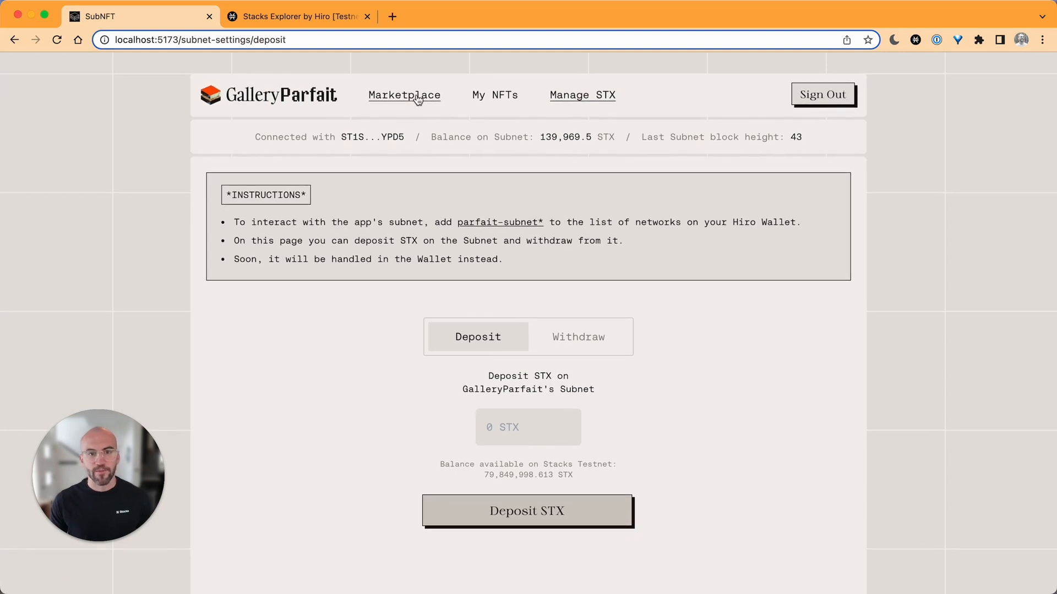
pyautogui.click(403, 94)
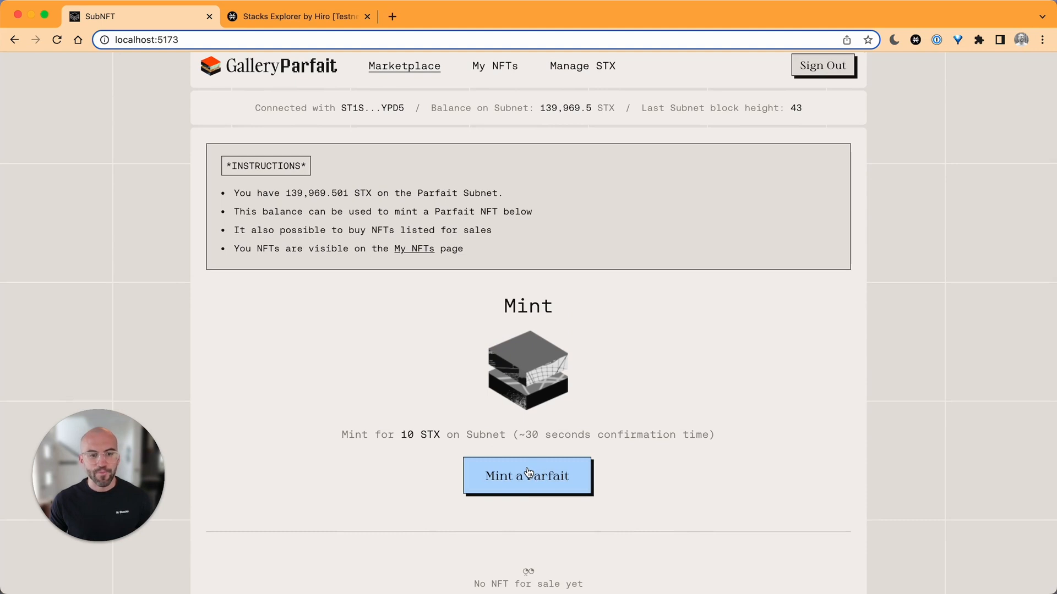
pyautogui.click(528, 475)
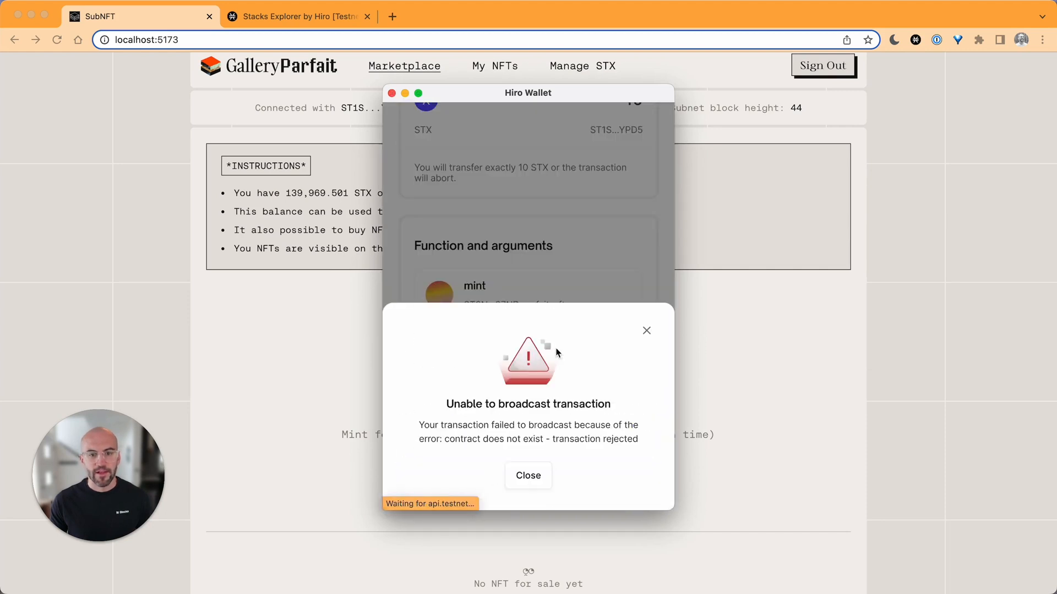
pyautogui.click(528, 475)
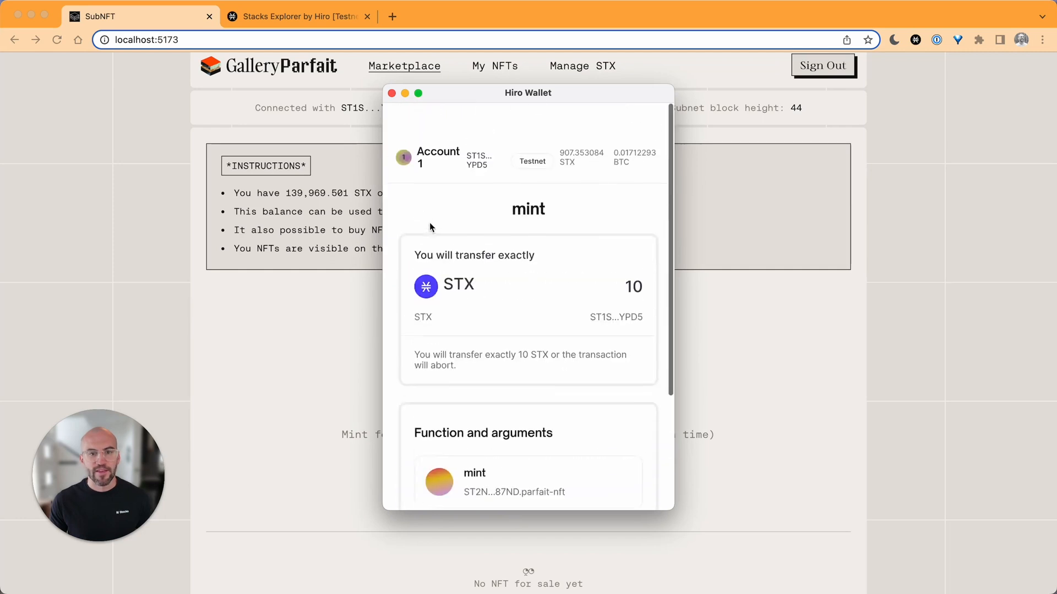
pyautogui.scroll(-3)
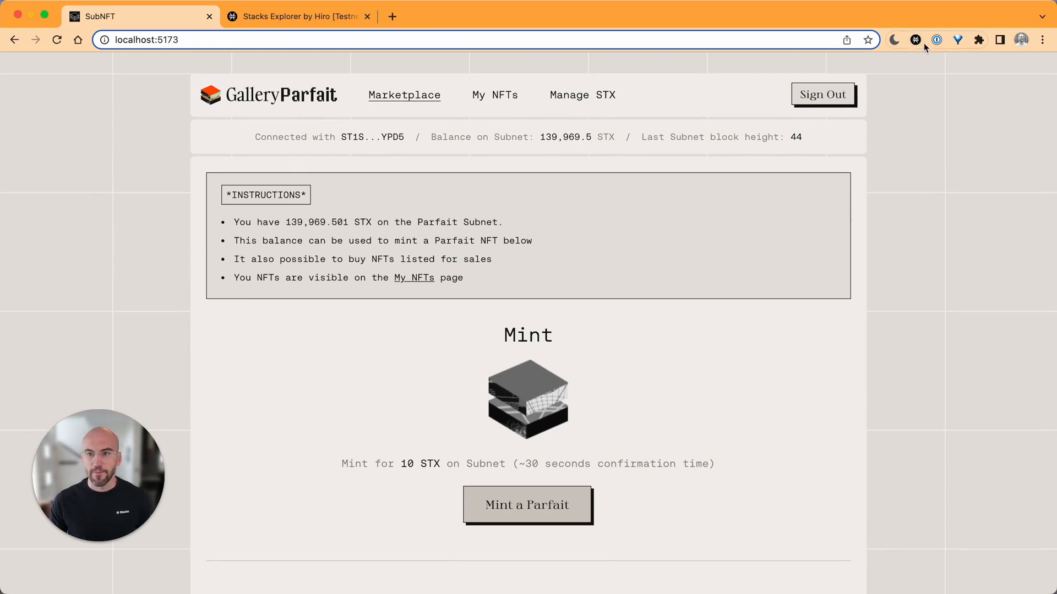
pyautogui.click(915, 39)
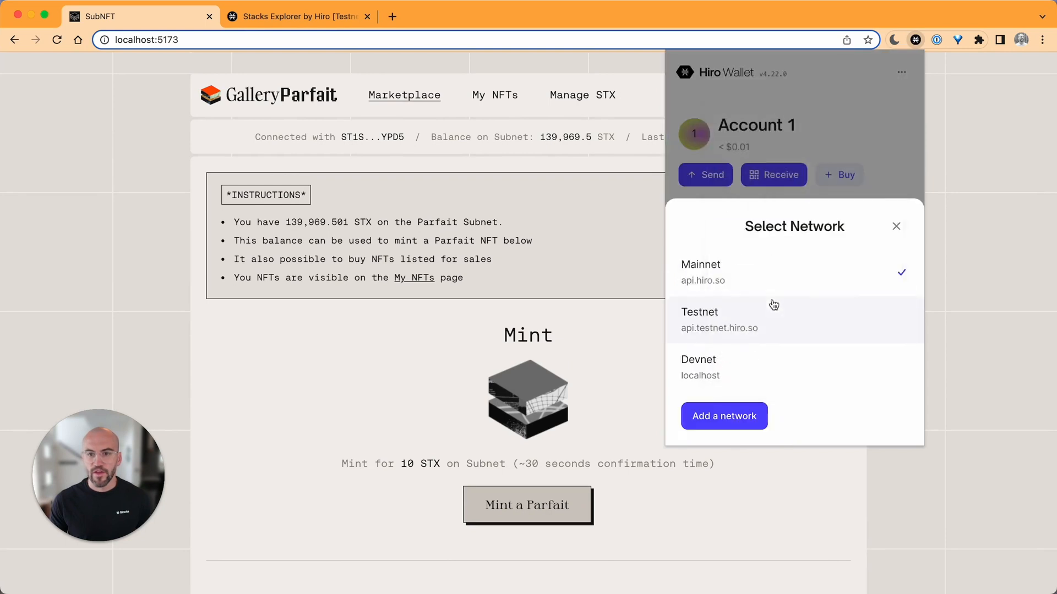
pyautogui.moveTo(723, 416)
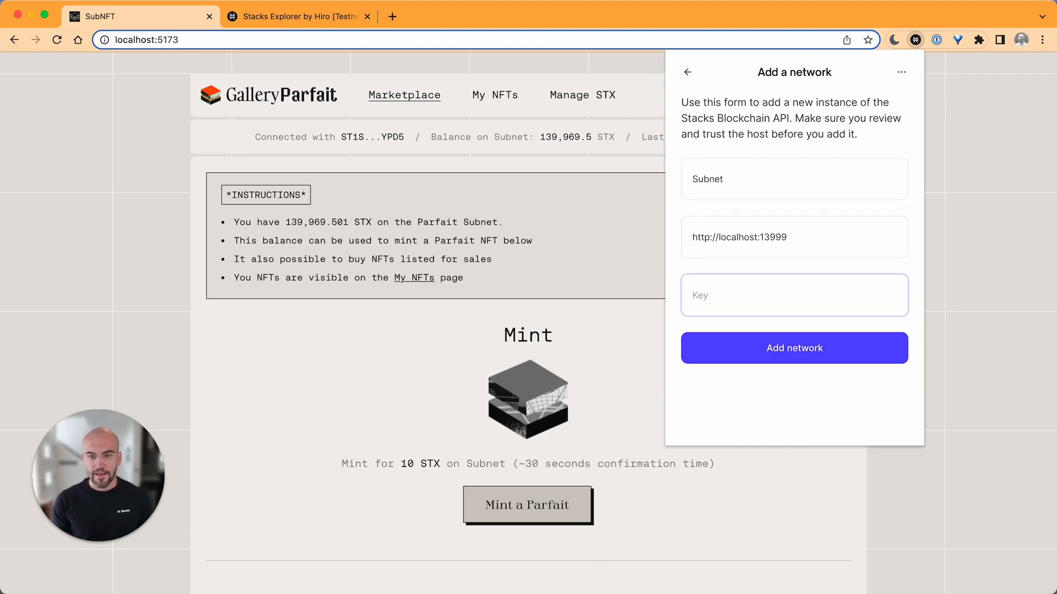
pyautogui.write('Subnet')
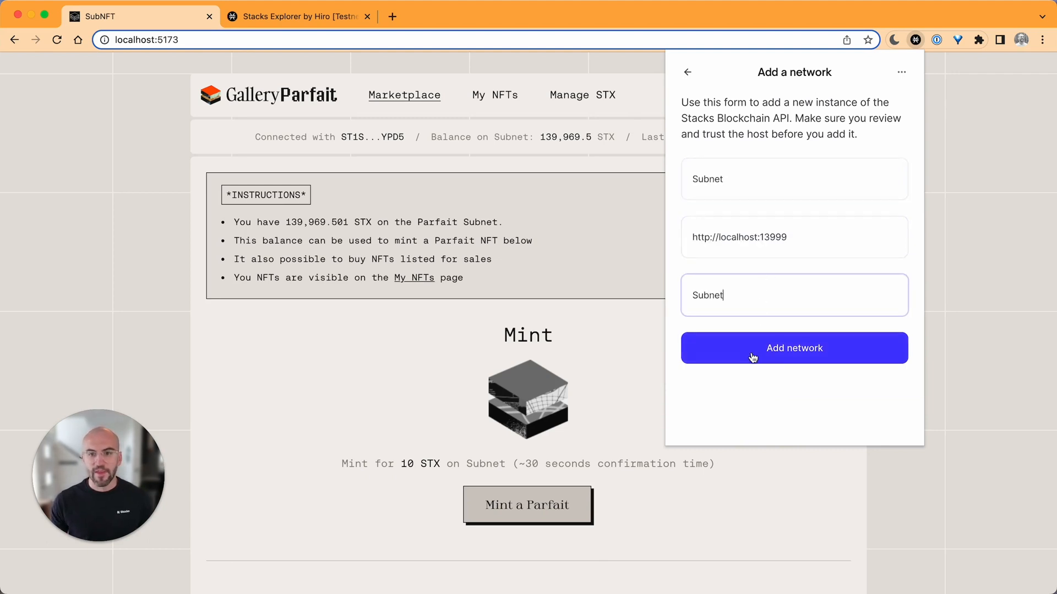
pyautogui.click(794, 348)
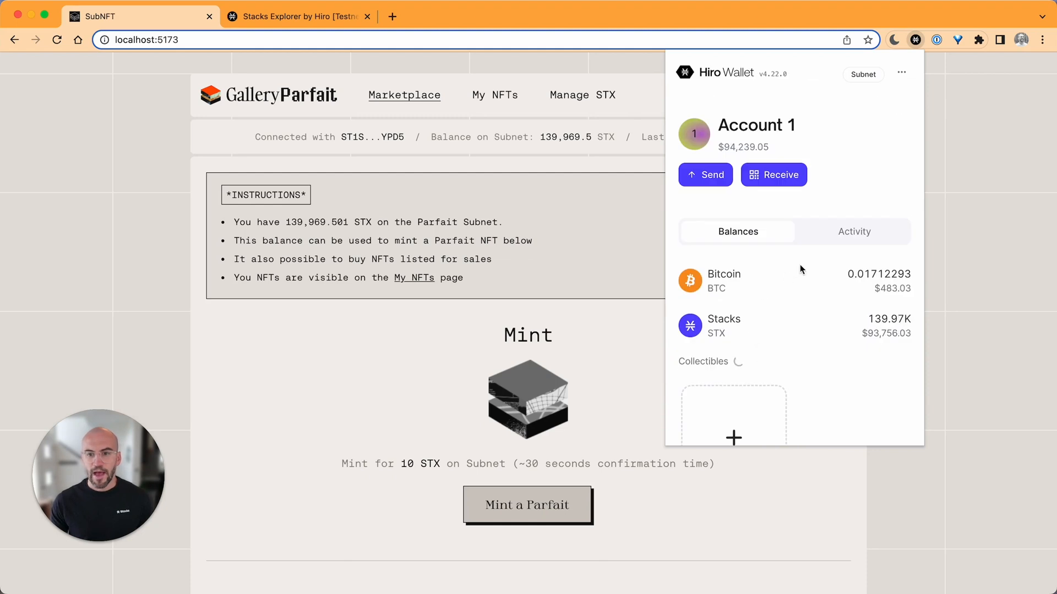
pyautogui.moveTo(330, 349)
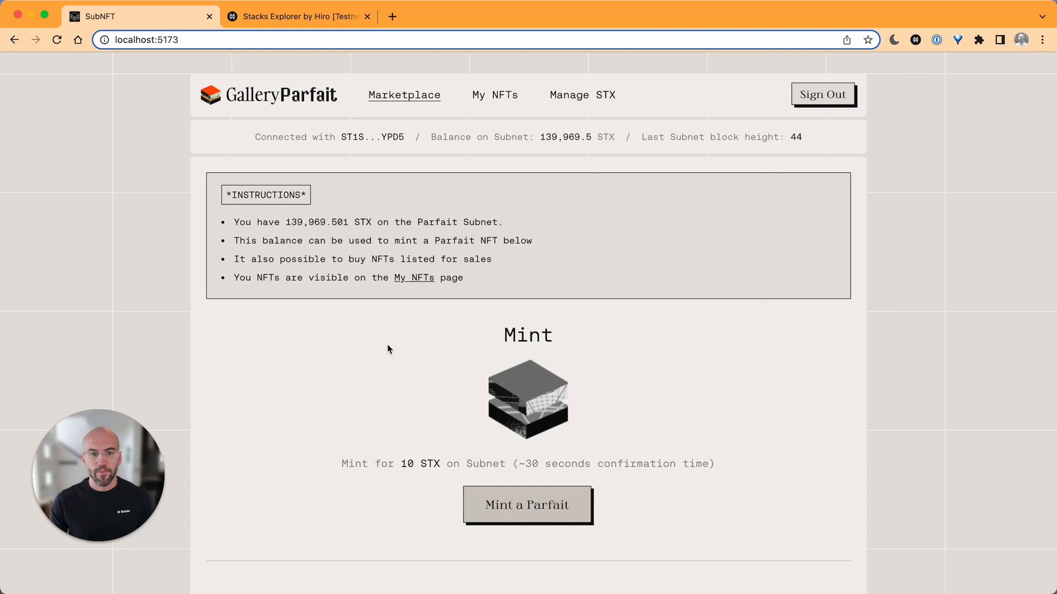
# - Confirm the 10 STX Parfait mint in Hiro Wallet, then move to the explorer tab
pyautogui.click(528, 504)
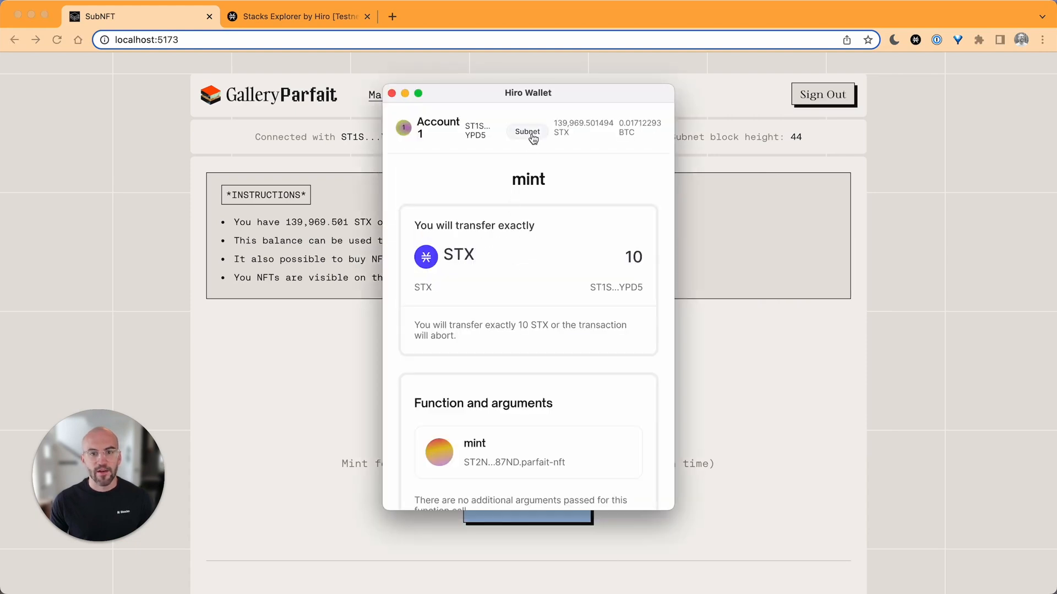
pyautogui.scroll(-3)
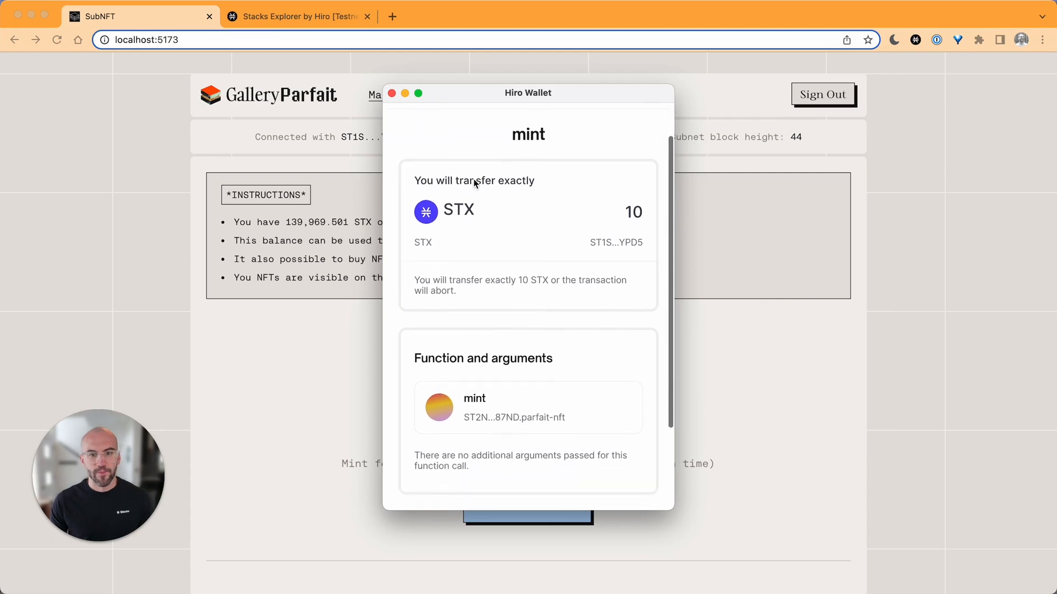
pyautogui.scroll(-3)
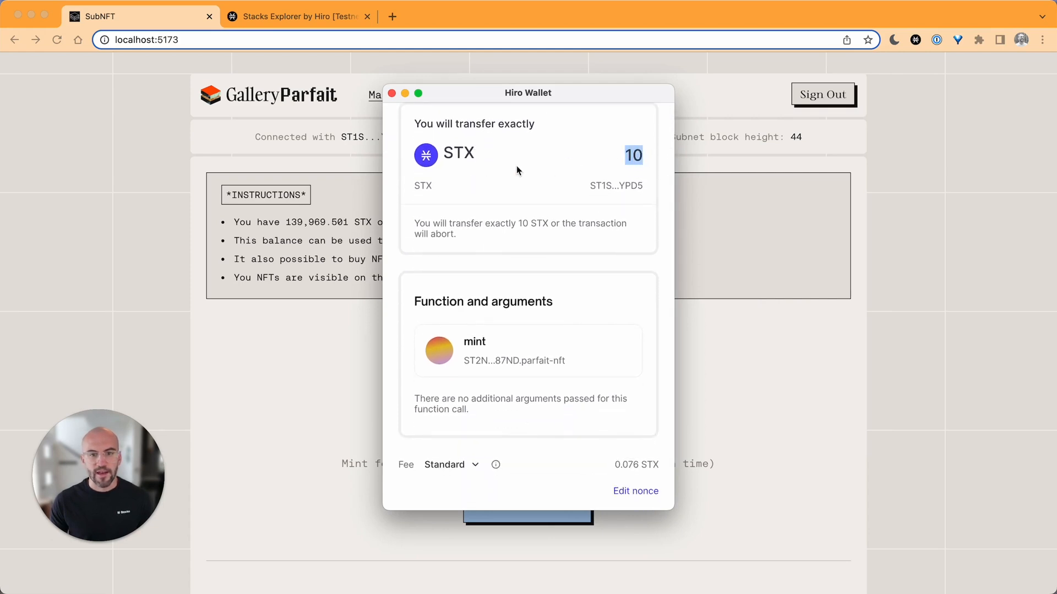
pyautogui.scroll(-3)
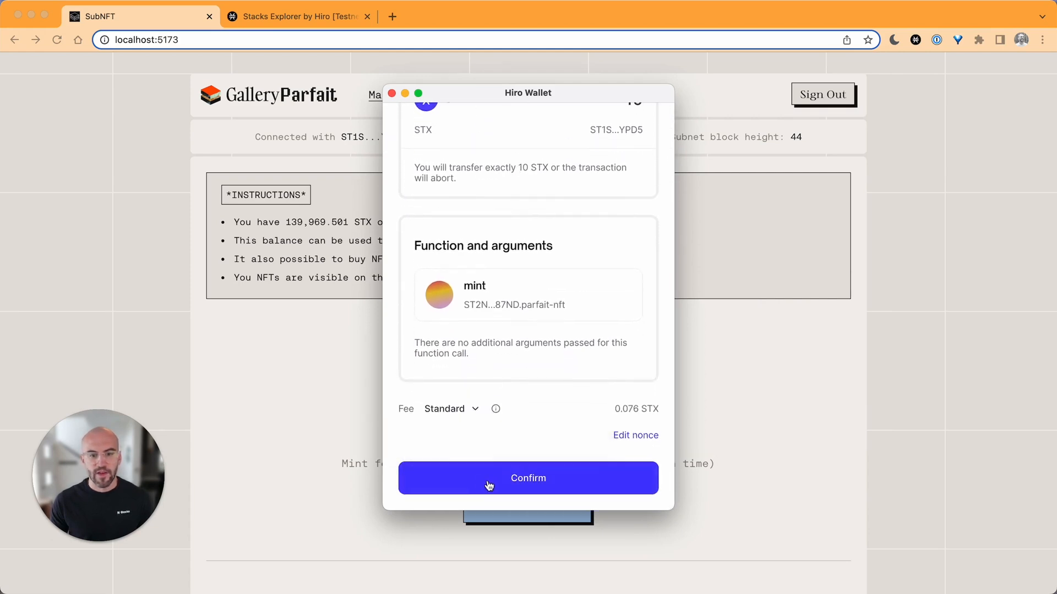
pyautogui.click(528, 478)
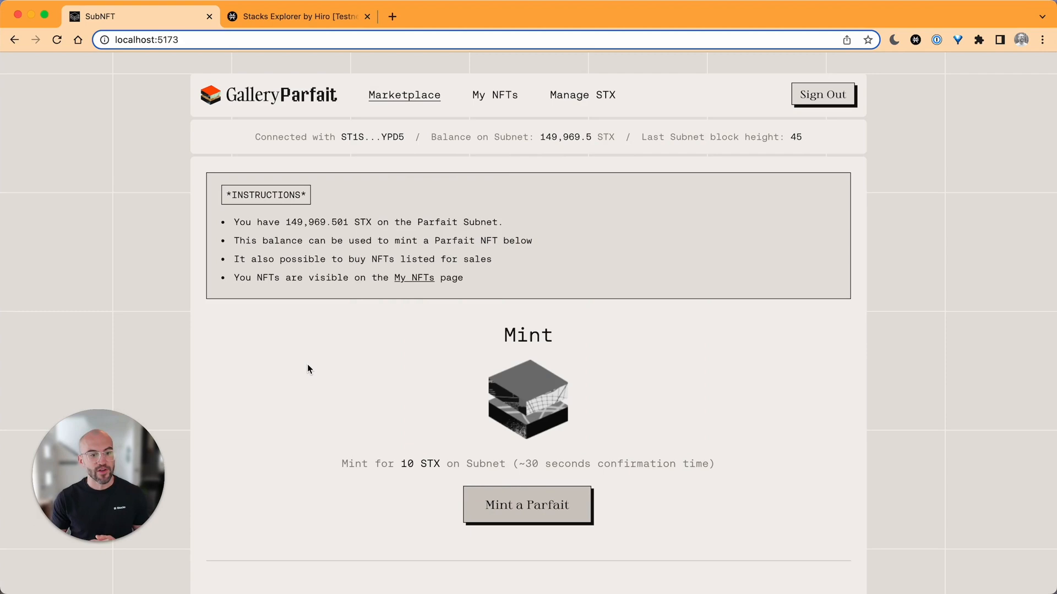
pyautogui.moveTo(270, 78)
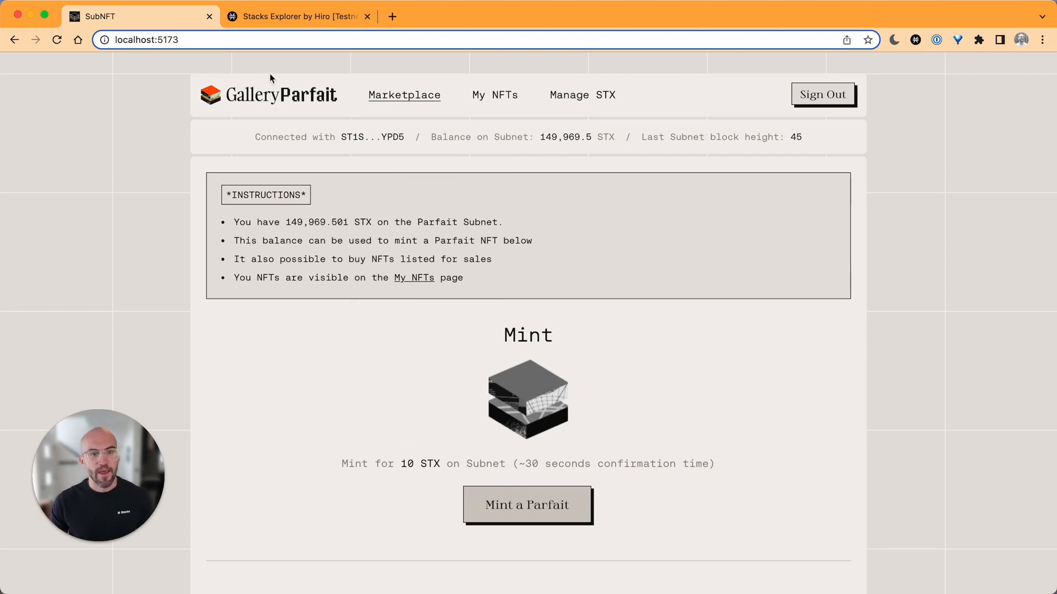
pyautogui.click(297, 16)
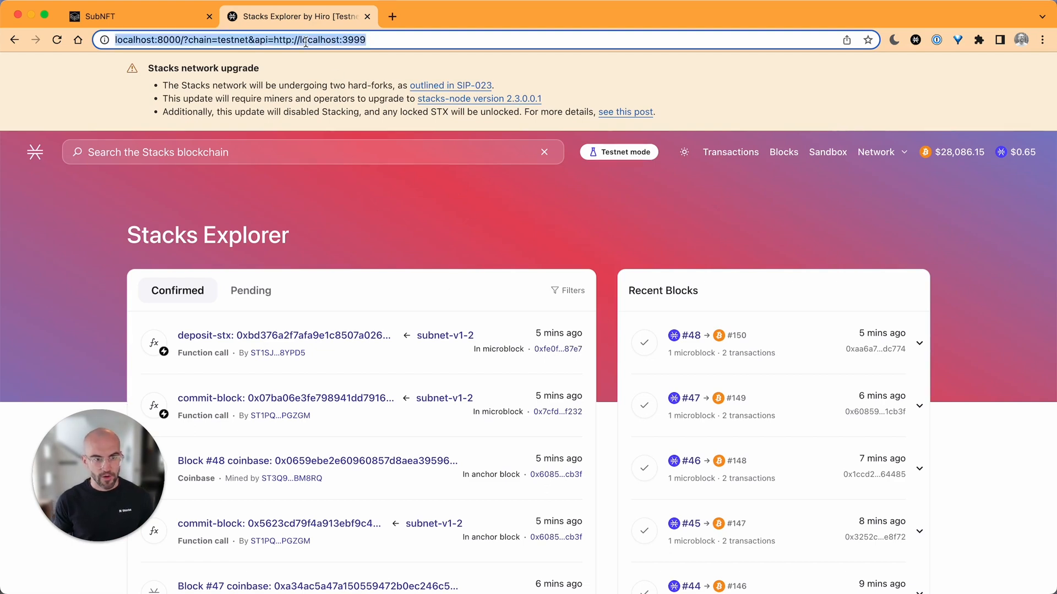
pyautogui.click(549, 16)
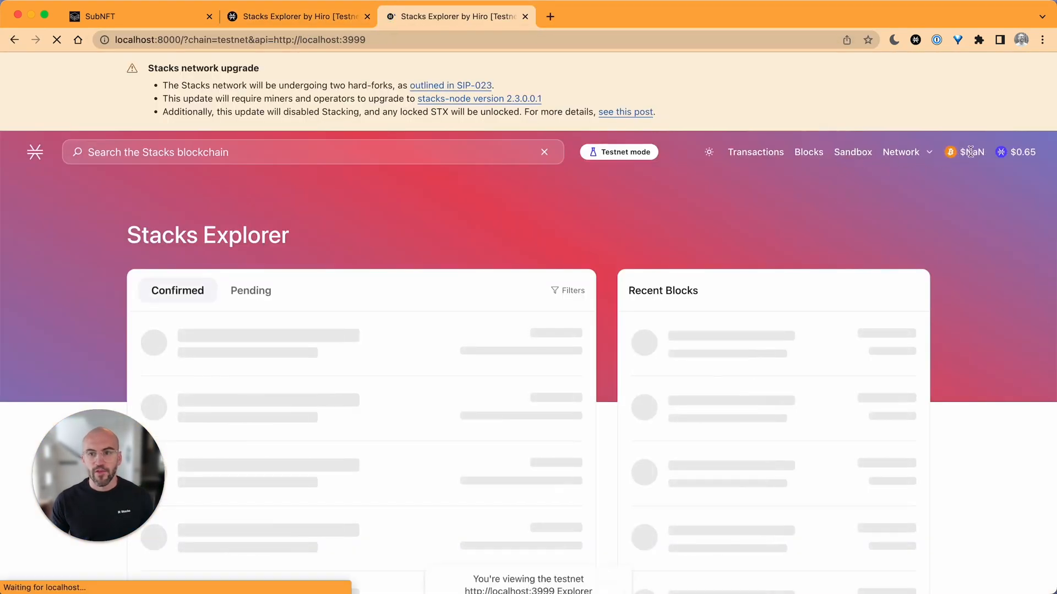
pyautogui.click(903, 151)
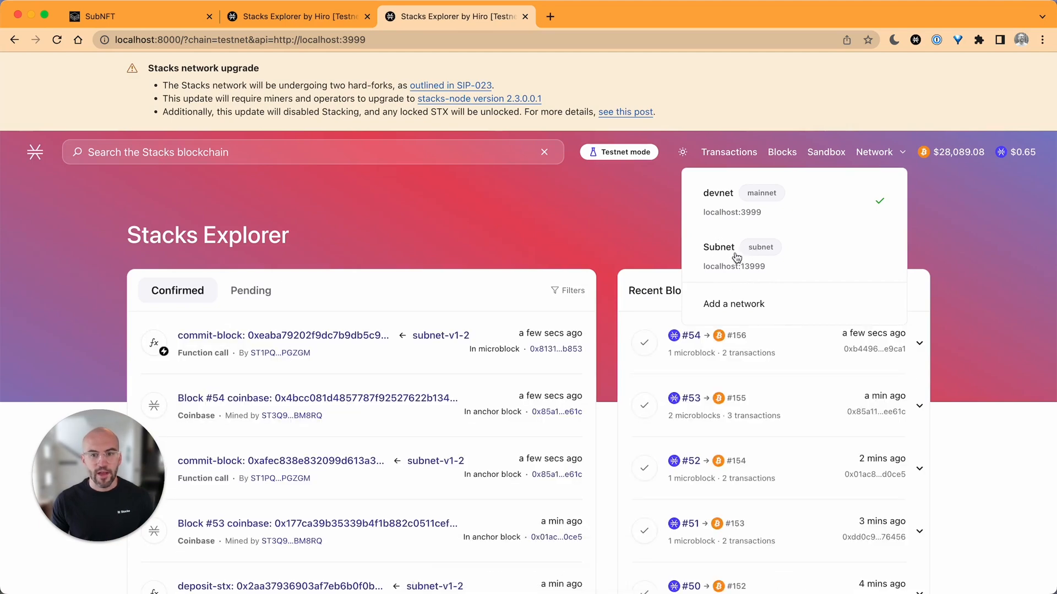
pyautogui.moveTo(756, 276)
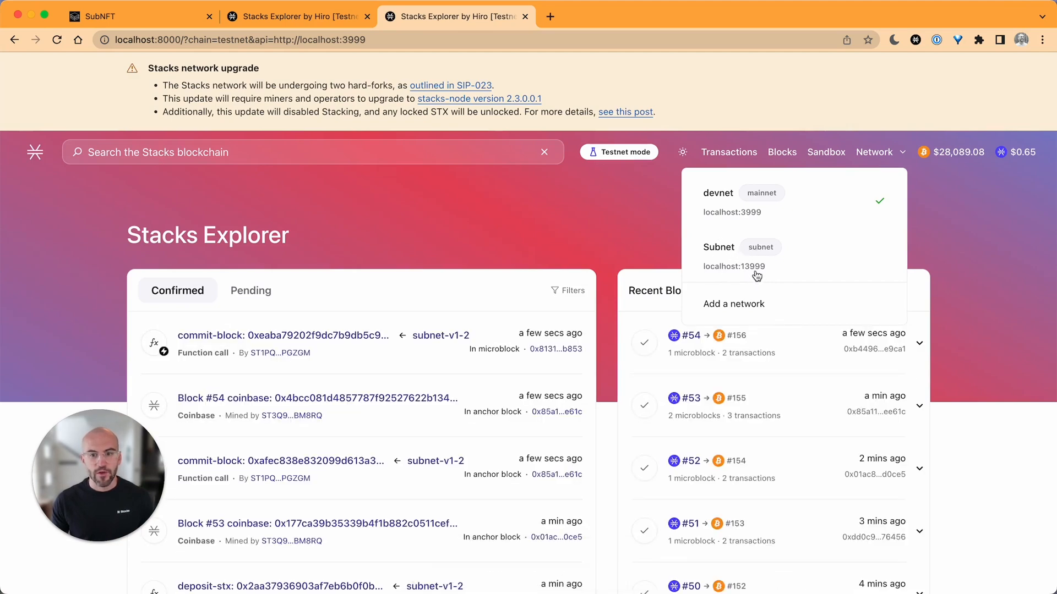
pyautogui.click(733, 304)
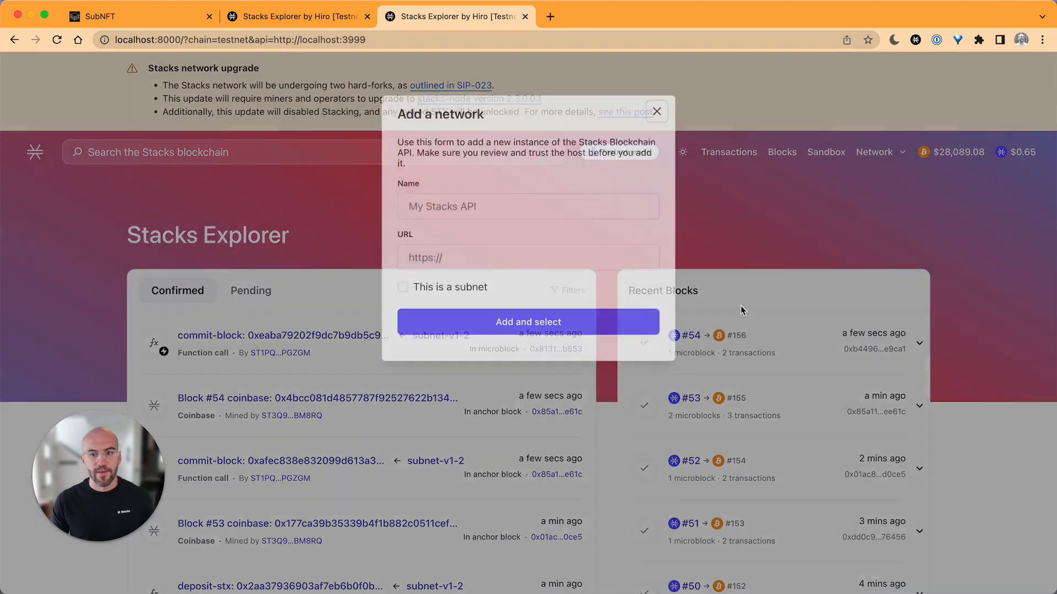
pyautogui.click(528, 205)
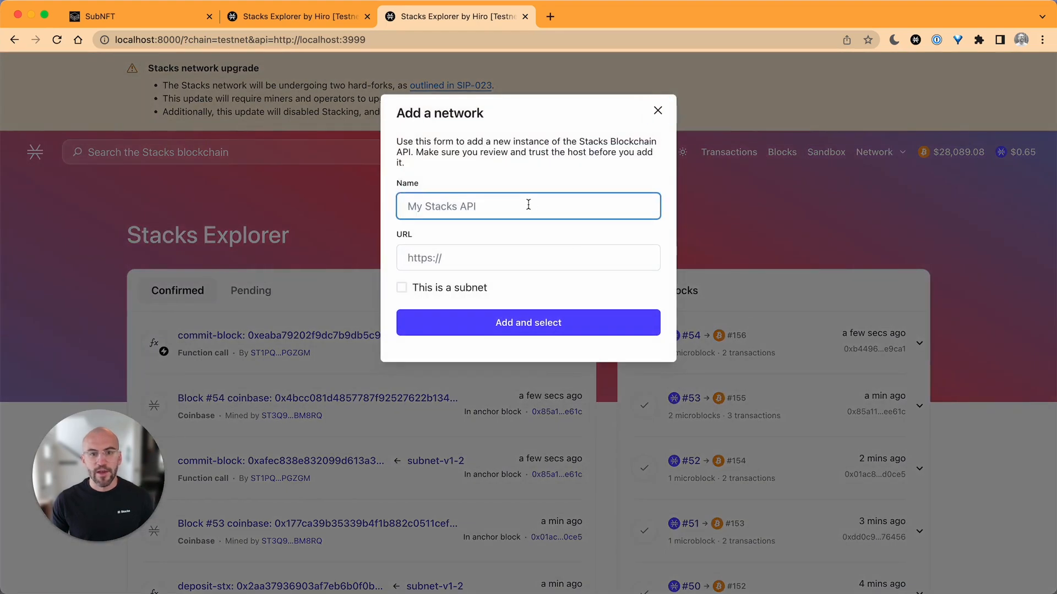
pyautogui.write('Subnet')
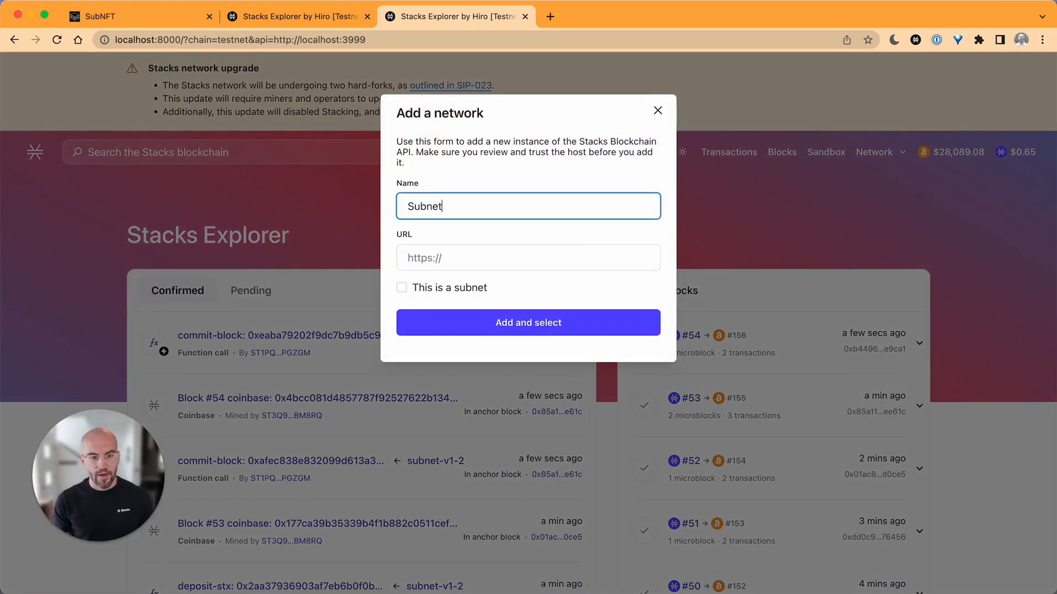
pyautogui.write('http://localhost:13999')
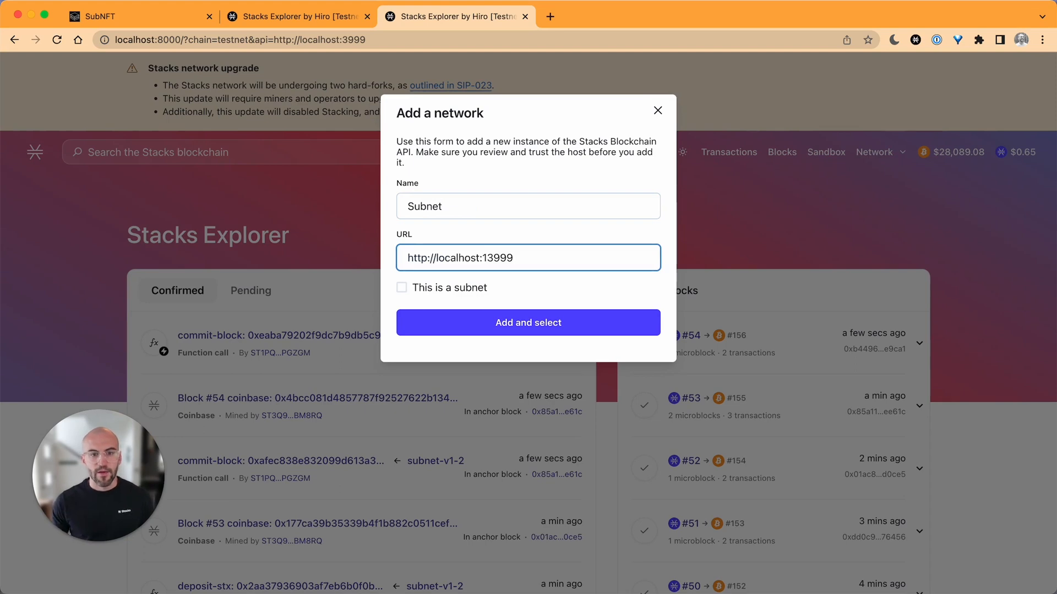
pyautogui.click(401, 287)
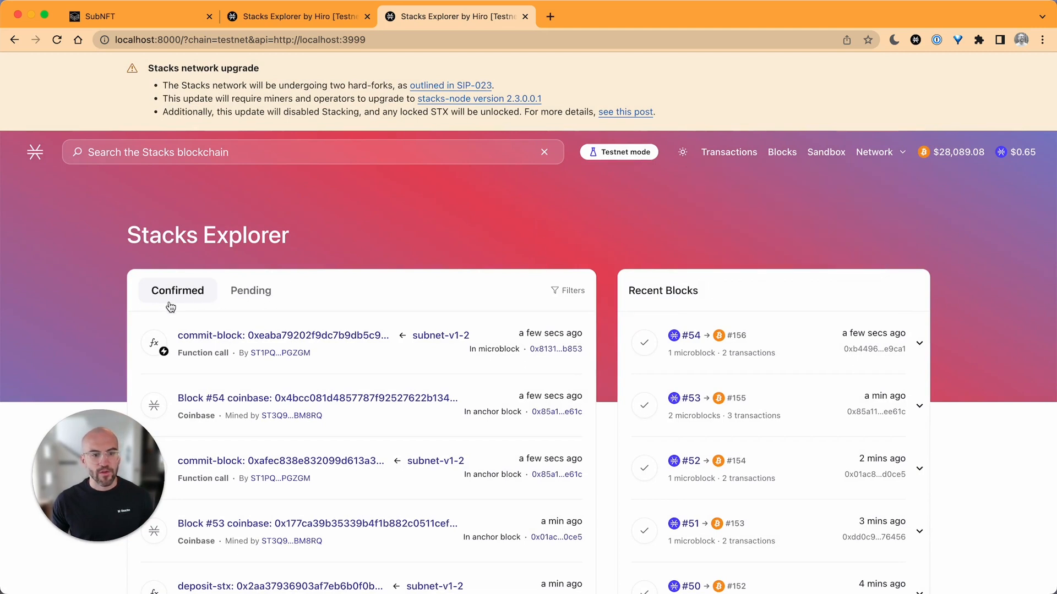
# - Check pending transactions and switch the explorer to the Subnet network
pyautogui.click(250, 290)
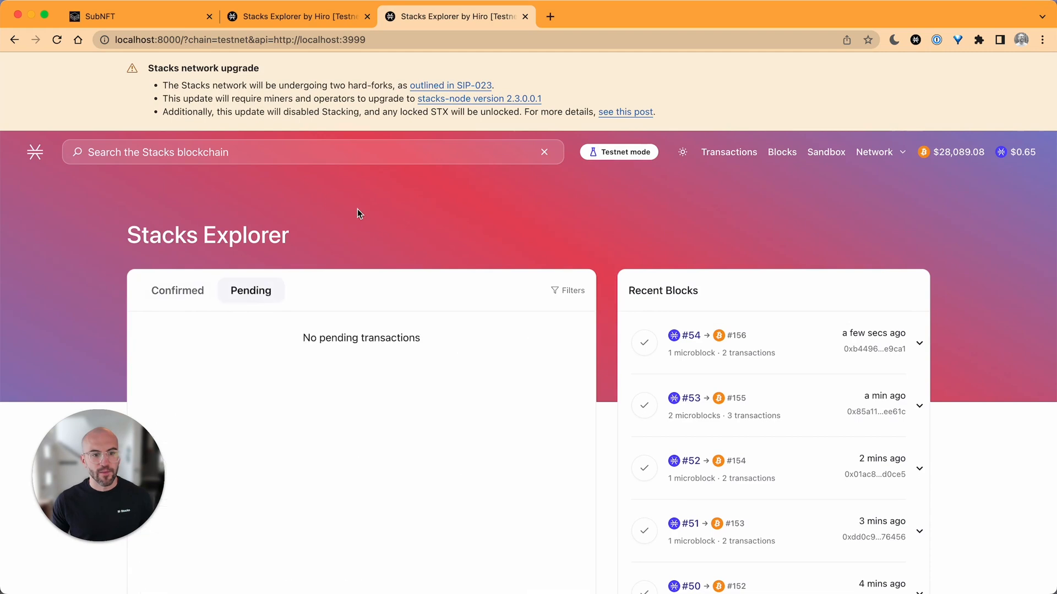
pyautogui.scroll(-3)
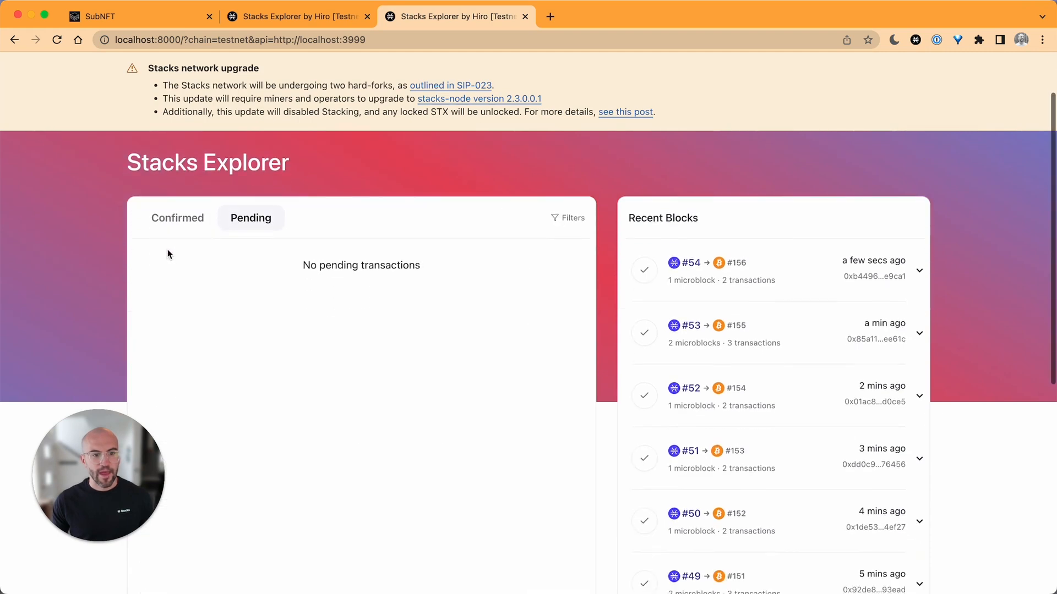
pyautogui.click(177, 218)
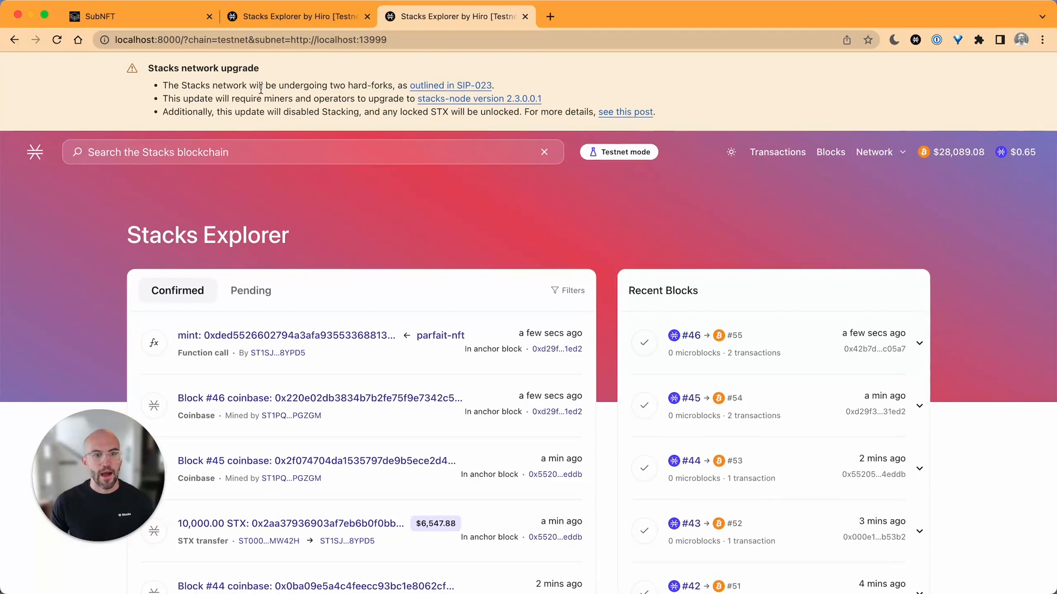
# - Open My NFTs in Gallery Parfait and scroll through the owned subnet Parfaits
pyautogui.click(135, 16)
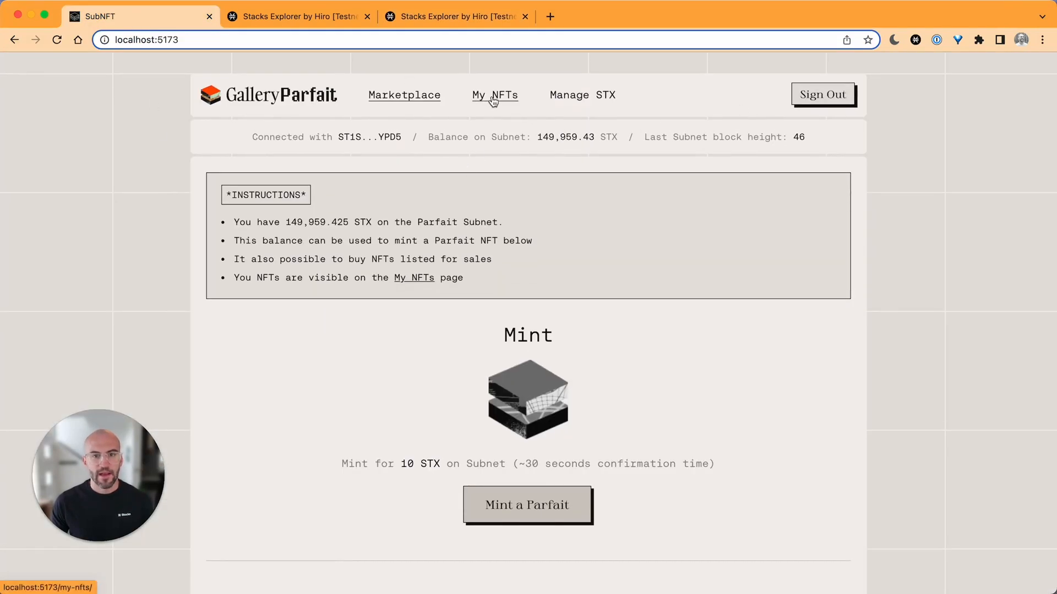
pyautogui.click(495, 95)
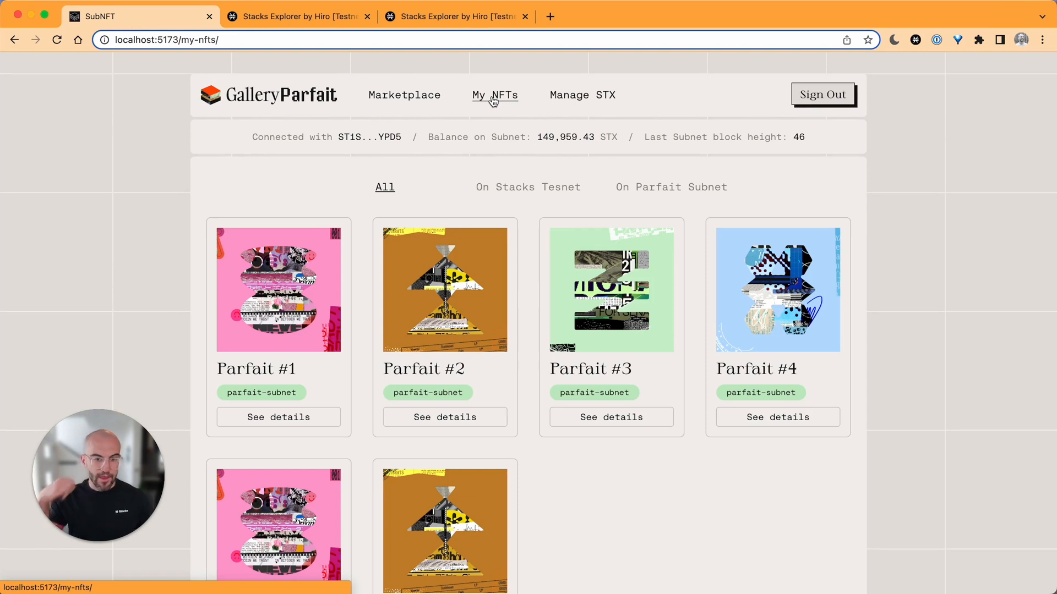
pyautogui.scroll(-3)
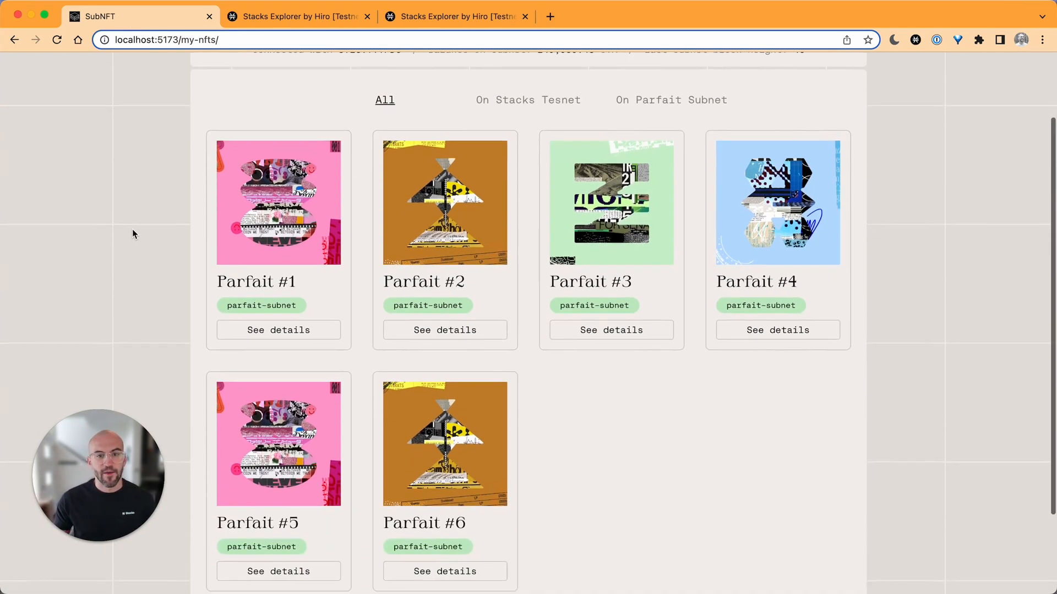
pyautogui.scroll(-3)
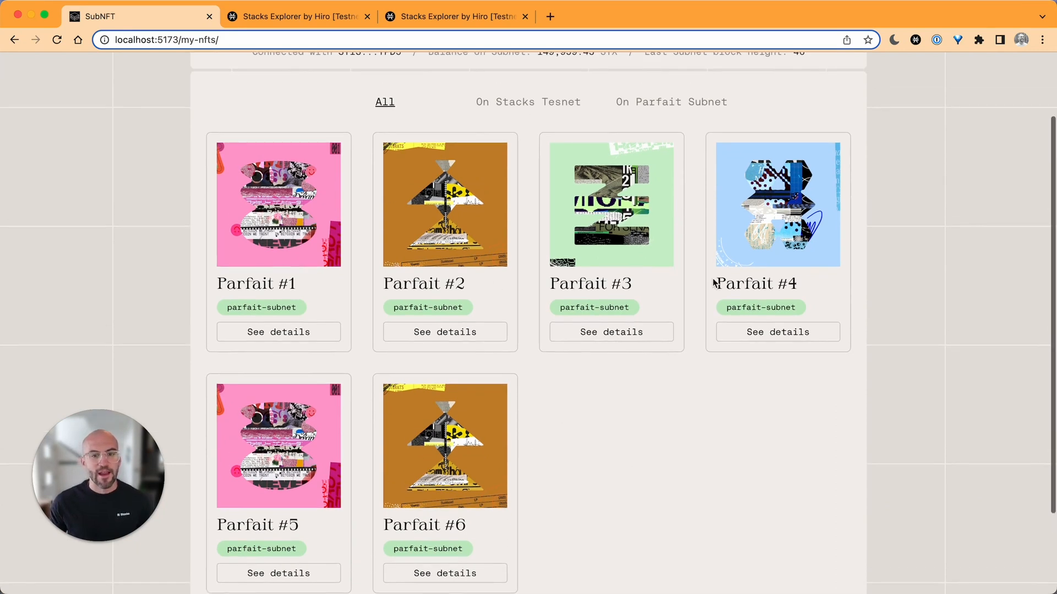
pyautogui.scroll(-3)
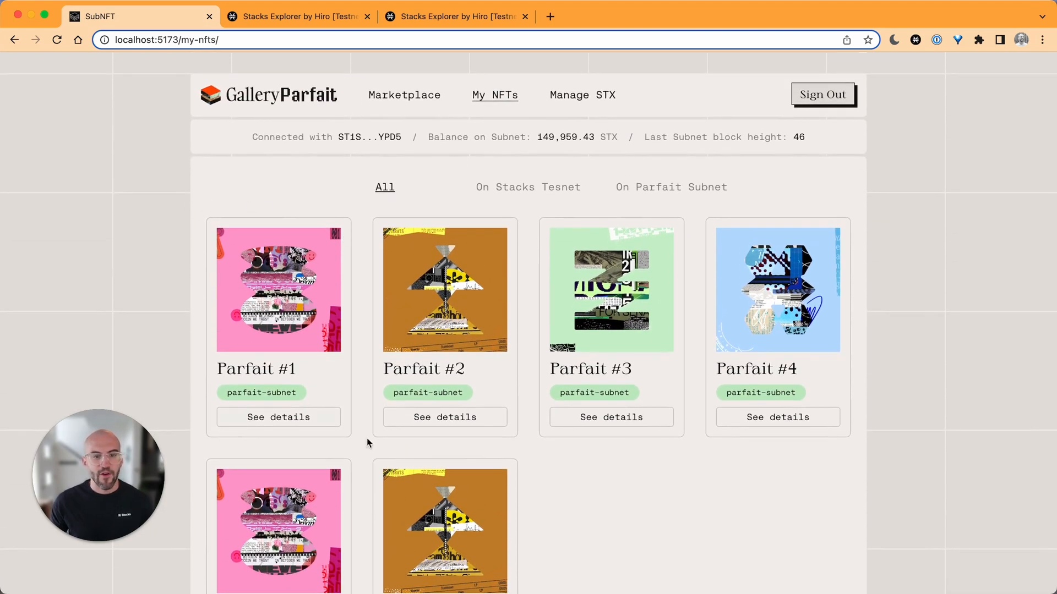
pyautogui.moveTo(166, 279)
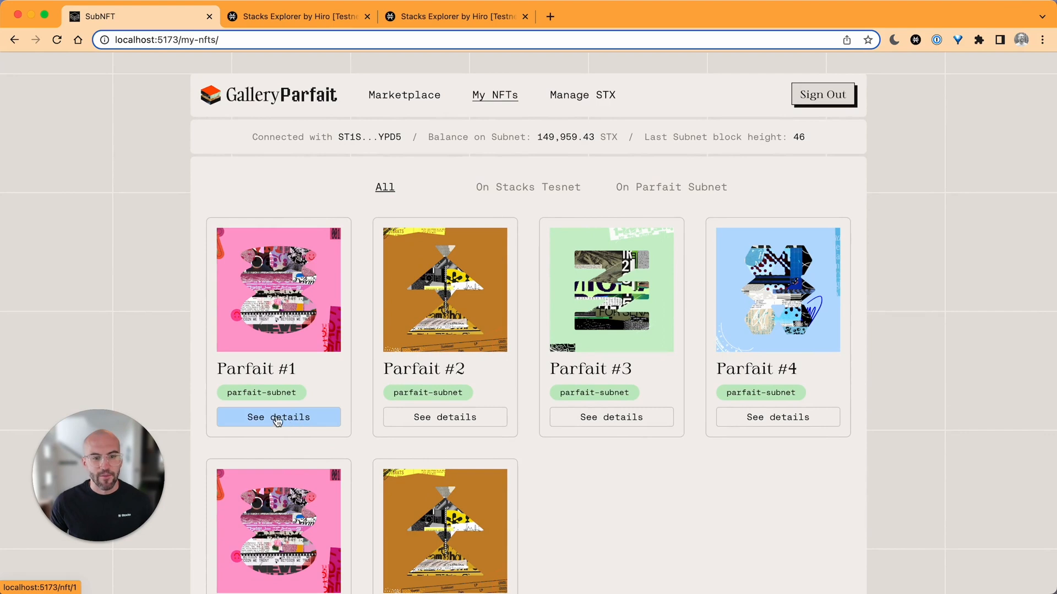
# - List Parfait #1 for 20 STX and approve the listing in Hiro Wallet
pyautogui.click(277, 417)
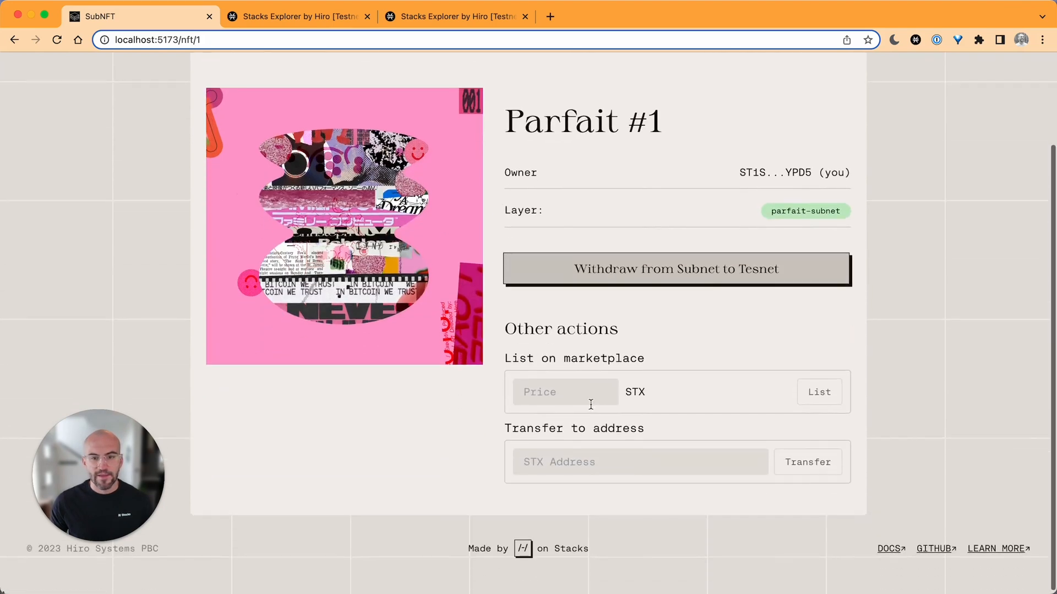
pyautogui.write('20')
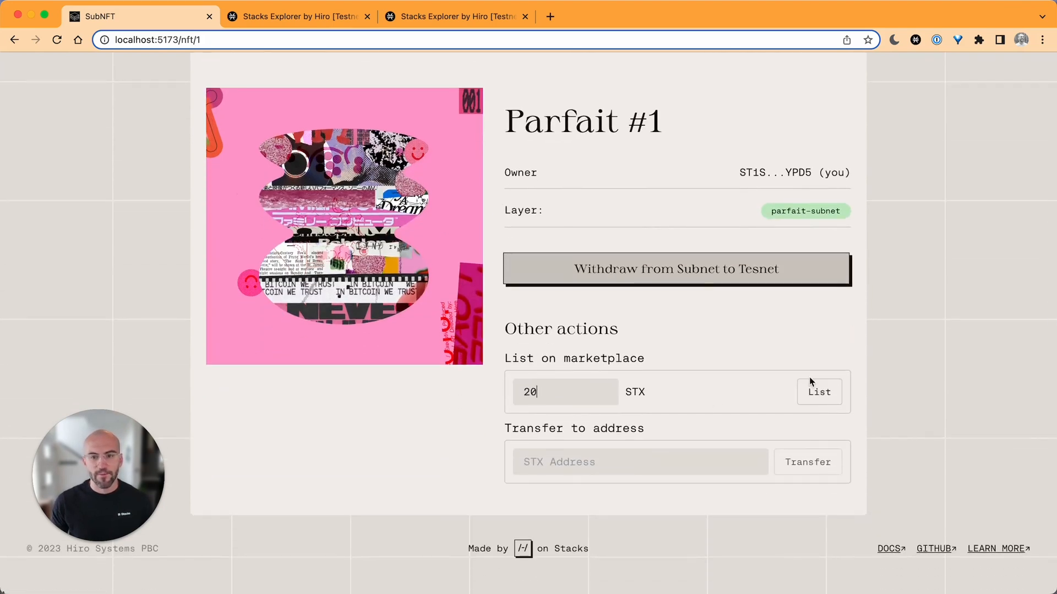
pyautogui.click(819, 392)
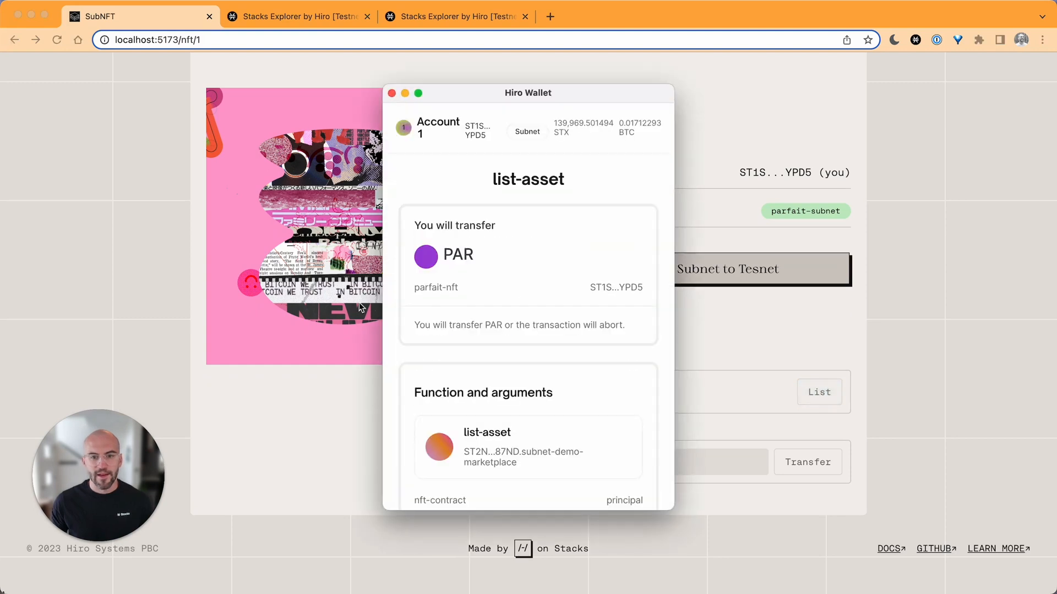
pyautogui.scroll(-3)
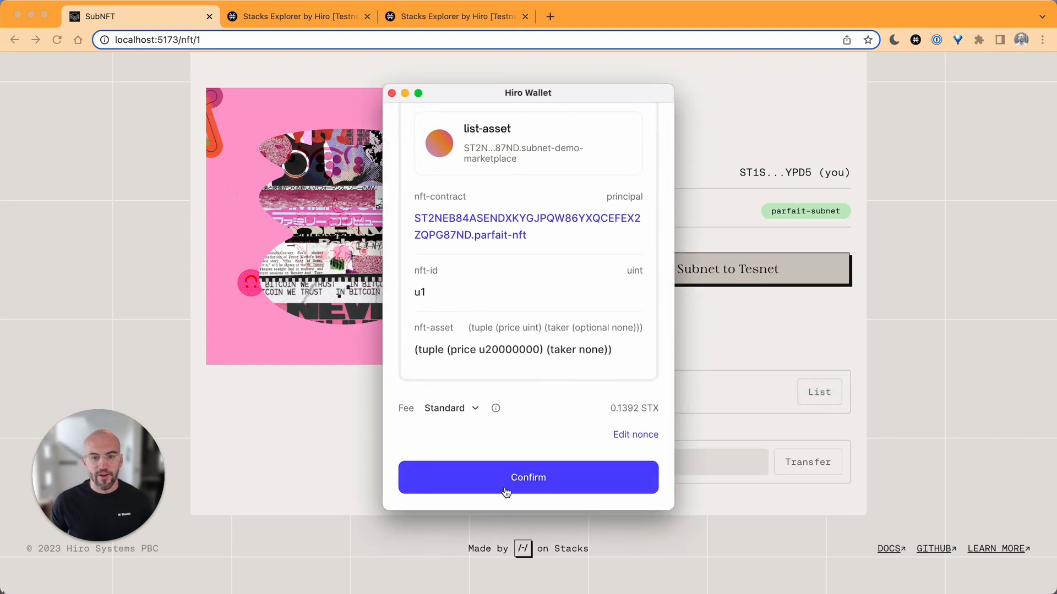
pyautogui.click(528, 477)
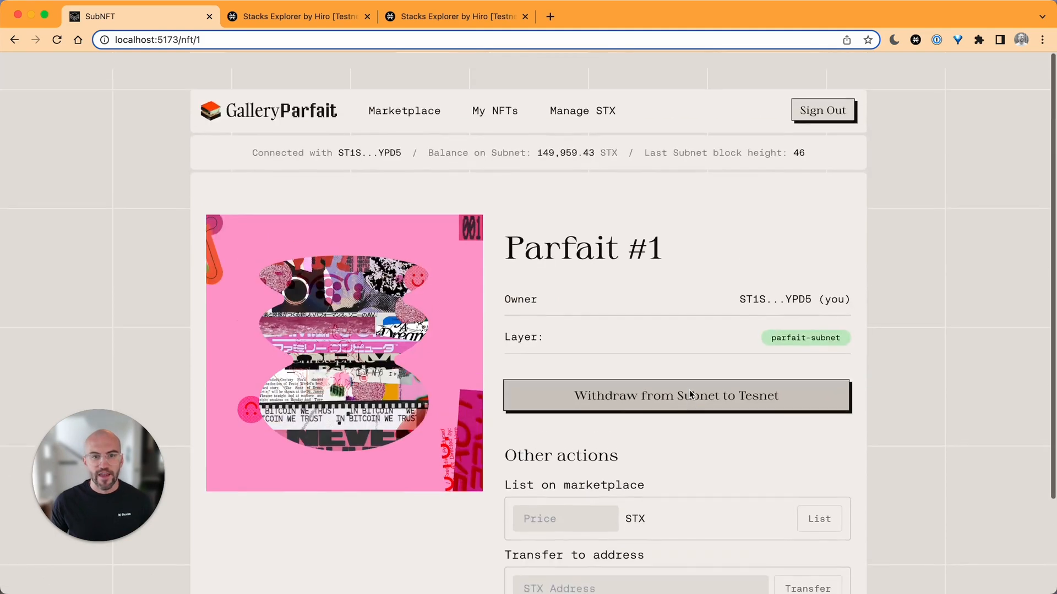
# - List Parfait #2 for 15 STX, approve it, and return to My NFTs
pyautogui.click(495, 110)
pyautogui.write('15')
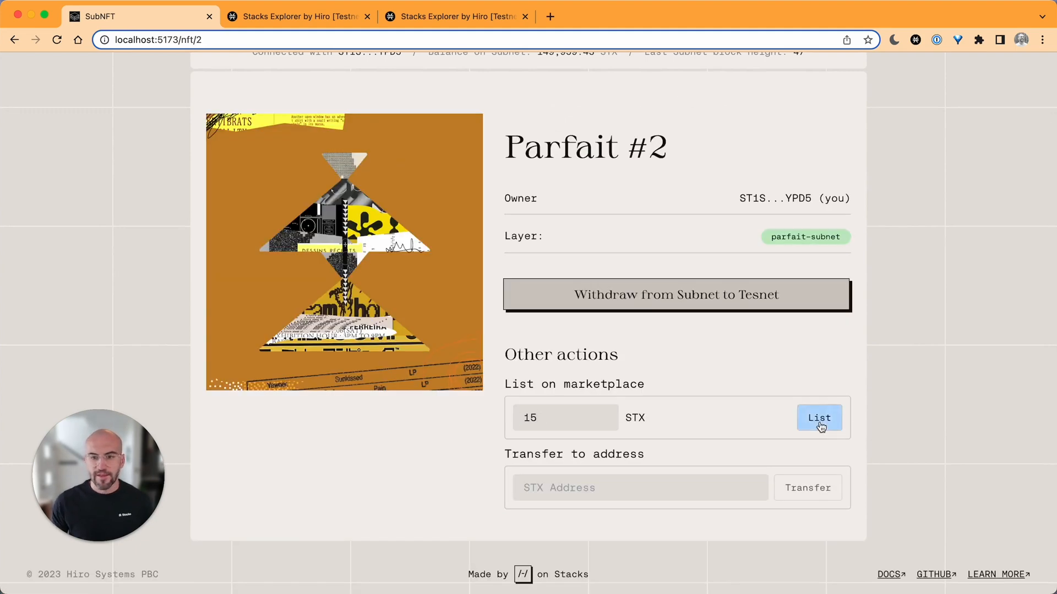
pyautogui.click(819, 418)
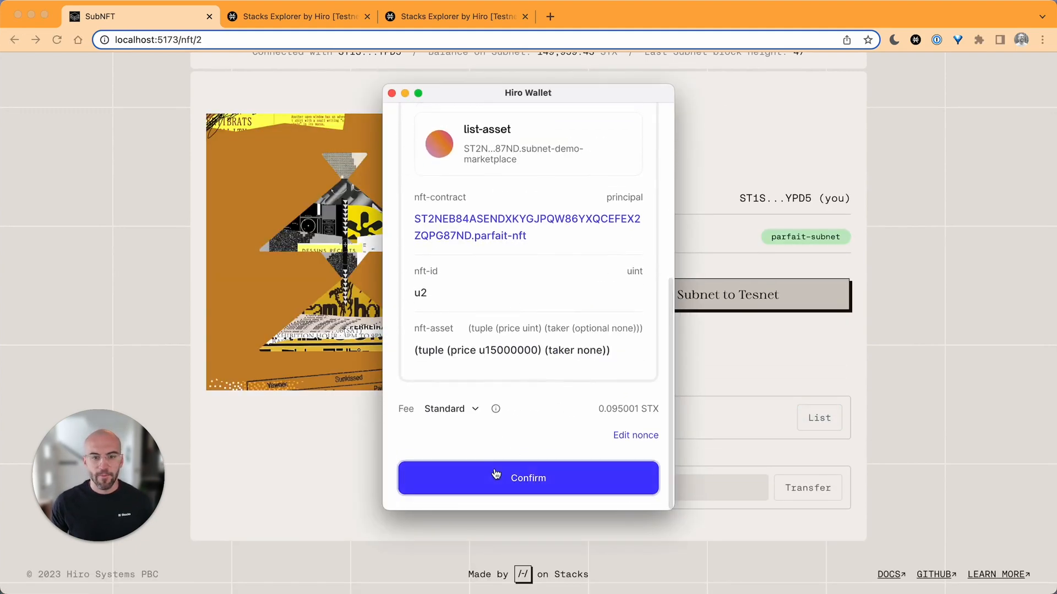
pyautogui.click(528, 477)
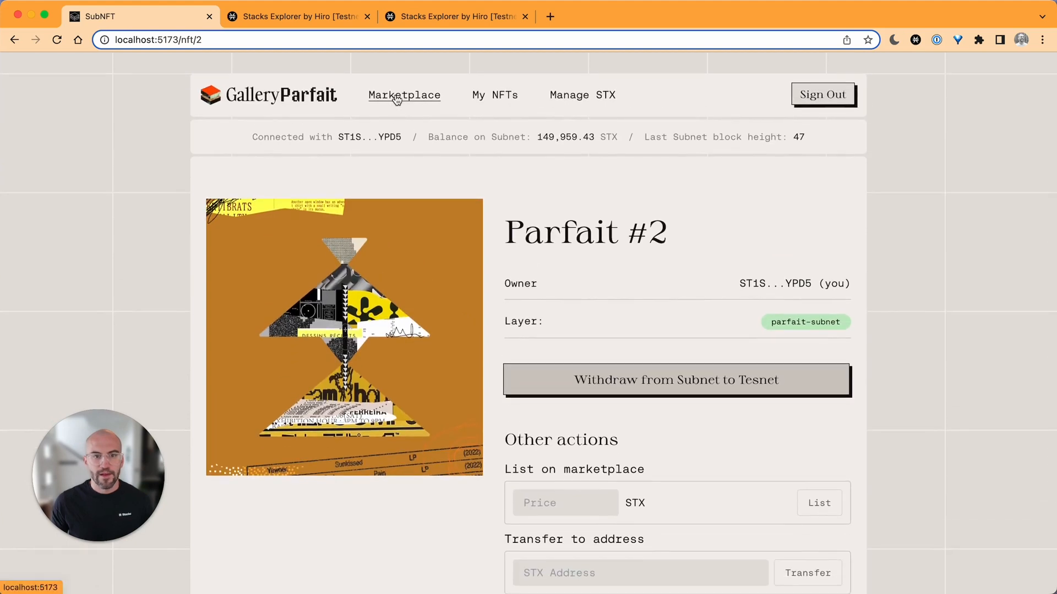
pyautogui.click(495, 94)
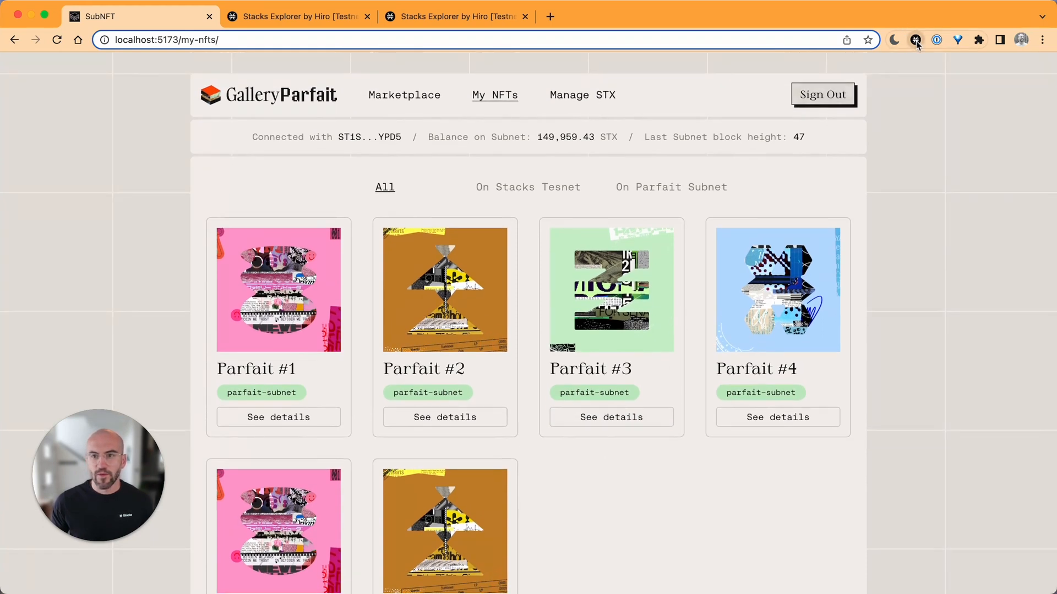
# - Transfer Parfait #3 to another STX address and approve it in Hiro Wallet
pyautogui.click(915, 39)
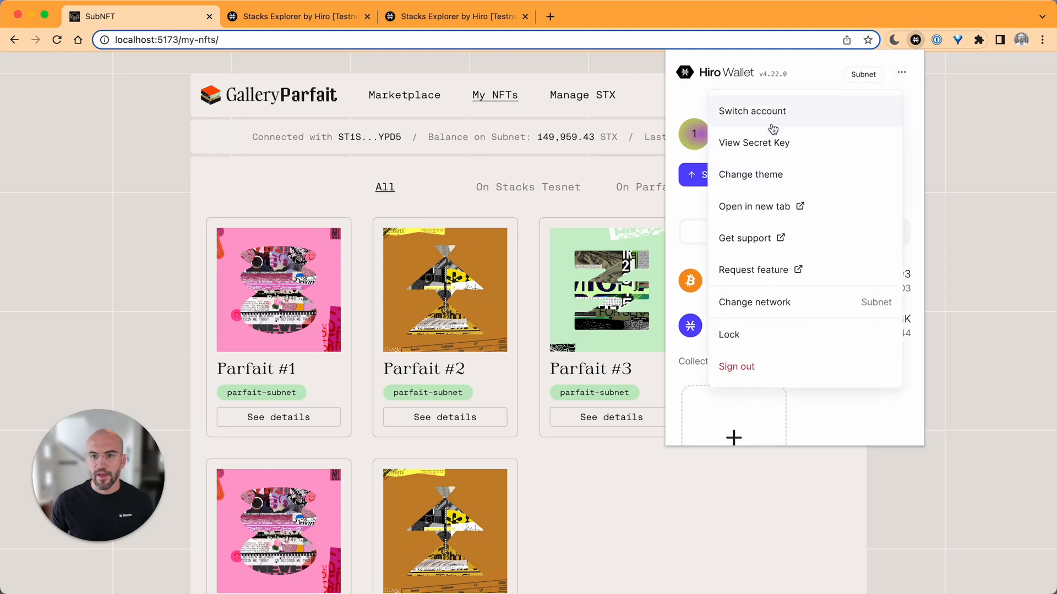
pyautogui.click(752, 111)
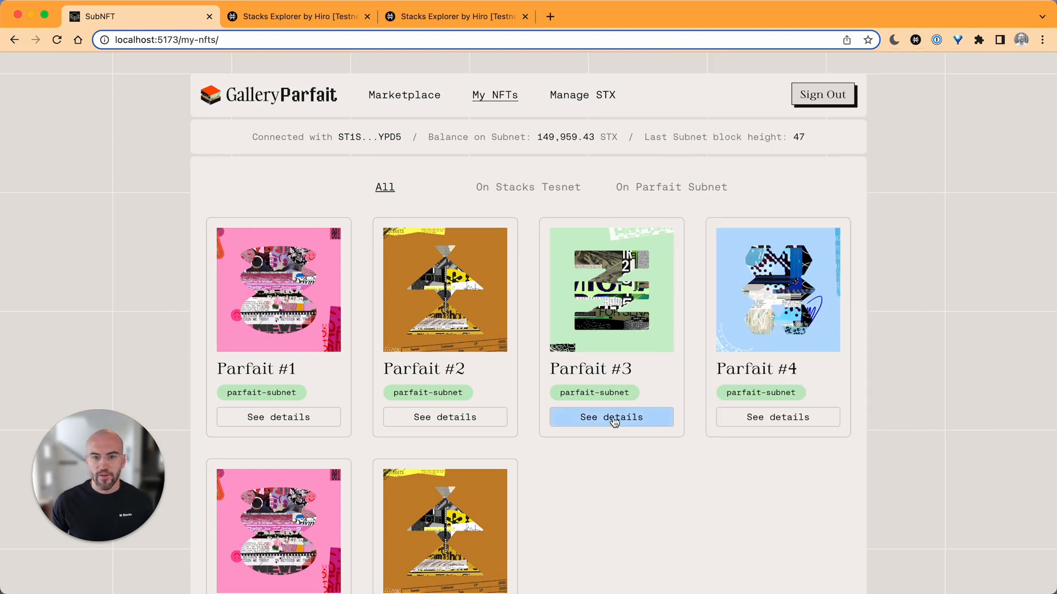
pyautogui.click(610, 416)
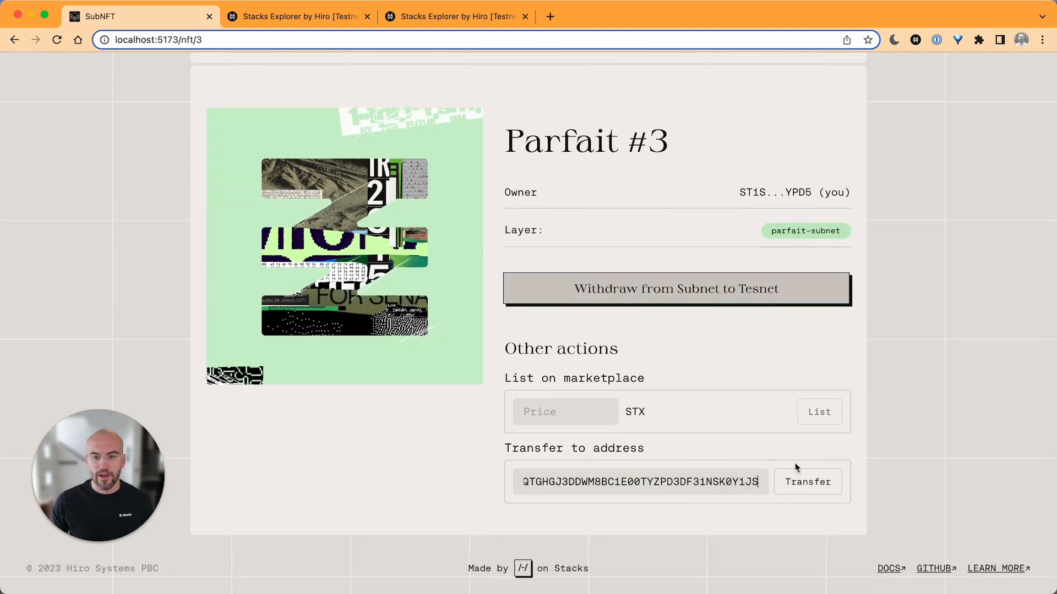
pyautogui.click(807, 482)
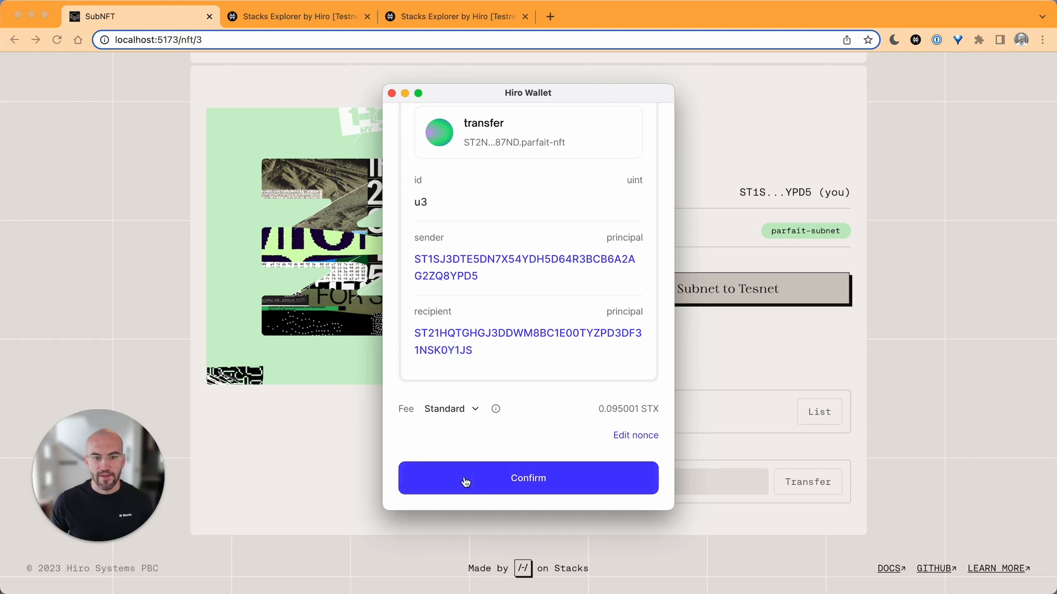
pyautogui.click(528, 477)
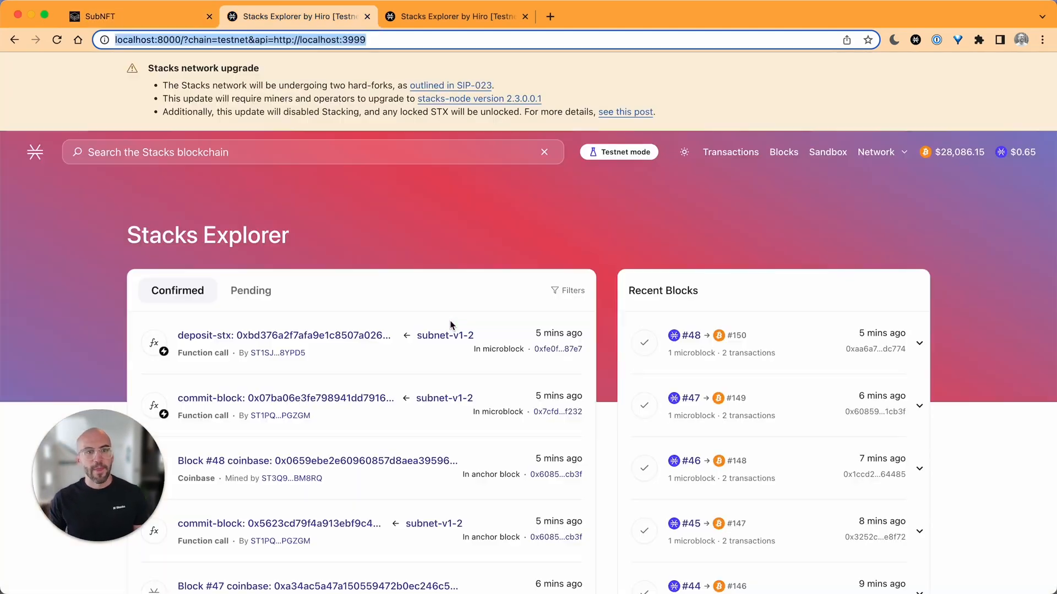
# - View the subnet's pending parfait-nft transfer and two list-asset calls, then return to the testnet explorer
pyautogui.click(457, 15)
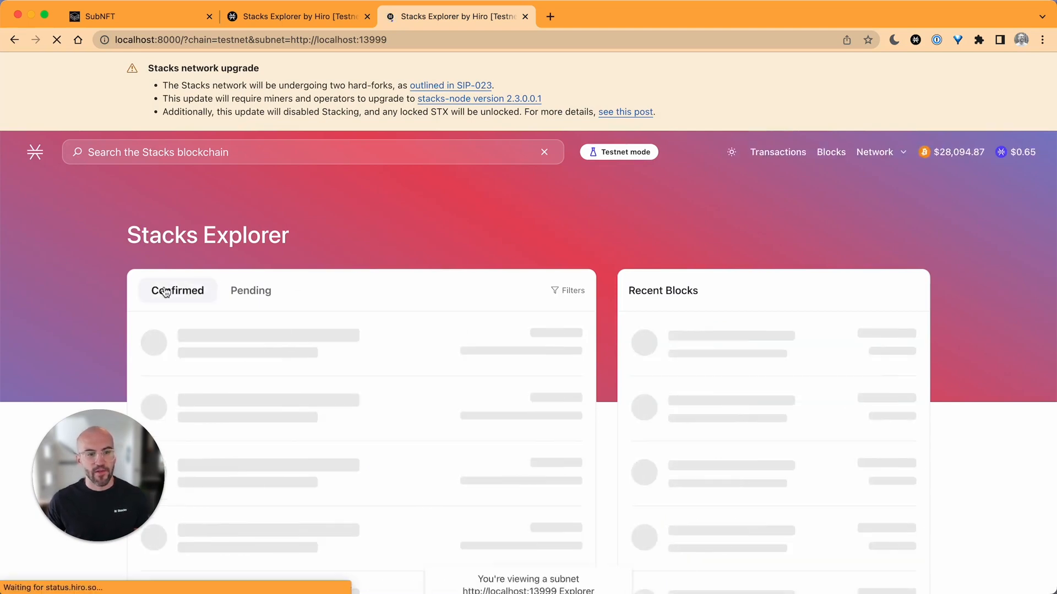
pyautogui.click(250, 216)
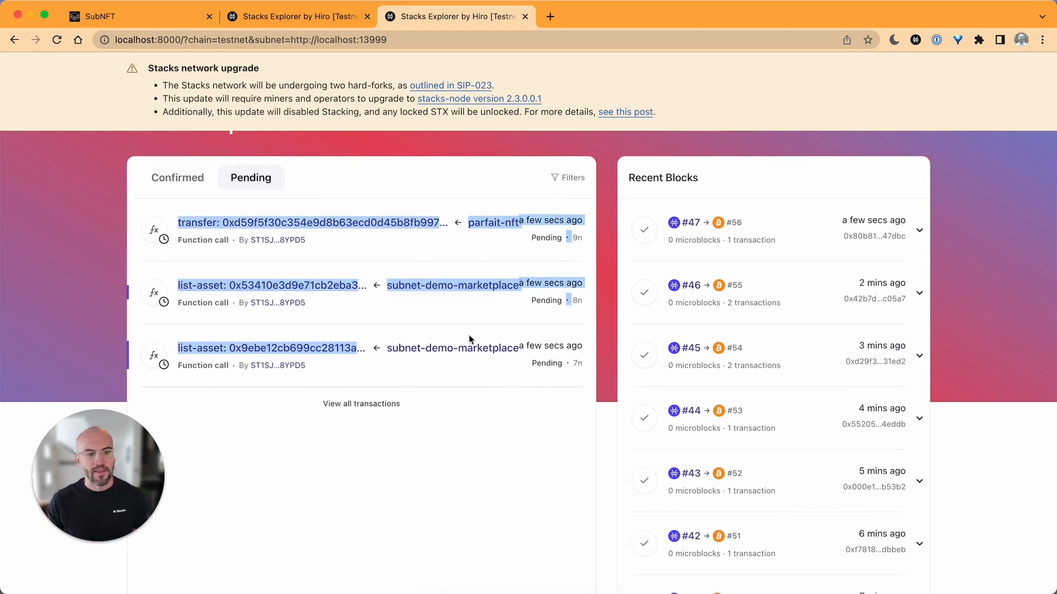
pyautogui.click(66, 241)
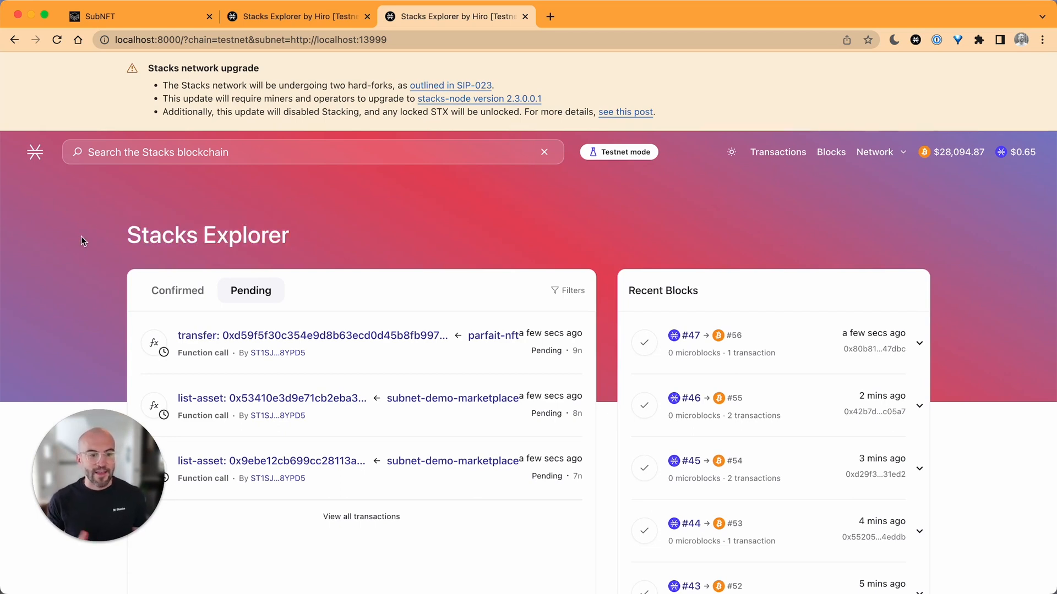
pyautogui.click(296, 15)
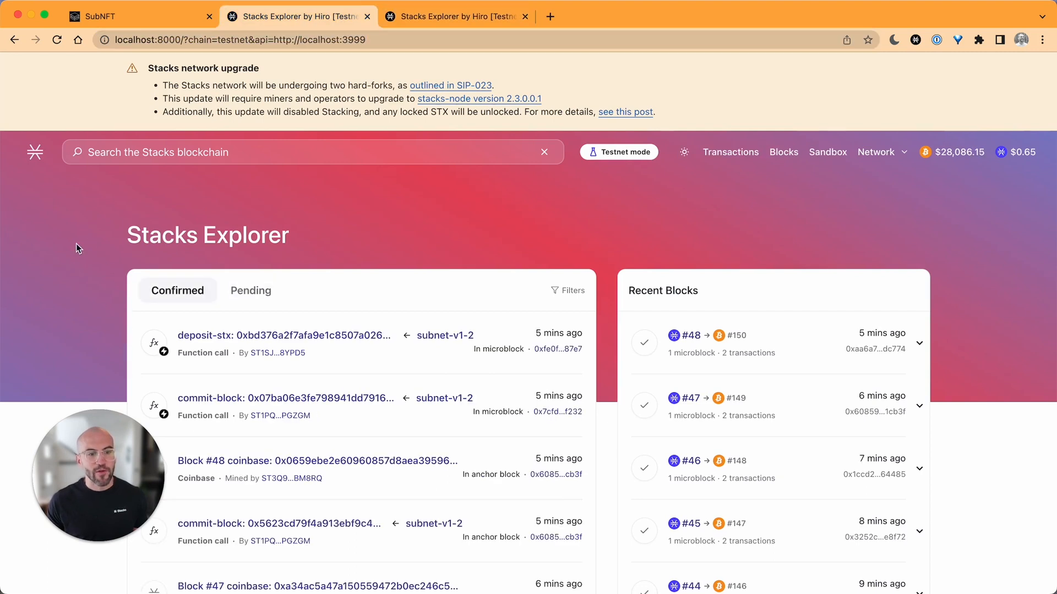
pyautogui.moveTo(85, 277)
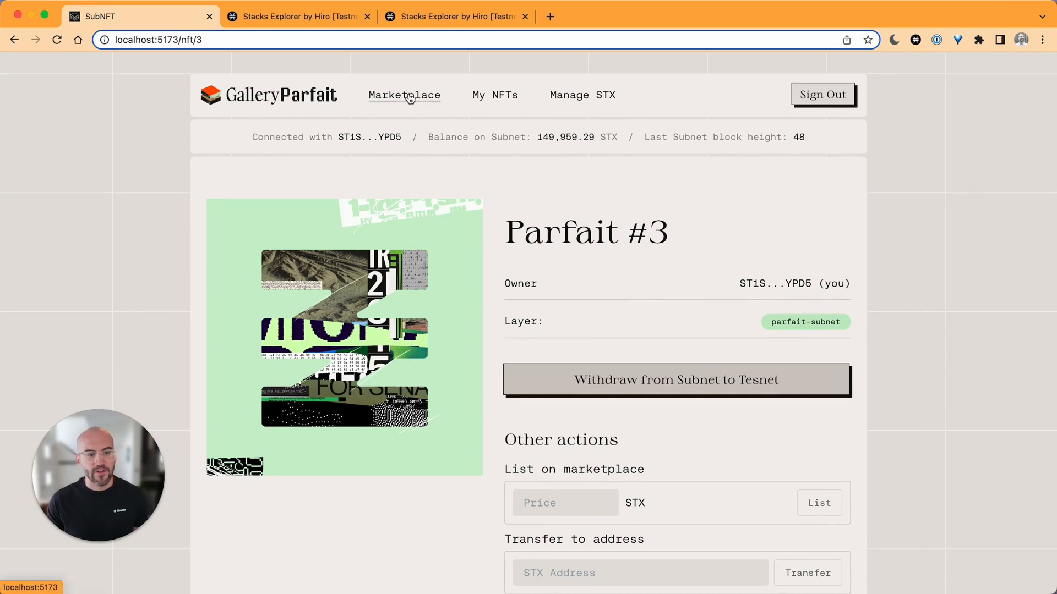
# - Open the marketplace's NFTs for Sale, which lists only Parfait #1 on the subnet
pyautogui.click(403, 95)
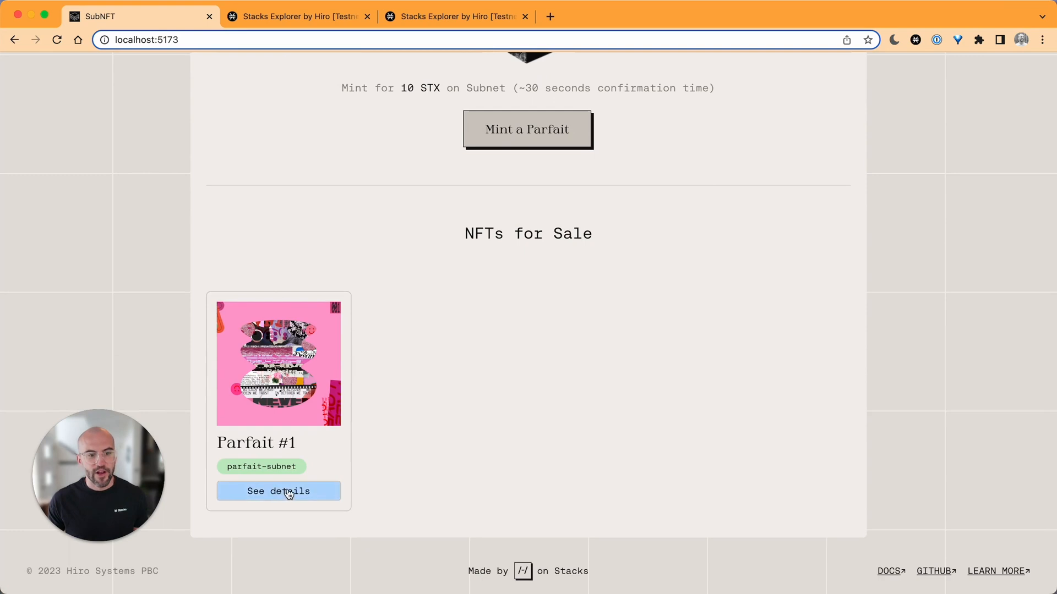
pyautogui.moveTo(153, 293)
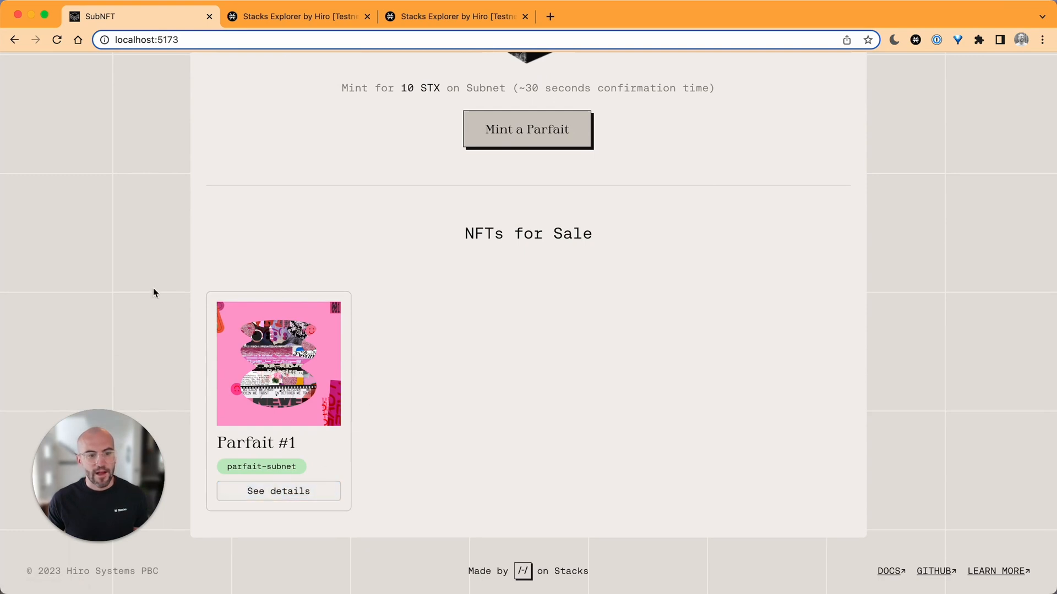
pyautogui.moveTo(159, 221)
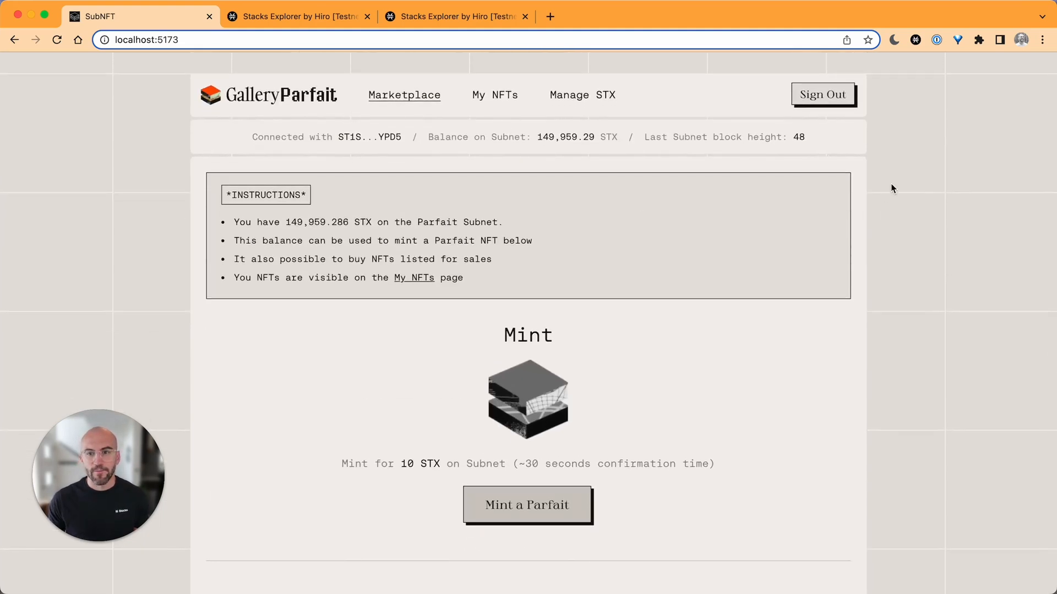
# - Sign out and connect the second Hiro Wallet account
pyautogui.click(822, 94)
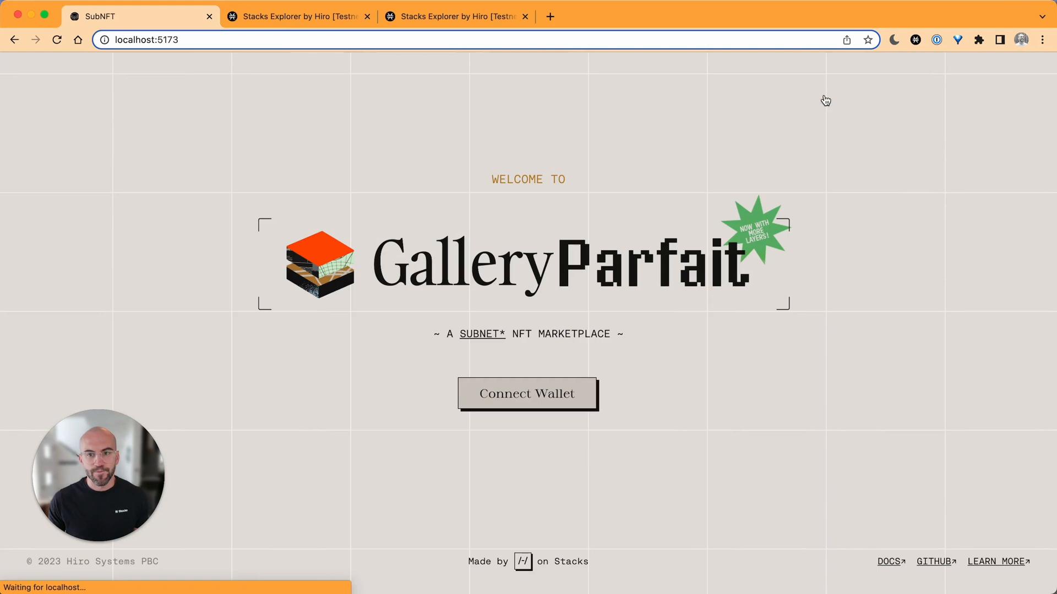
pyautogui.click(527, 394)
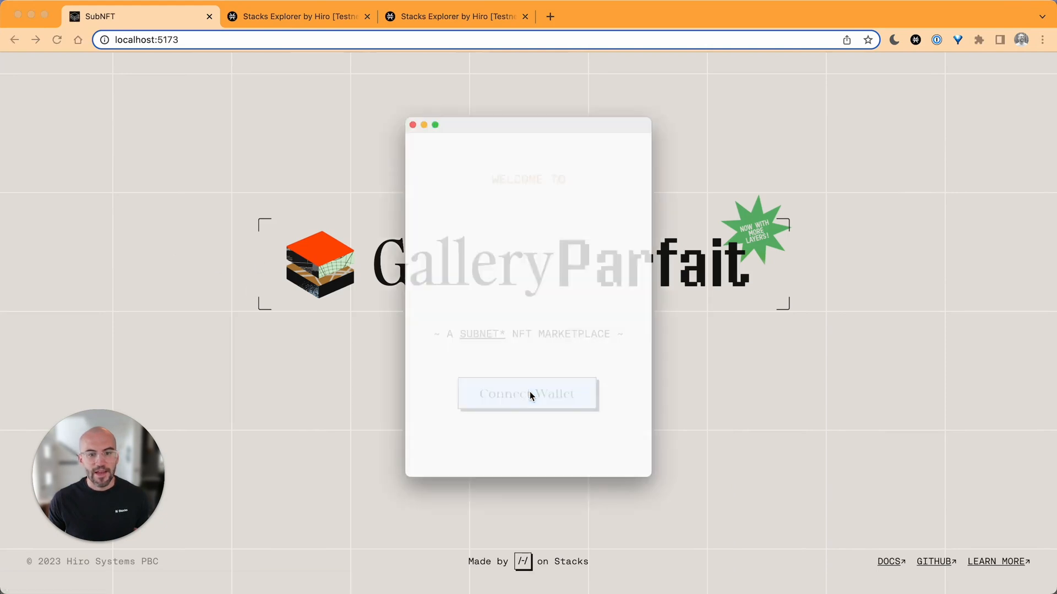
pyautogui.click(527, 394)
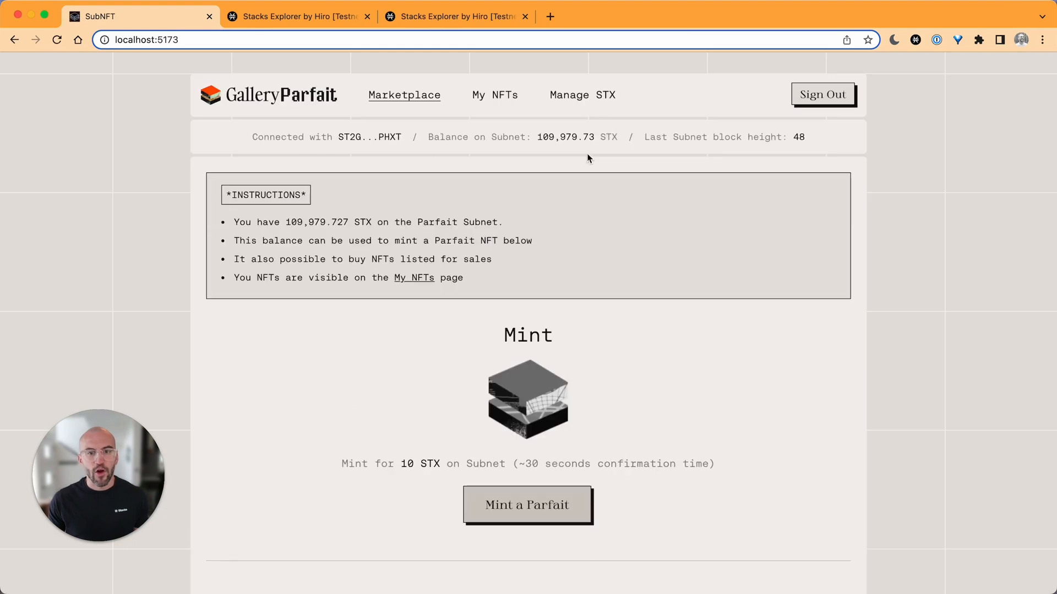
# - Check the subnet STX withdraw option, then view Parfait #1's 20 STX listing
pyautogui.click(582, 94)
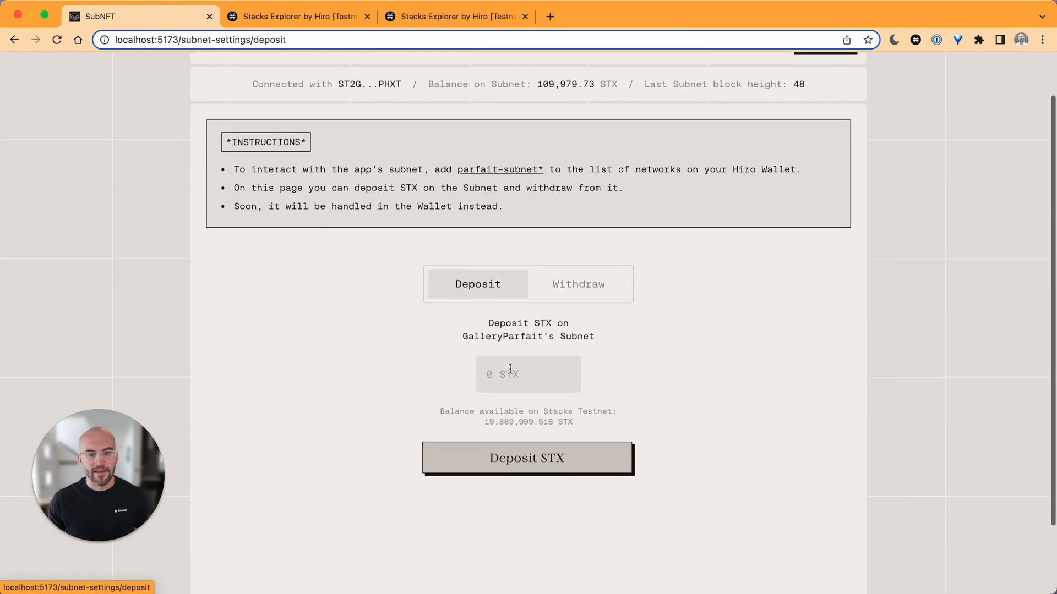
pyautogui.click(578, 284)
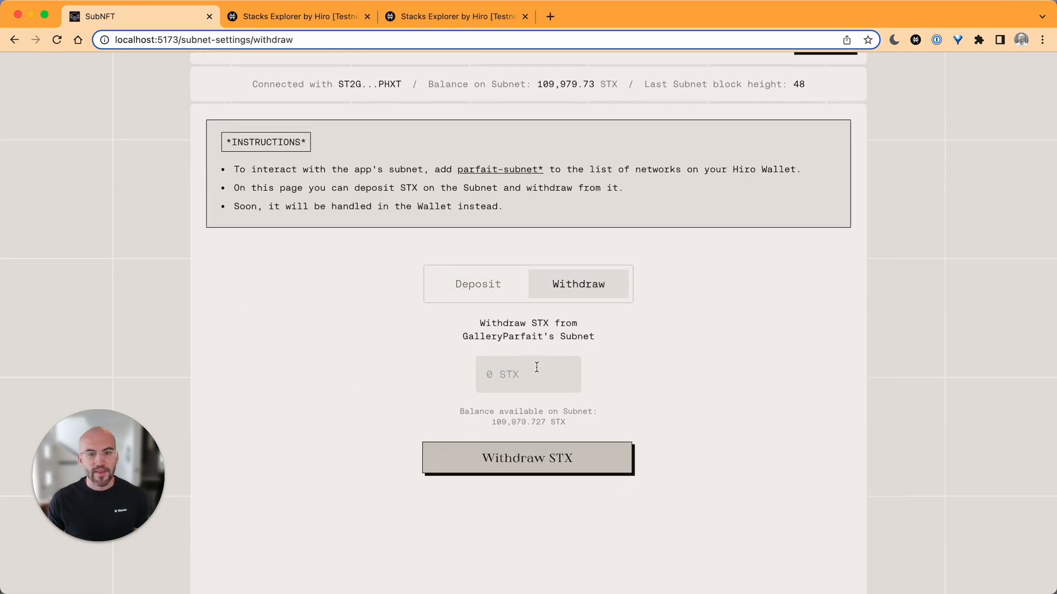
pyautogui.click(477, 282)
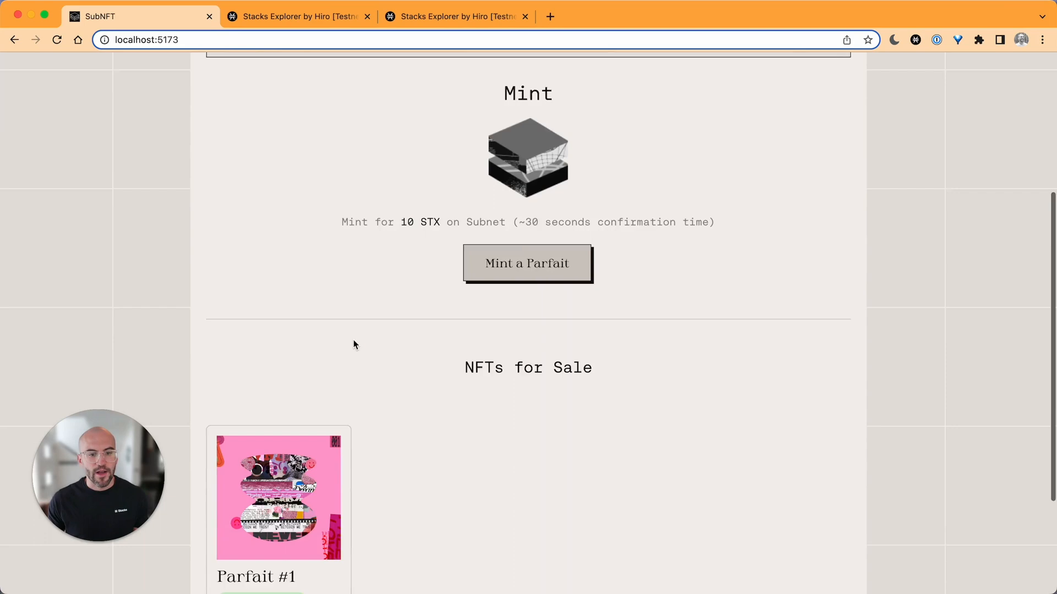
pyautogui.click(277, 497)
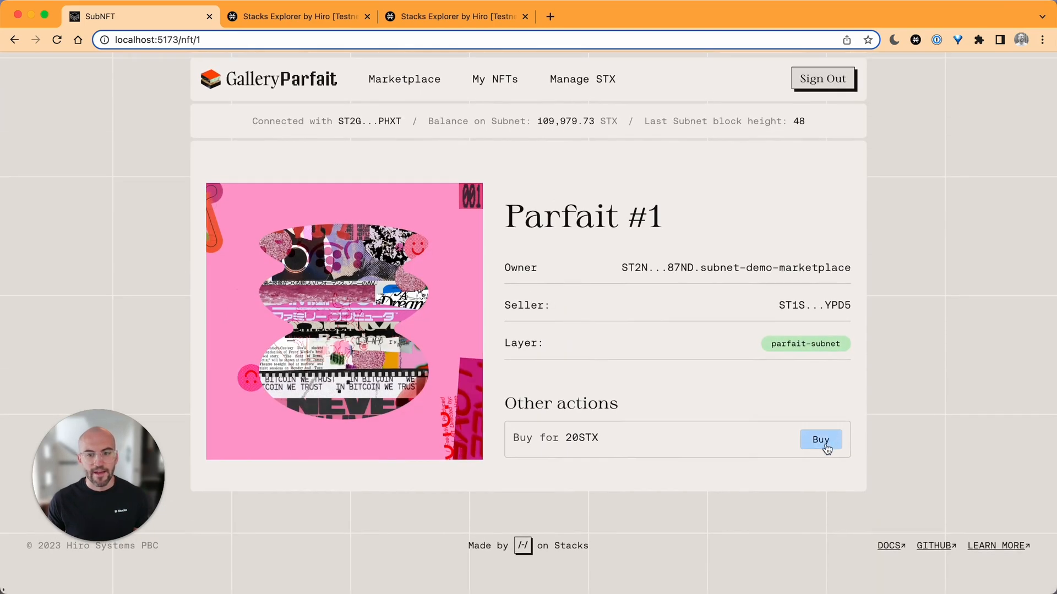
# - Buy Parfait #1 for 20 STX by approving the fulfil-listing transaction in Hiro Wallet
pyautogui.click(820, 439)
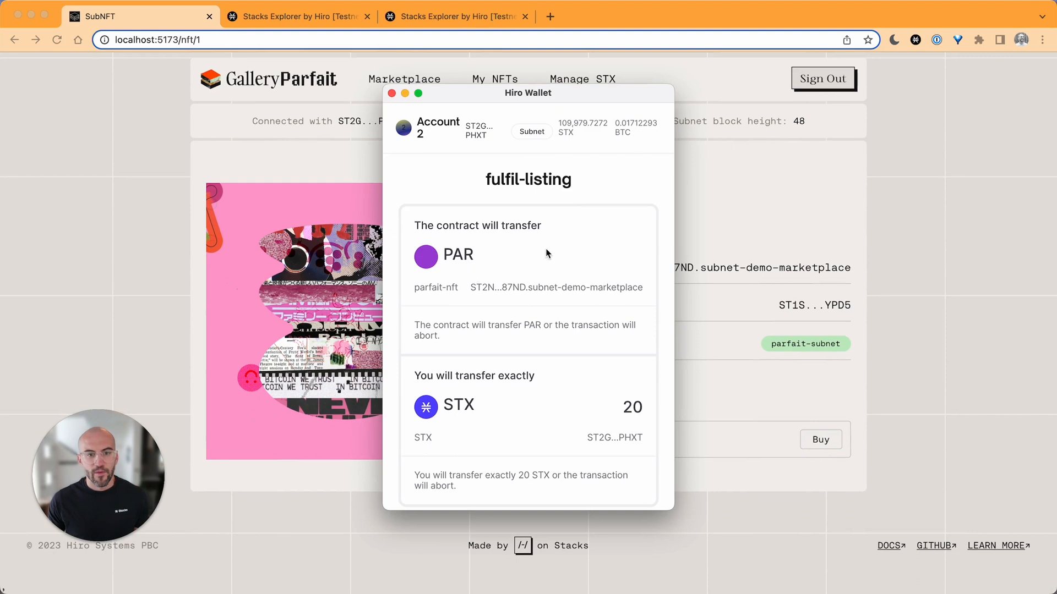
pyautogui.scroll(-3)
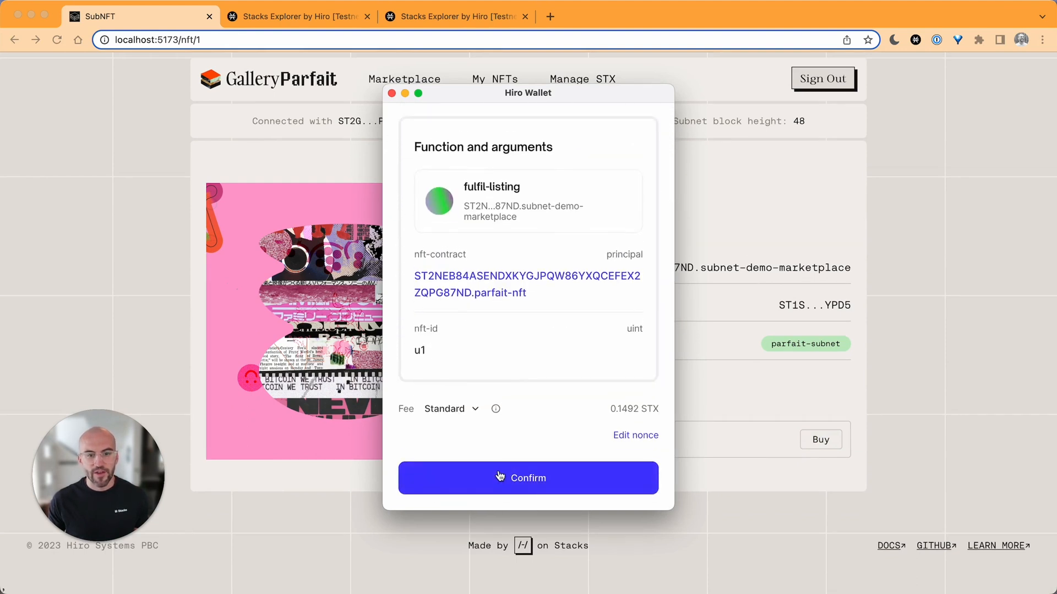
pyautogui.click(528, 478)
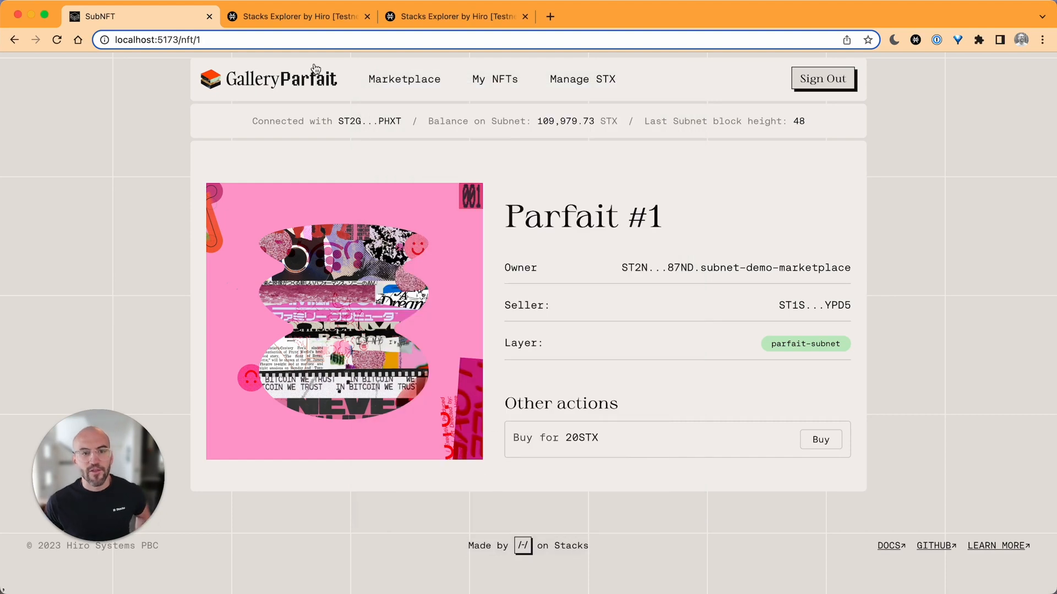
pyautogui.click(455, 16)
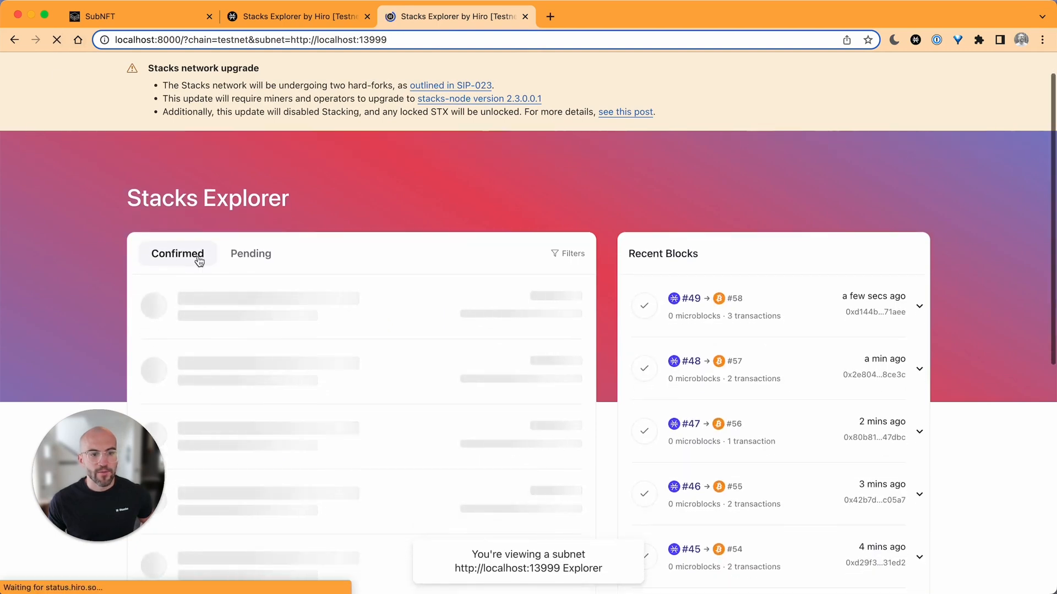
# - Refresh the subnet's pending list until fulfil-listing shows as confirmed in block #50
pyautogui.click(250, 254)
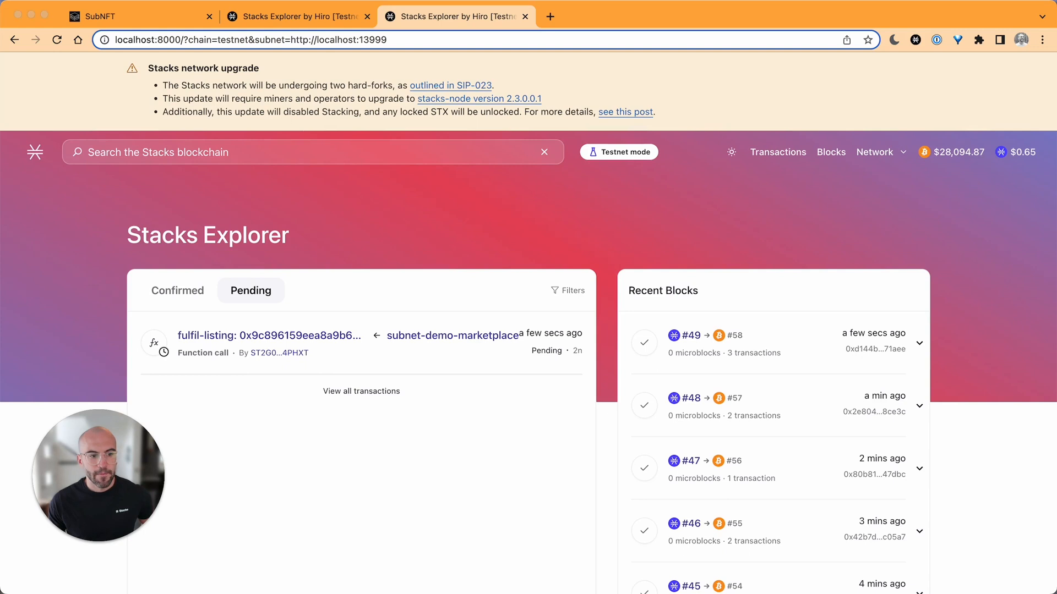
pyautogui.click(268, 335)
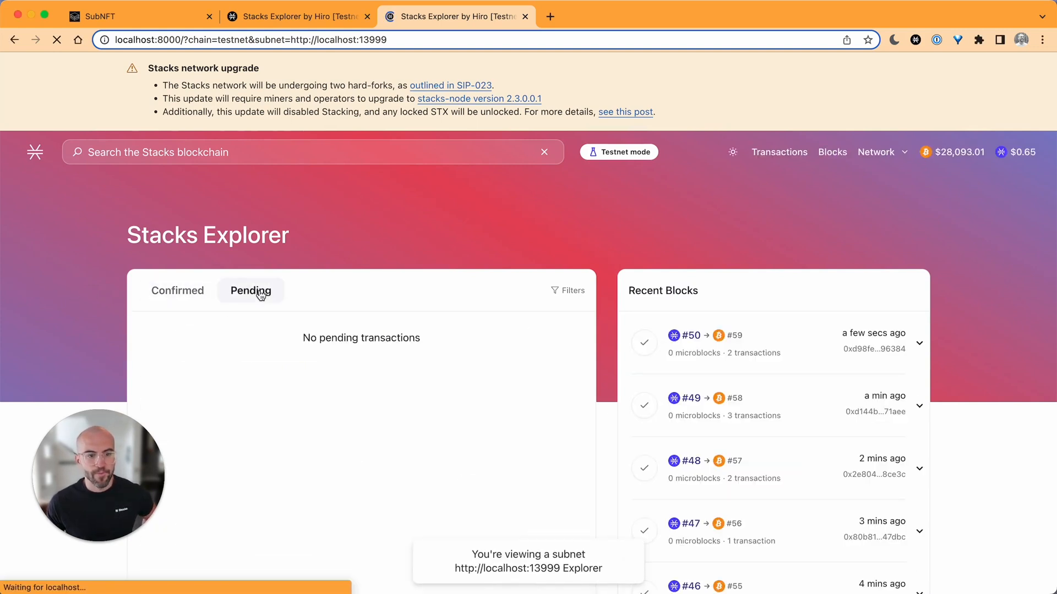
pyautogui.click(177, 291)
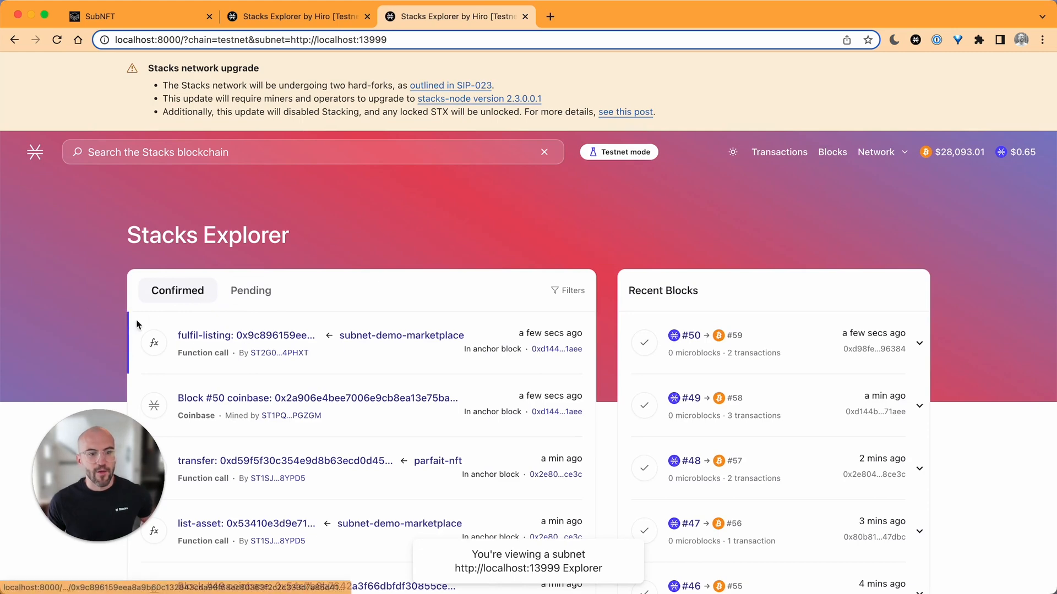
pyautogui.click(135, 16)
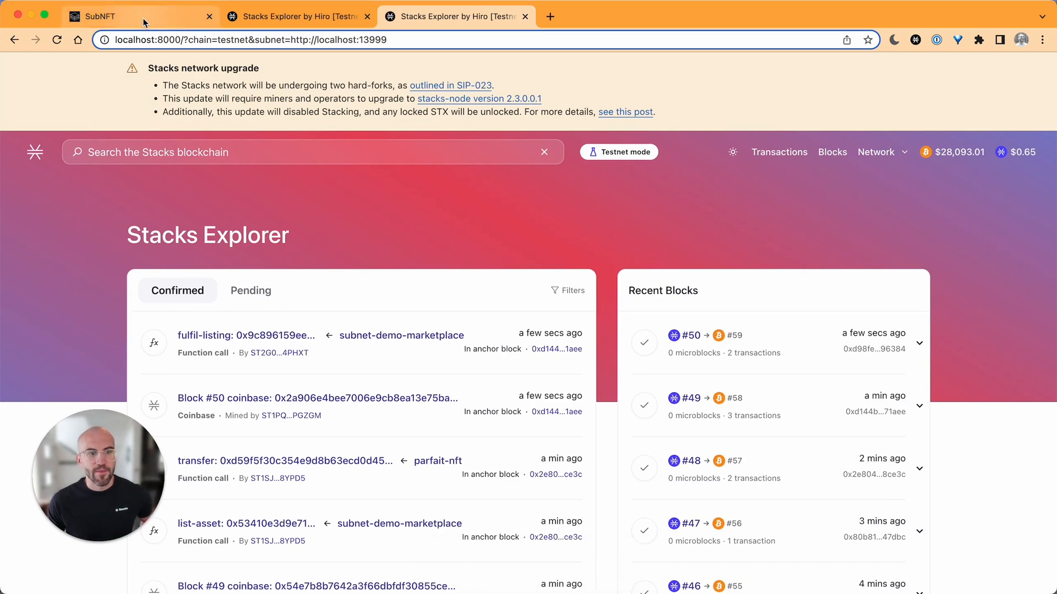
# - Filter My NFTs to On Parfait Subnet and open Parfait #1's details
pyautogui.click(128, 16)
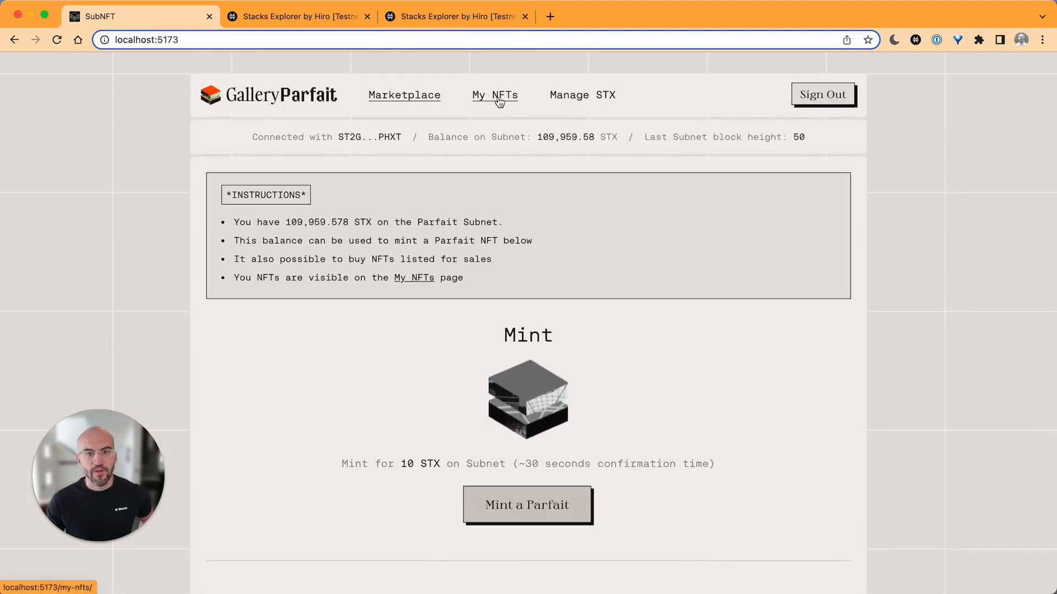
pyautogui.click(494, 95)
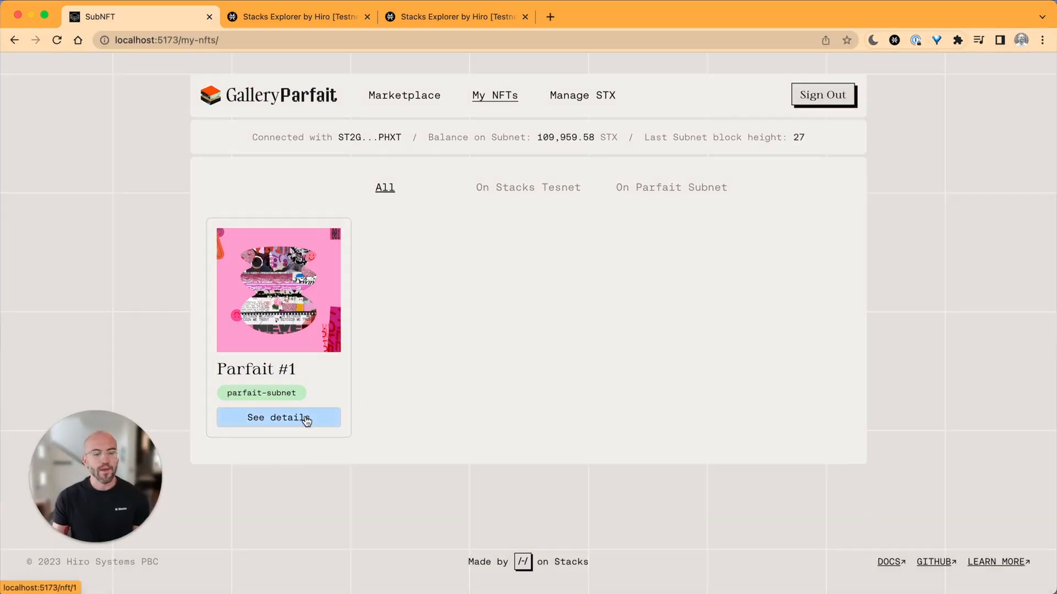
pyautogui.moveTo(357, 421)
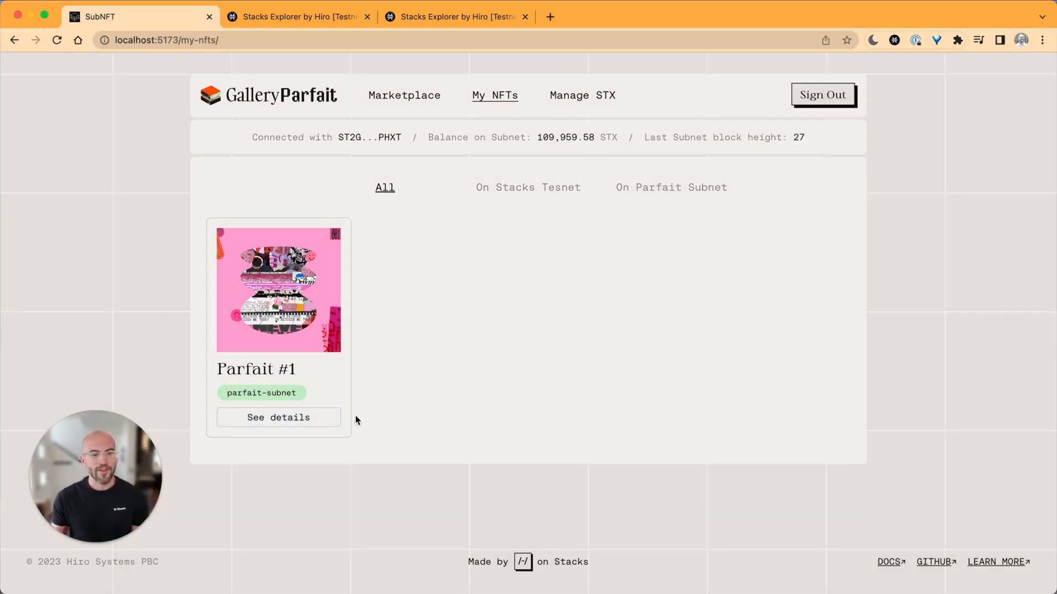
pyautogui.click(669, 187)
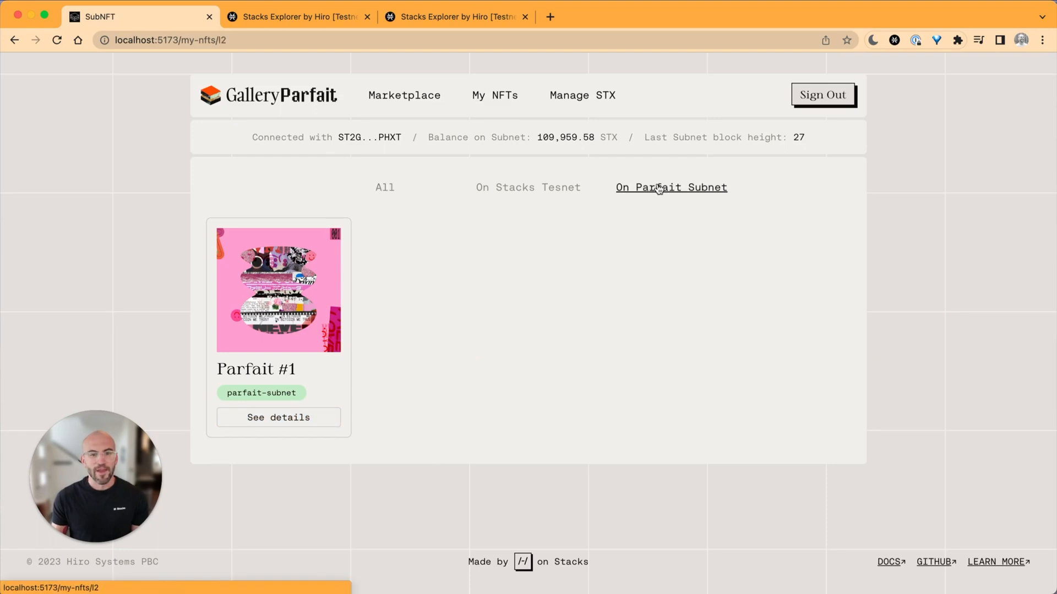
pyautogui.moveTo(709, 197)
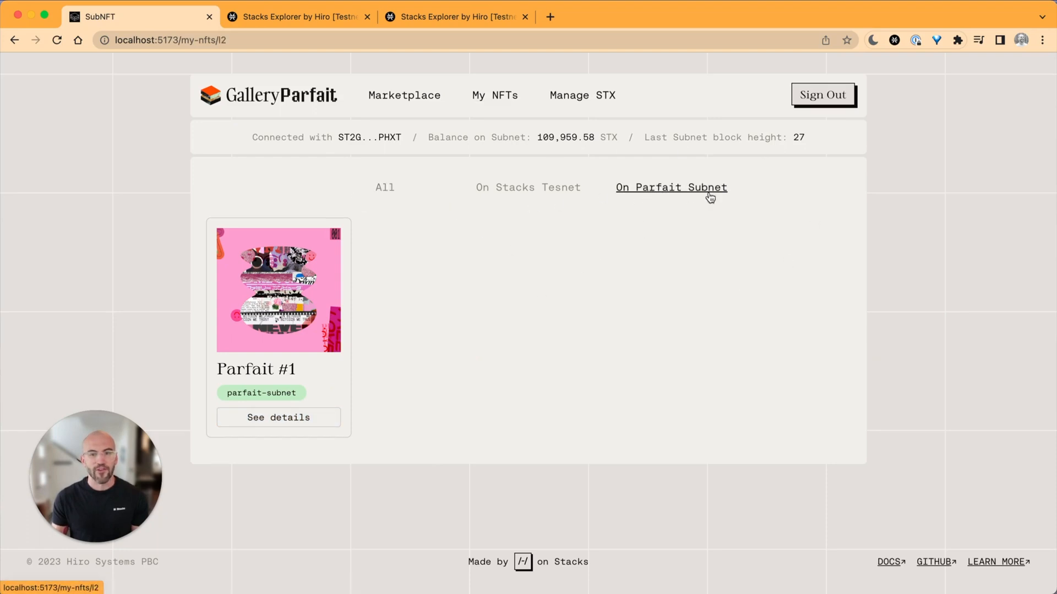
pyautogui.click(277, 418)
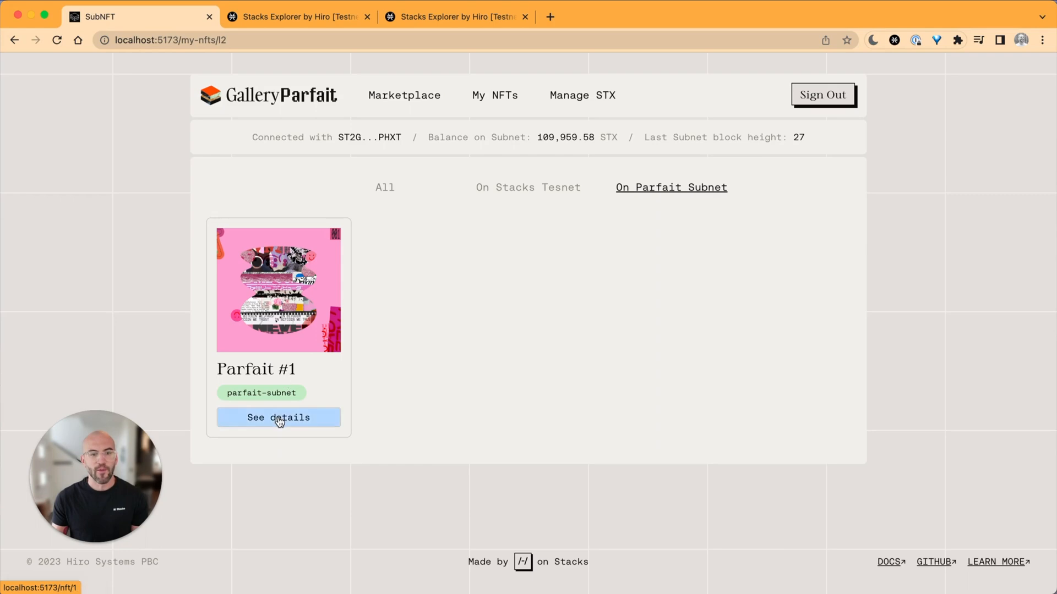
pyautogui.click(277, 417)
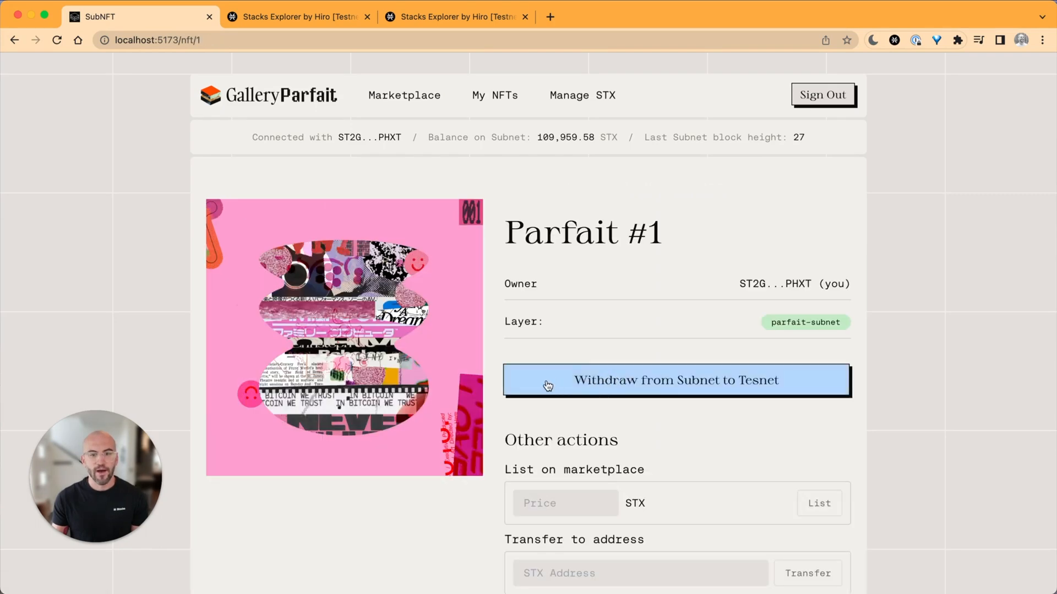
# - Trigger 'Withdraw from Subnet to Tesnet' on Parfait #1's detail page
pyautogui.click(676, 381)
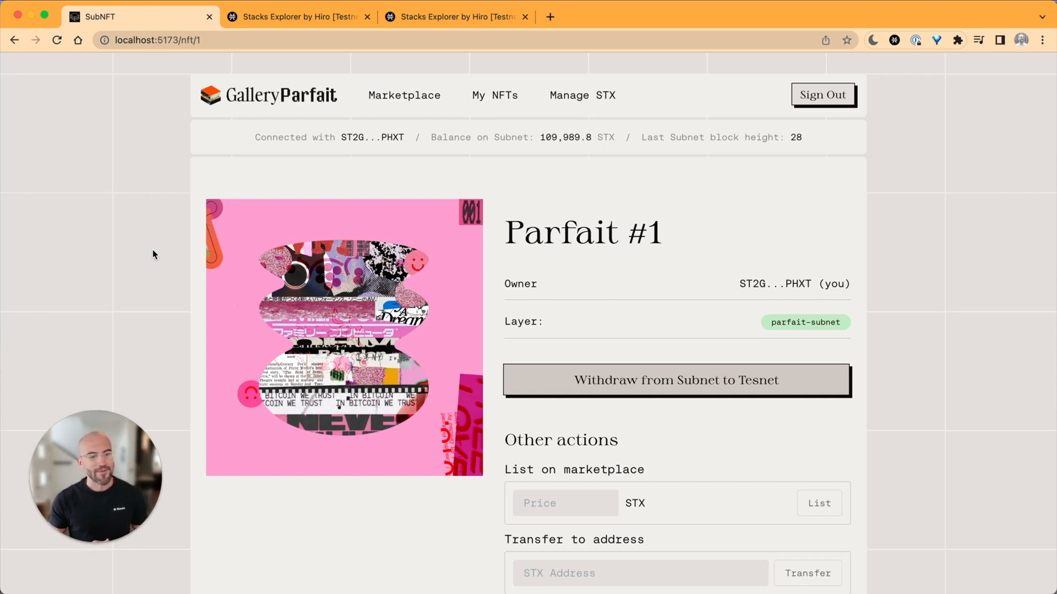
# - Confirm Parfait #1's pending withdrawal under On Stacks Tesnet and approve withdraw-nft-asset in Hiro Wallet
pyautogui.click(495, 96)
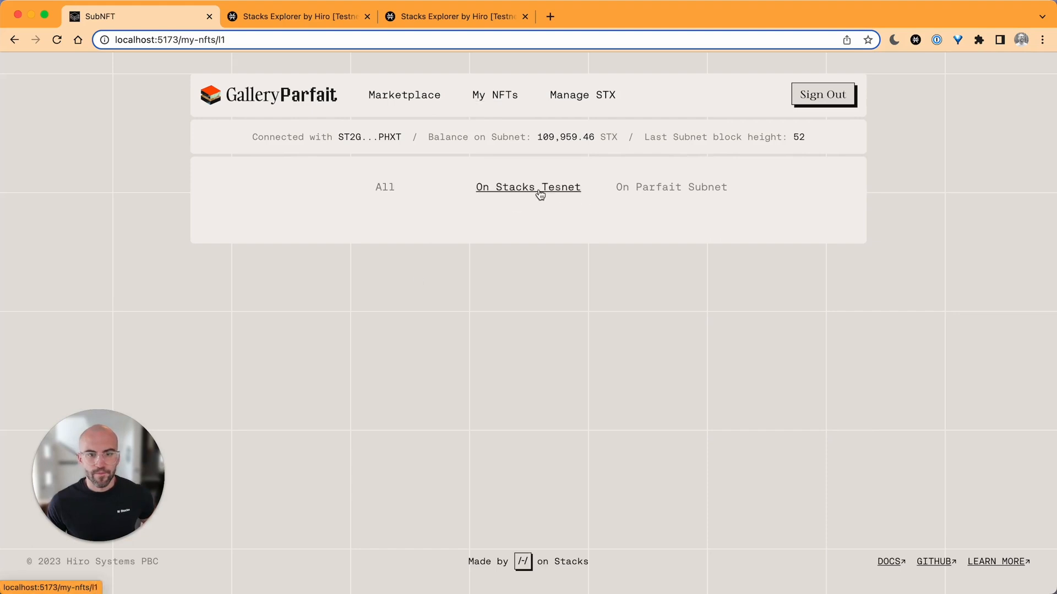
pyautogui.click(528, 187)
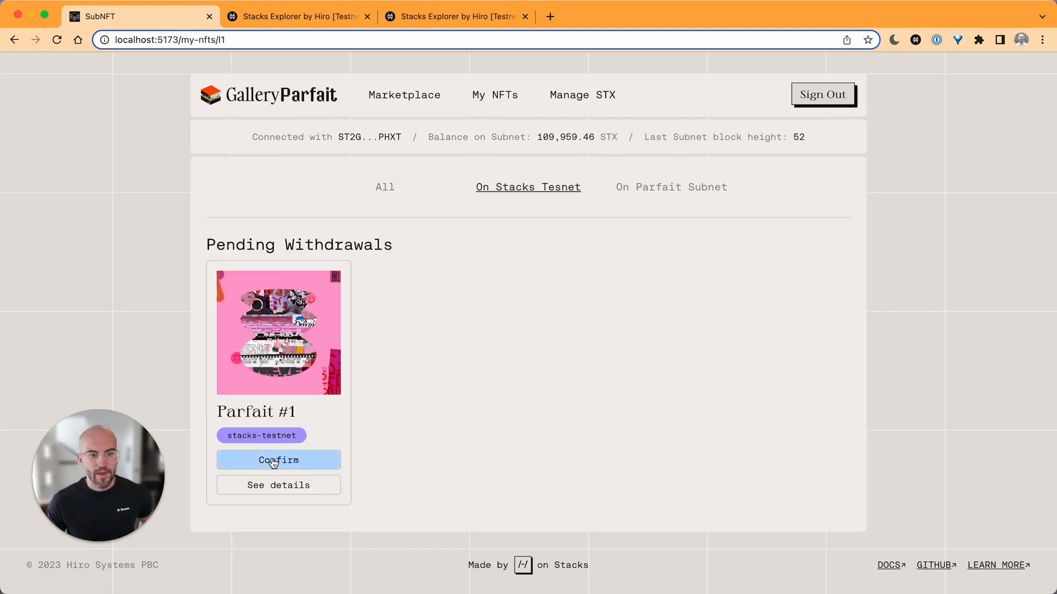
pyautogui.click(278, 459)
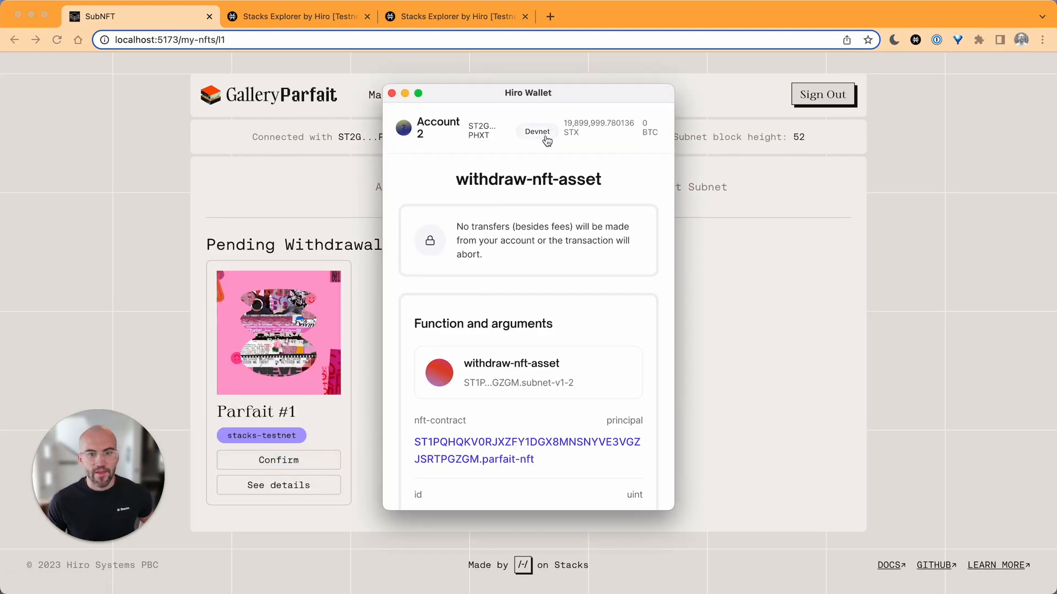
pyautogui.scroll(-3)
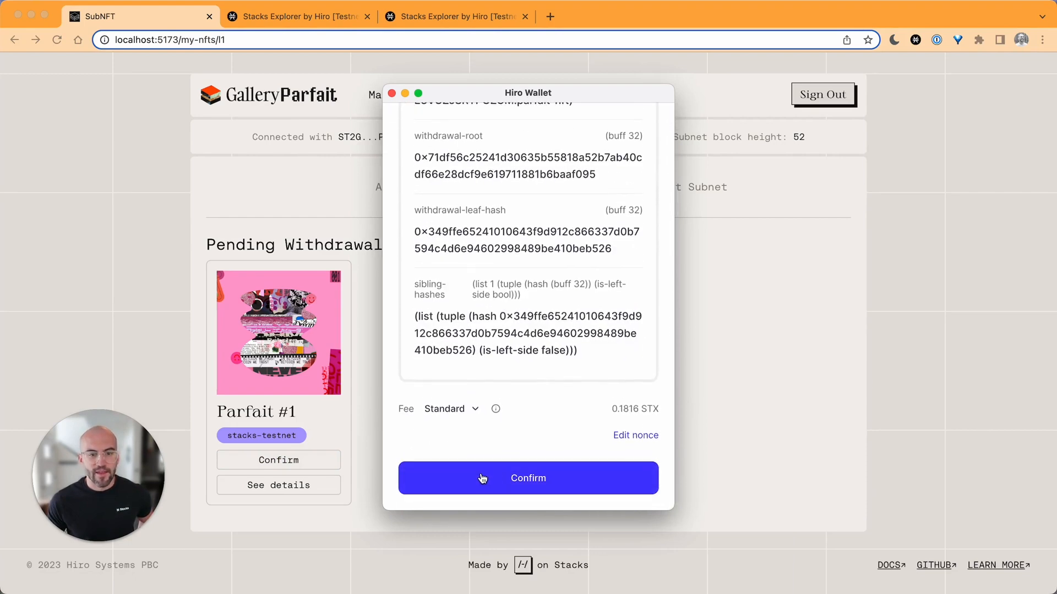
pyautogui.click(528, 478)
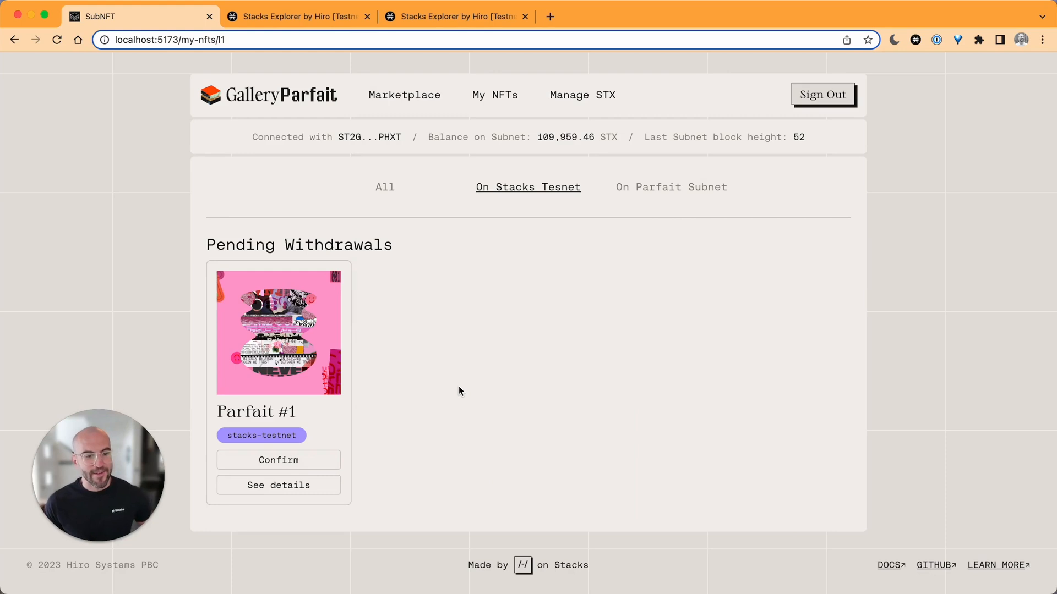
pyautogui.click(278, 459)
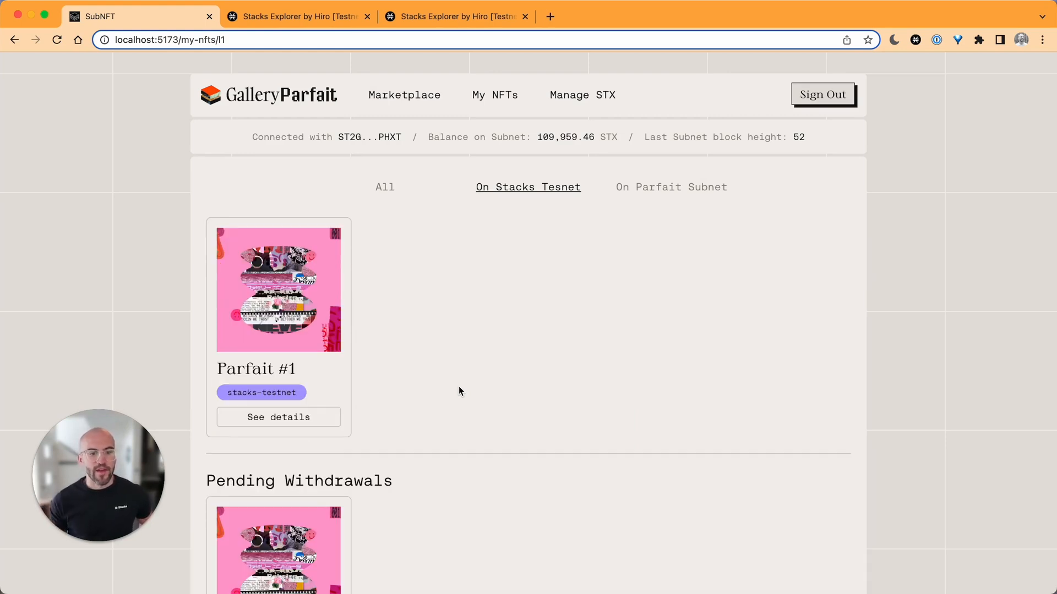
pyautogui.scroll(-3)
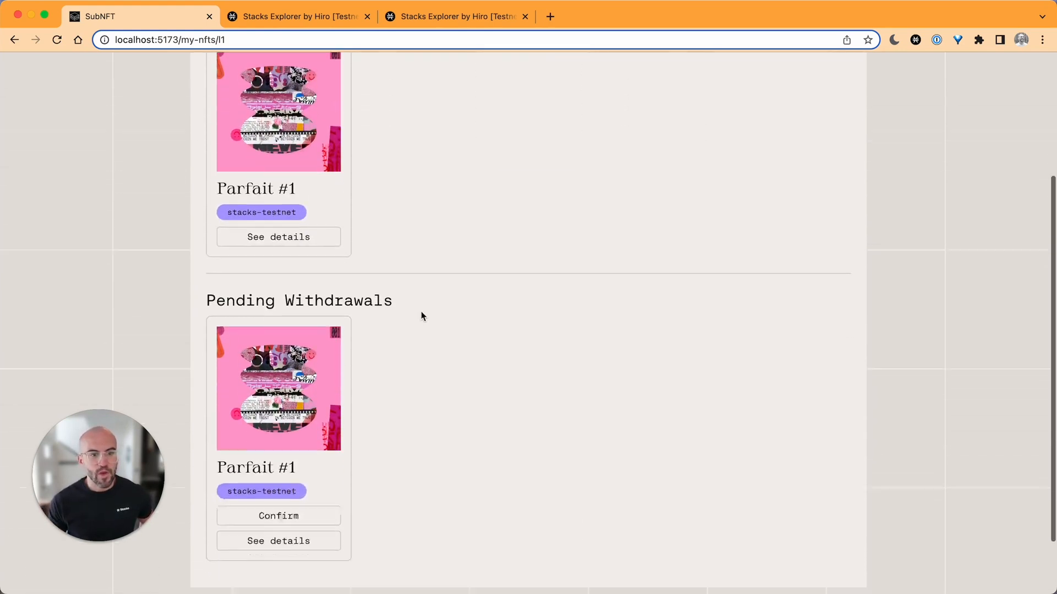
pyautogui.scroll(-3)
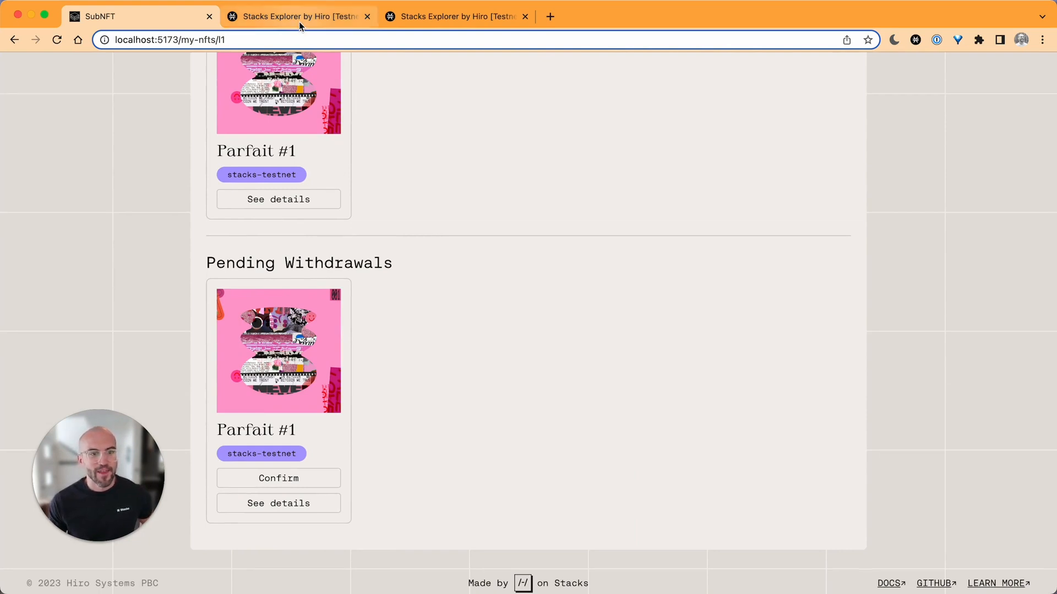
# - Check the confirmed withdraw-nft-asset call on the devnet explorer, then return to My NFTs
pyautogui.click(297, 16)
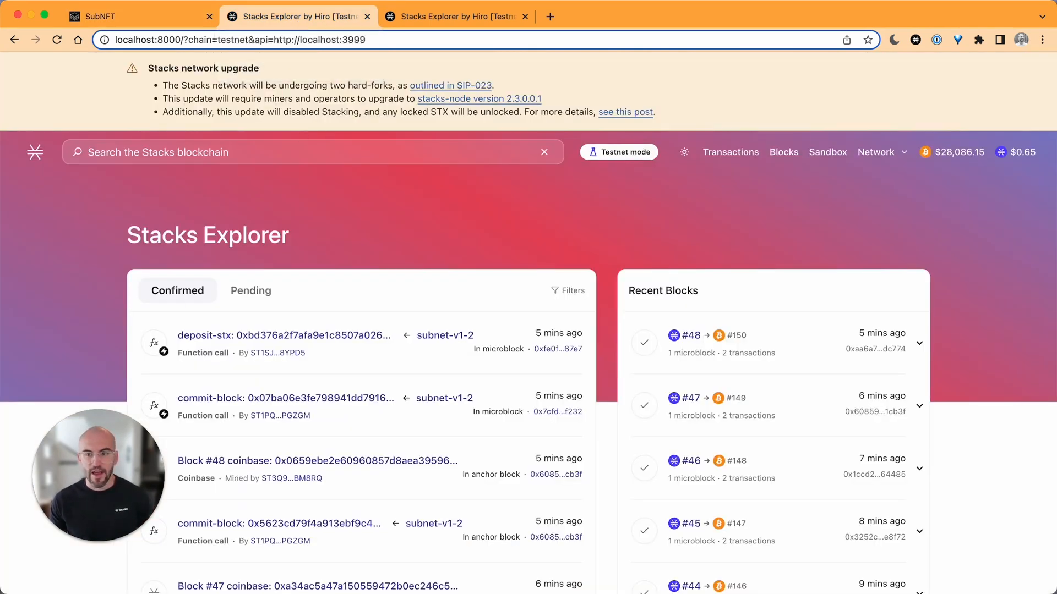
pyautogui.click(880, 152)
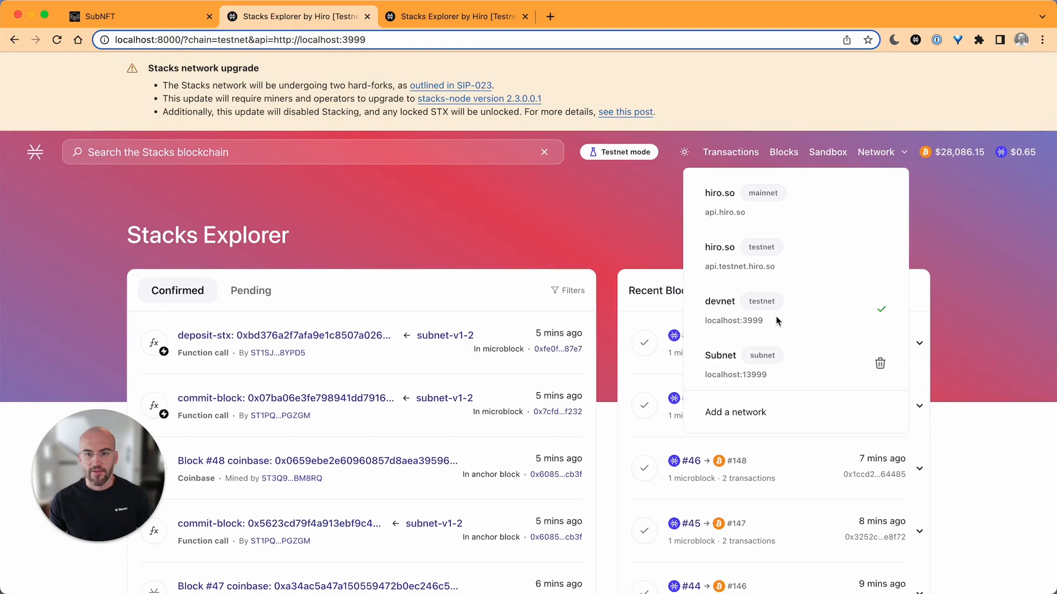
pyautogui.click(734, 310)
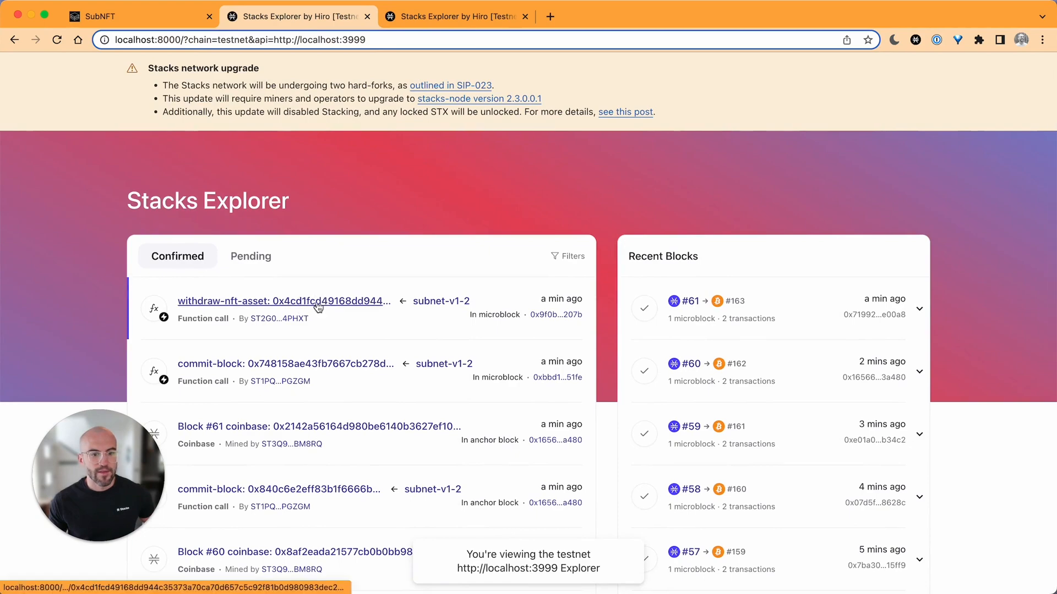
pyautogui.click(135, 16)
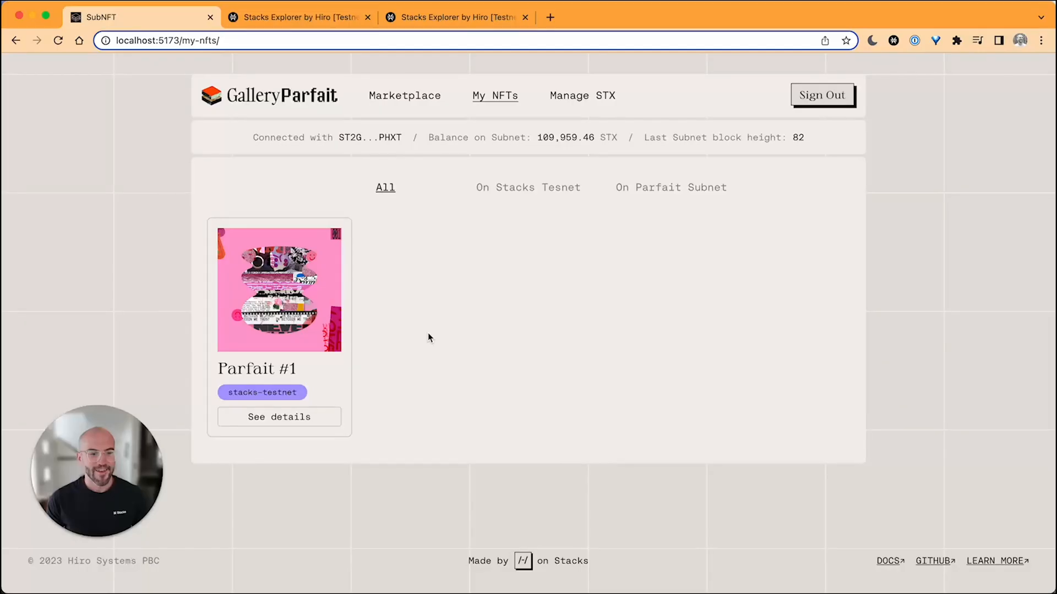